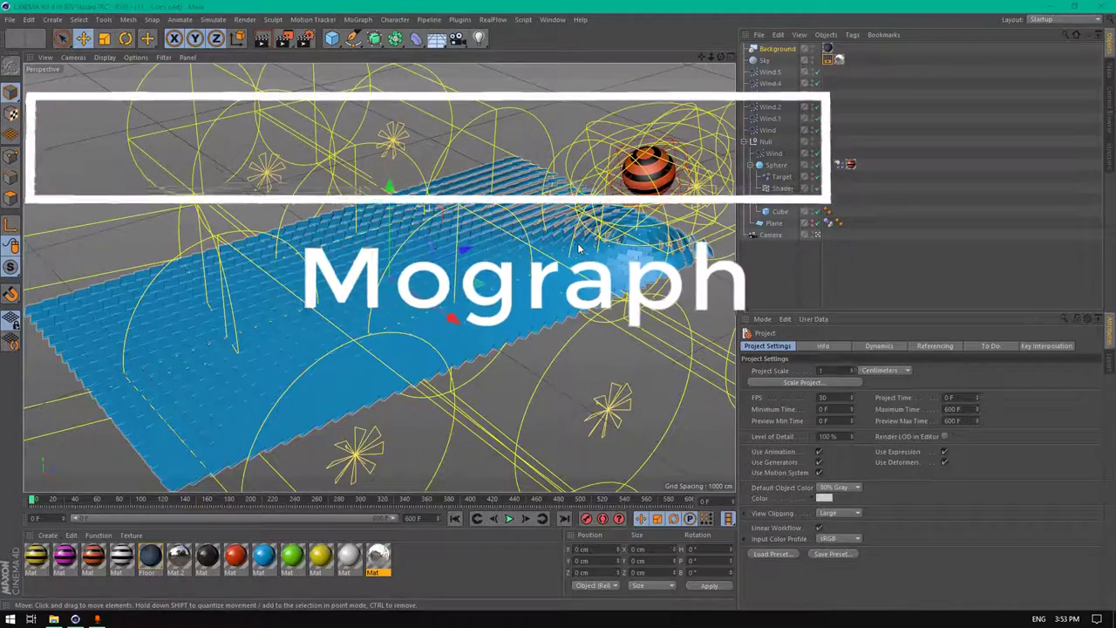
- Create a new empty untitled project via File > New
left_click(357, 19)
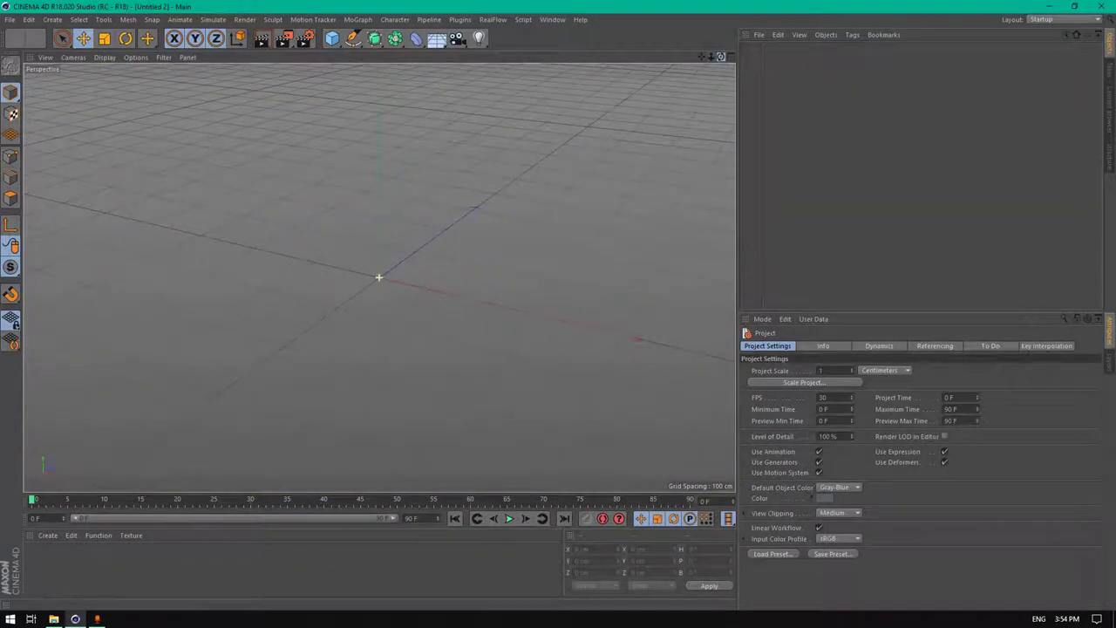
- Add a cube flattened into a thin square tile with a 0.1 cm fillet on its edges
key("ctrl+n")
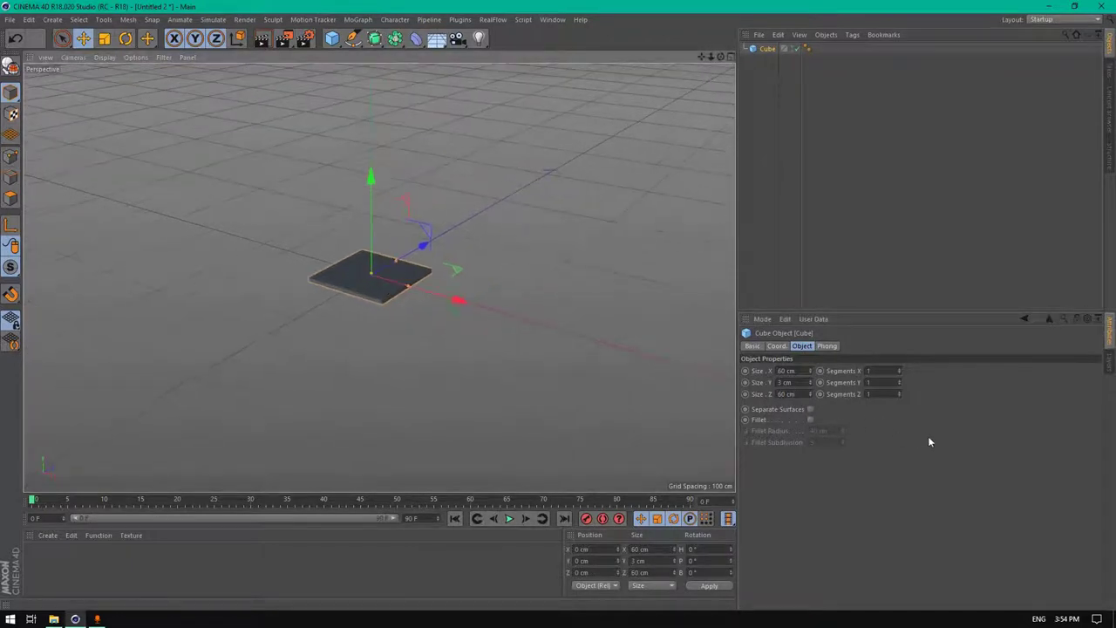
left_click(809, 418)
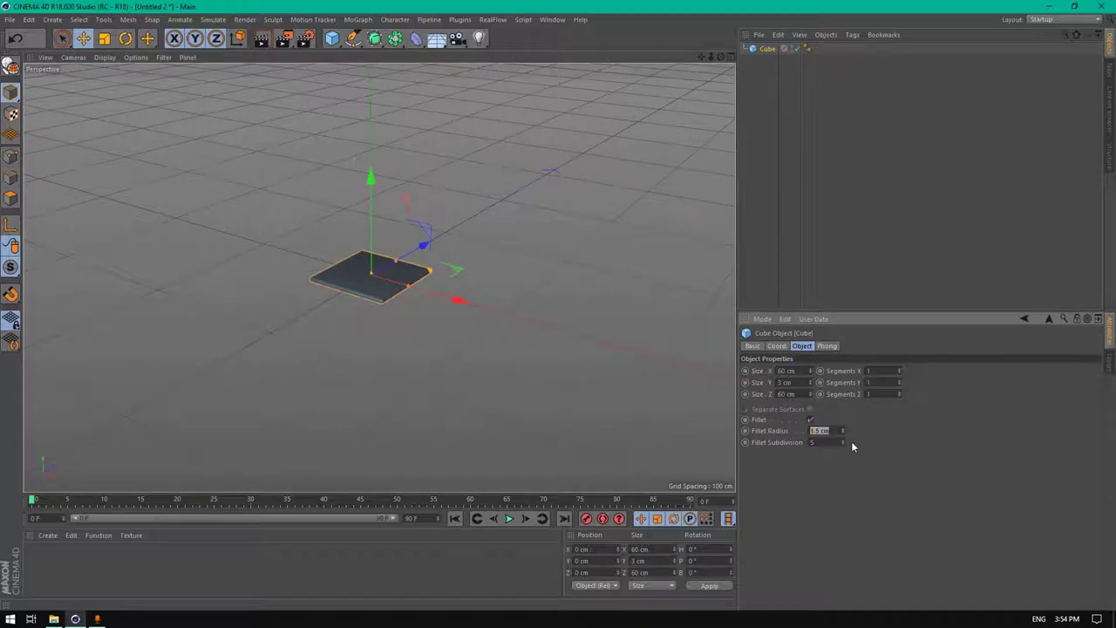
mouse_move(846, 447)
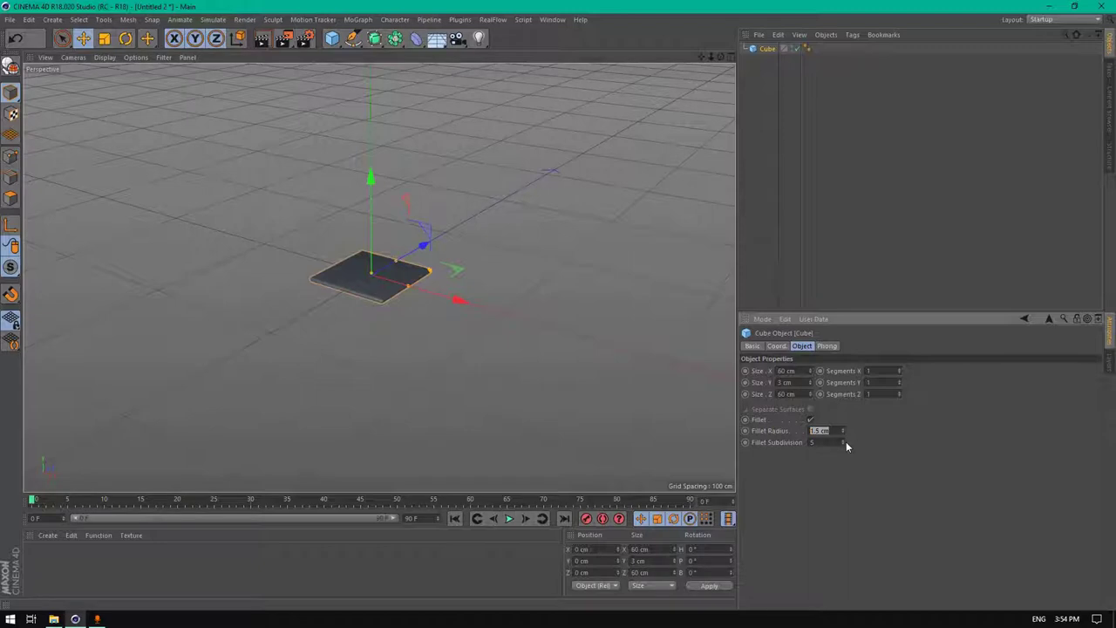
type("0.1 cm")
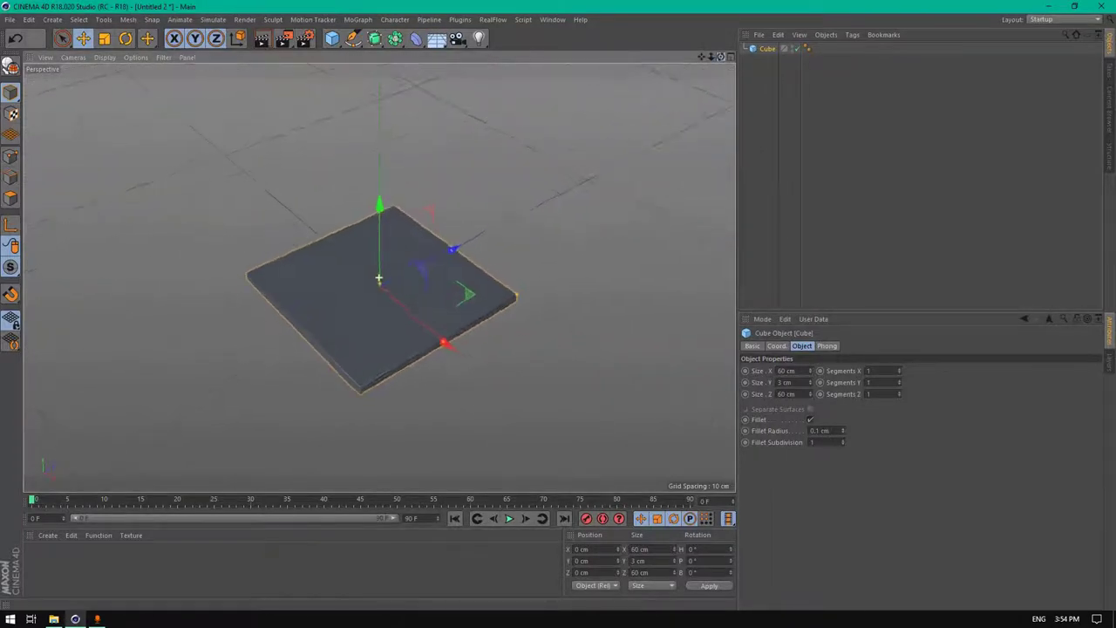
scroll("down", 3)
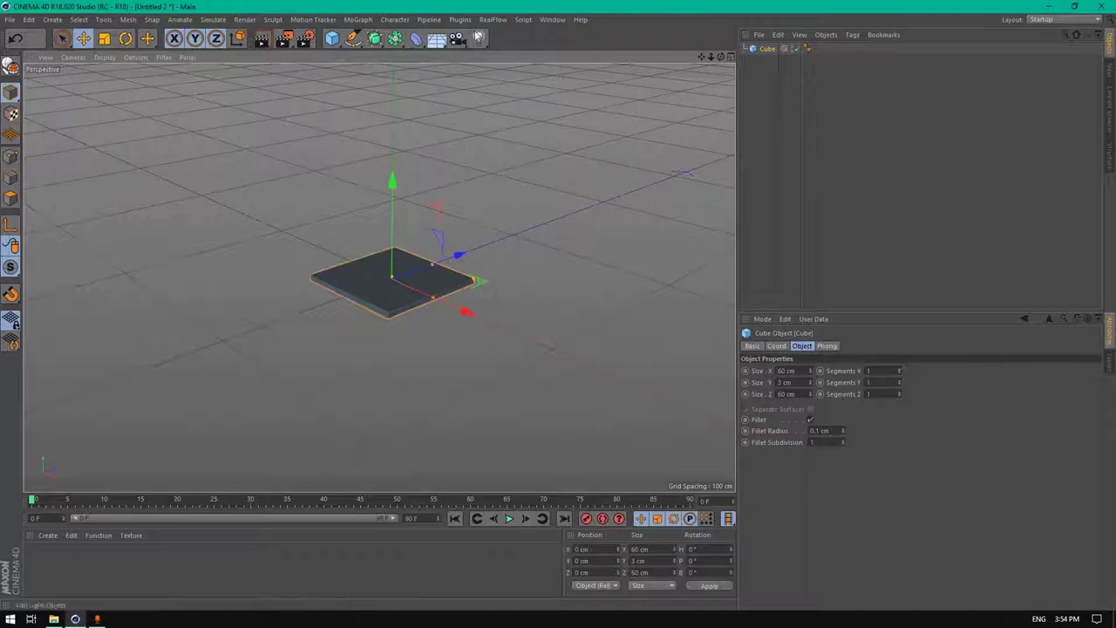
mouse_move(358, 20)
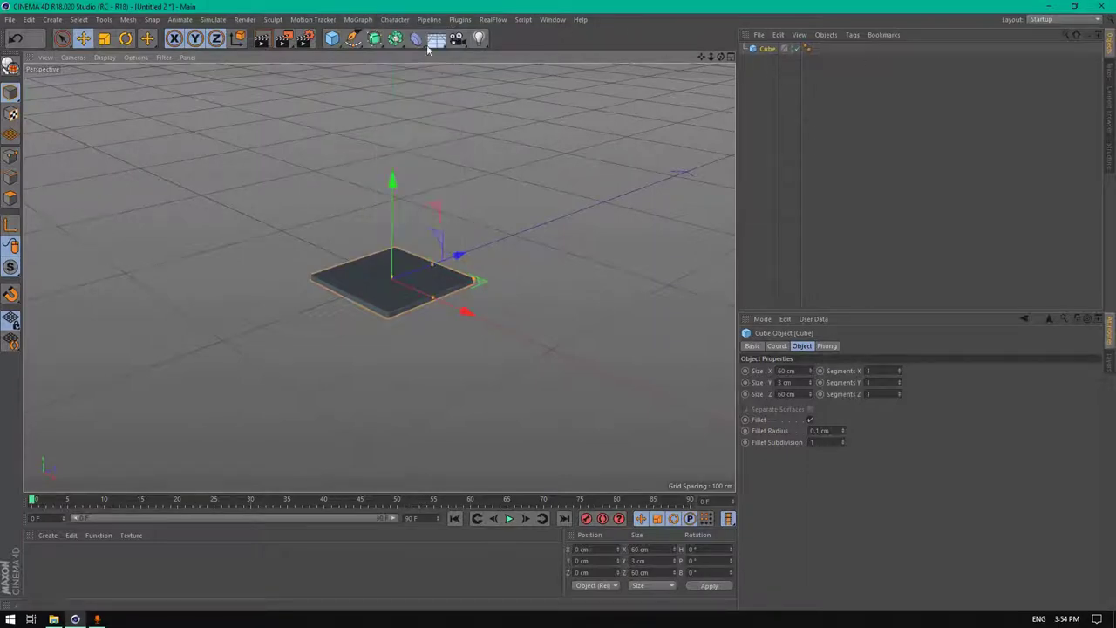
- Place the tile under a MoGraph Cloner in Grid Array mode with count 30 and adjusted size
left_click(357, 20)
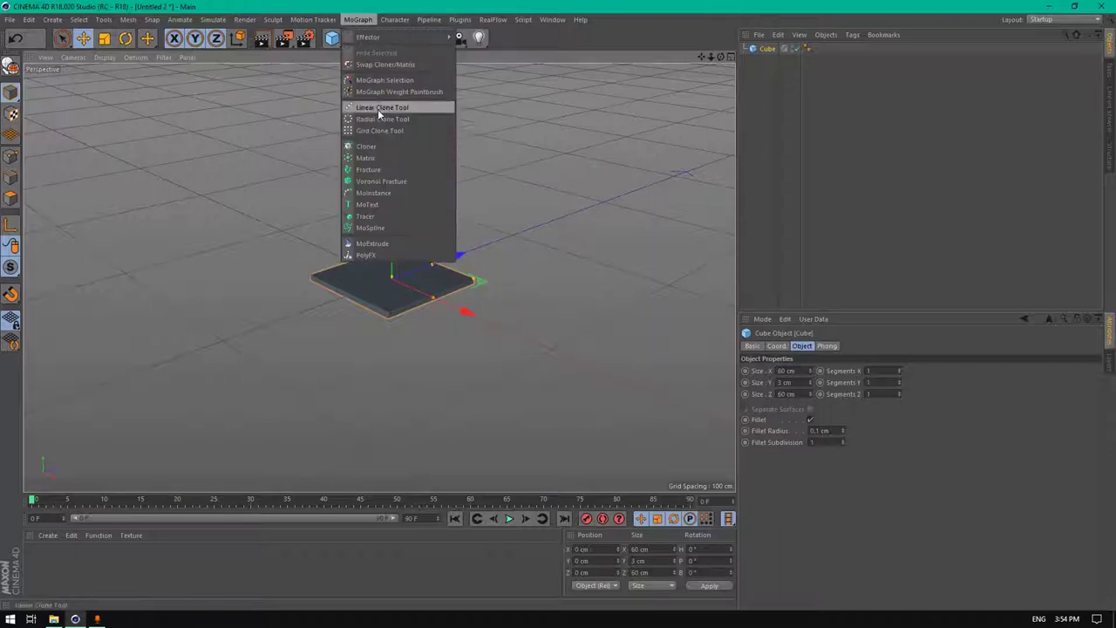
left_click(366, 147)
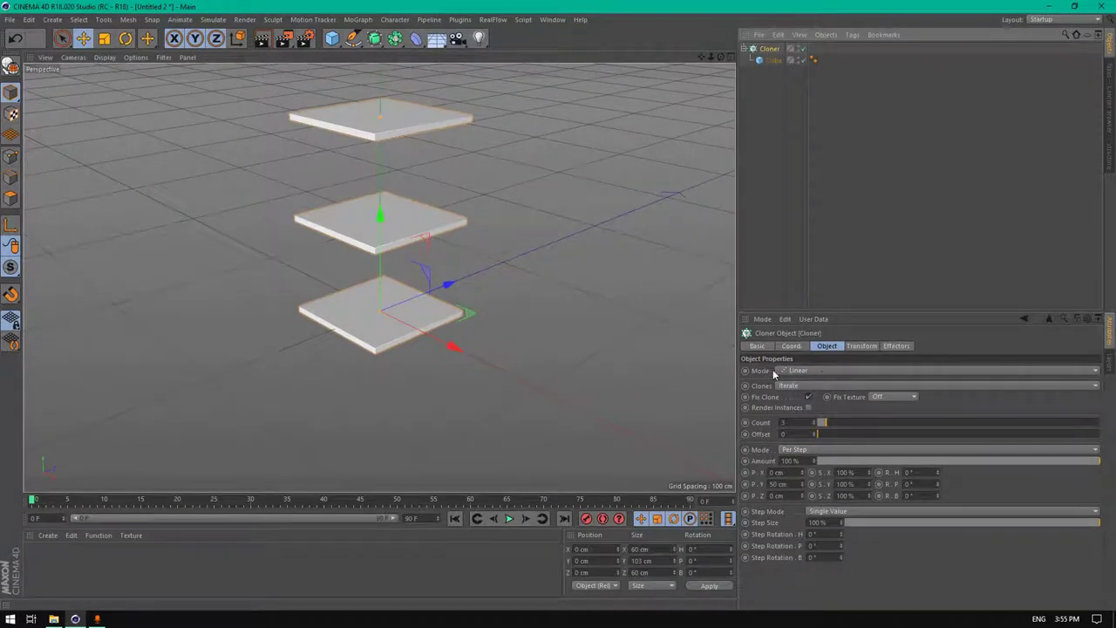
left_click(937, 370)
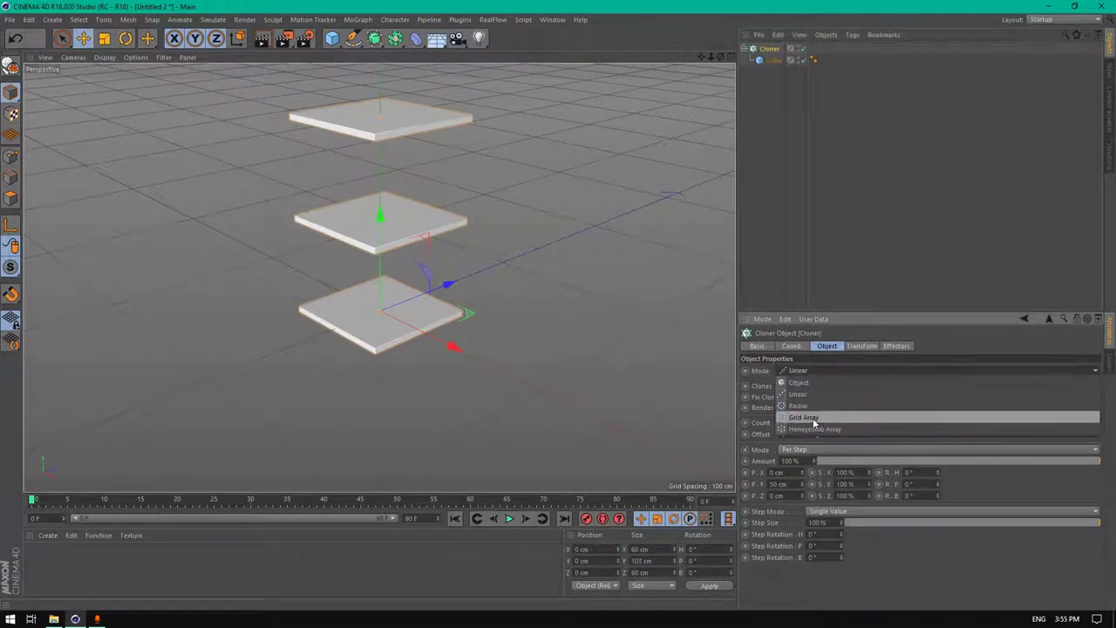
left_click(802, 417)
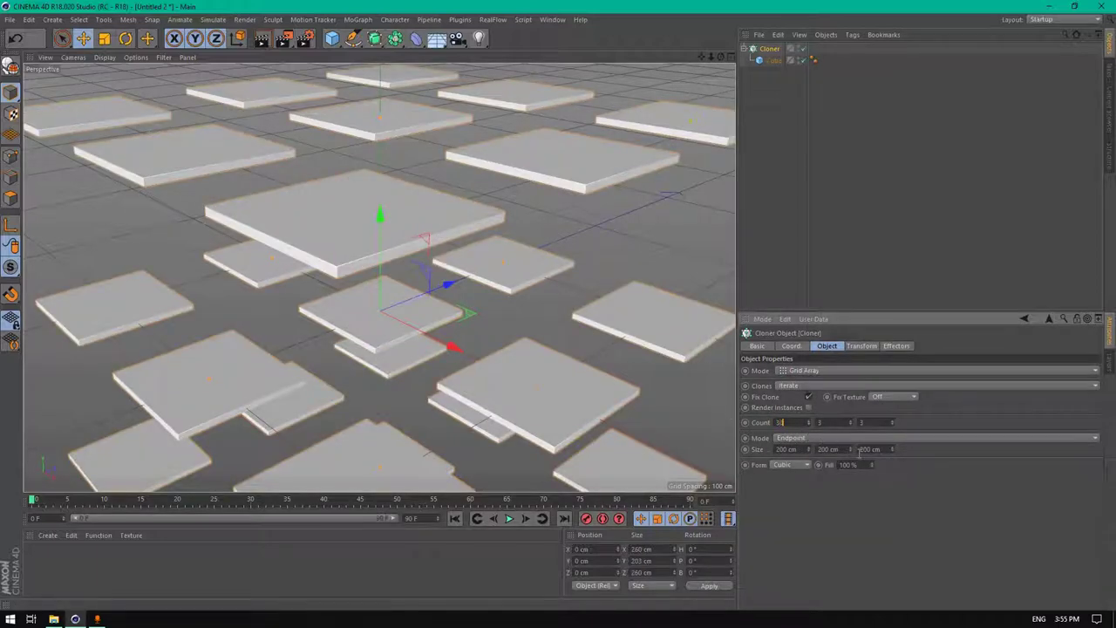
type("30")
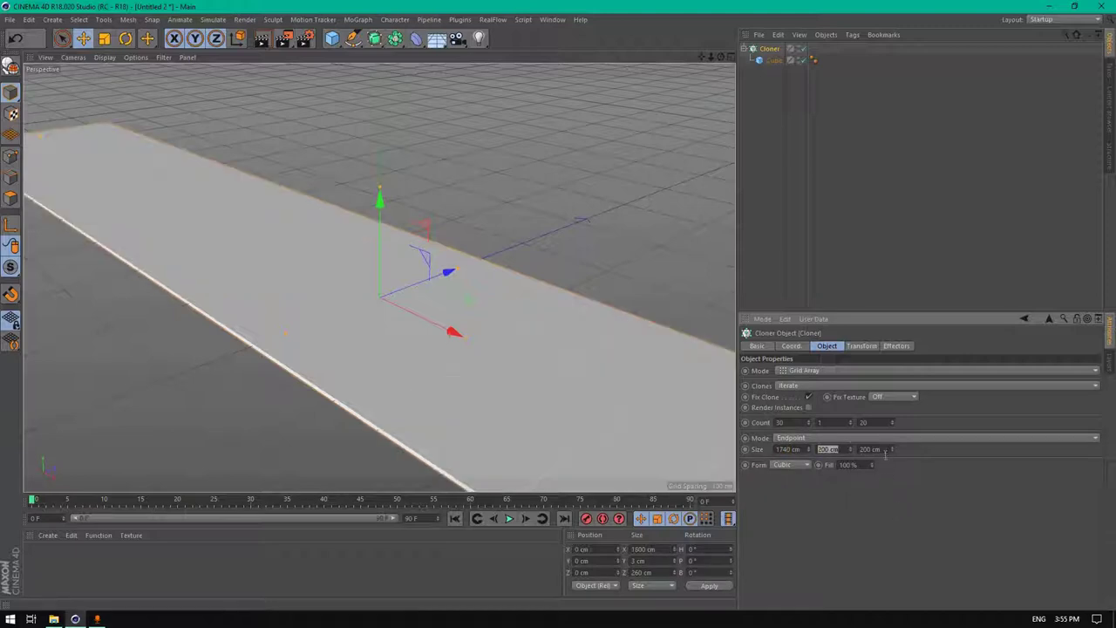
left_click(868, 450)
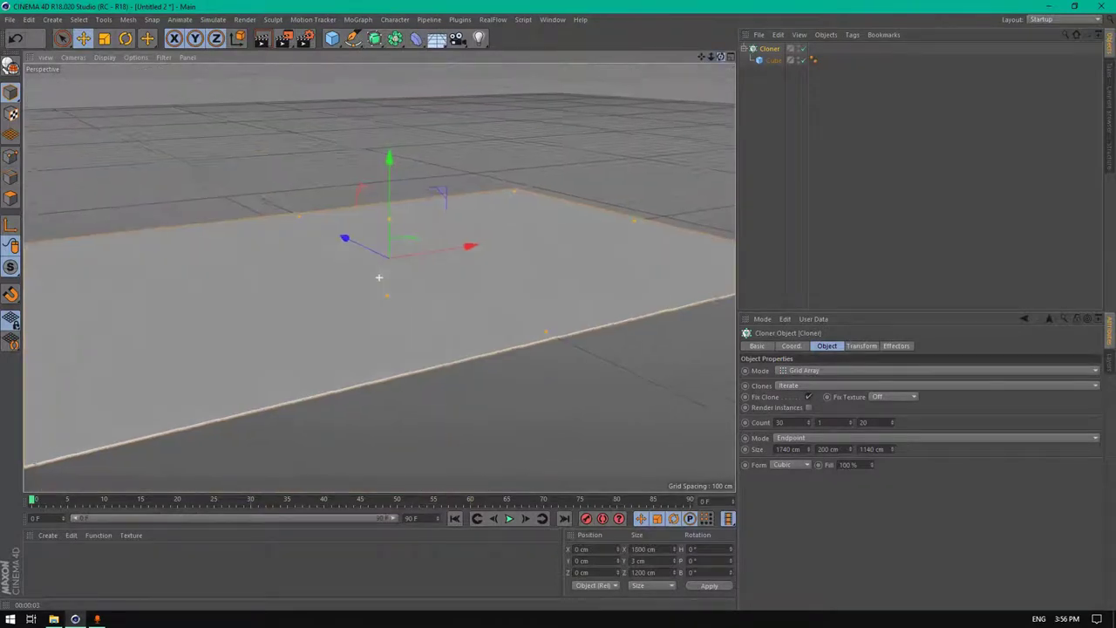
- Add a plane sized to the floor and give it a Collision Body simulation tag
left_click(331, 39)
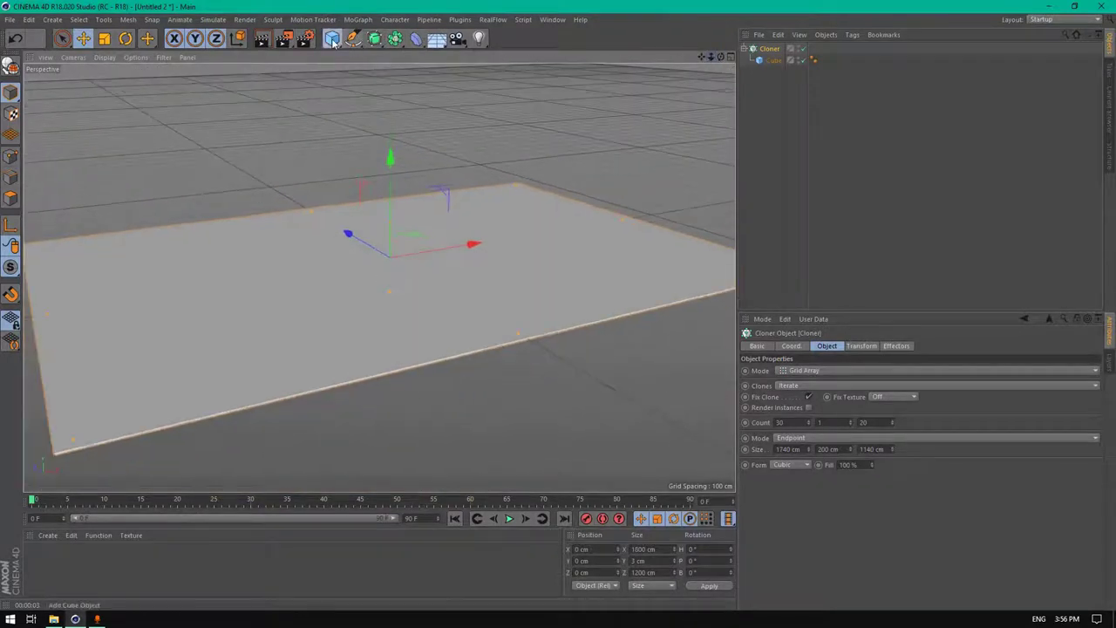
left_click(331, 38)
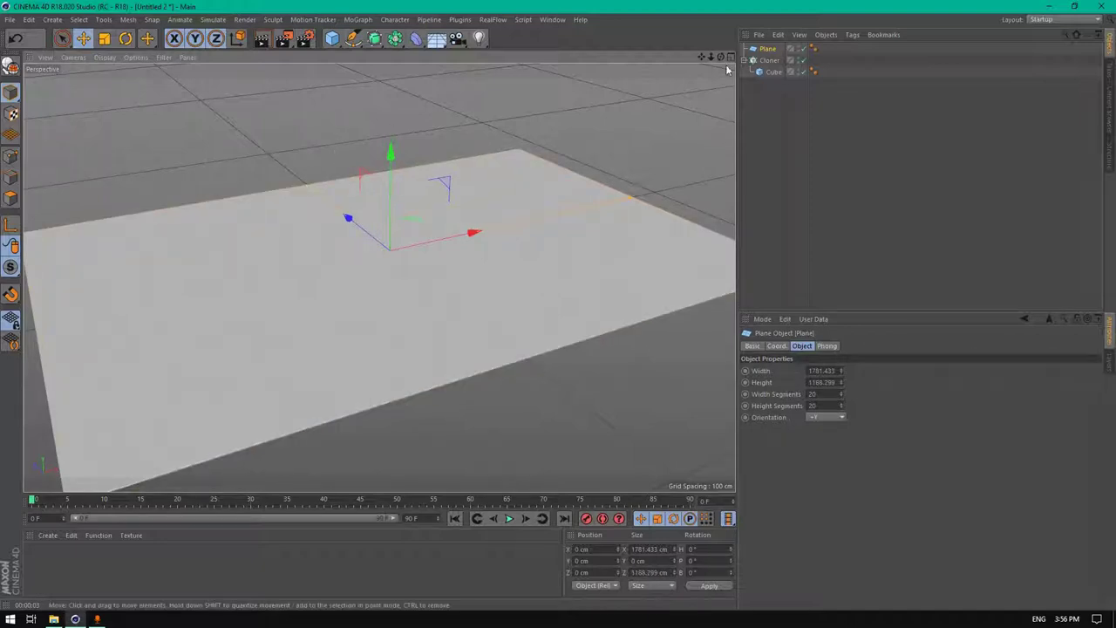
left_click(825, 35)
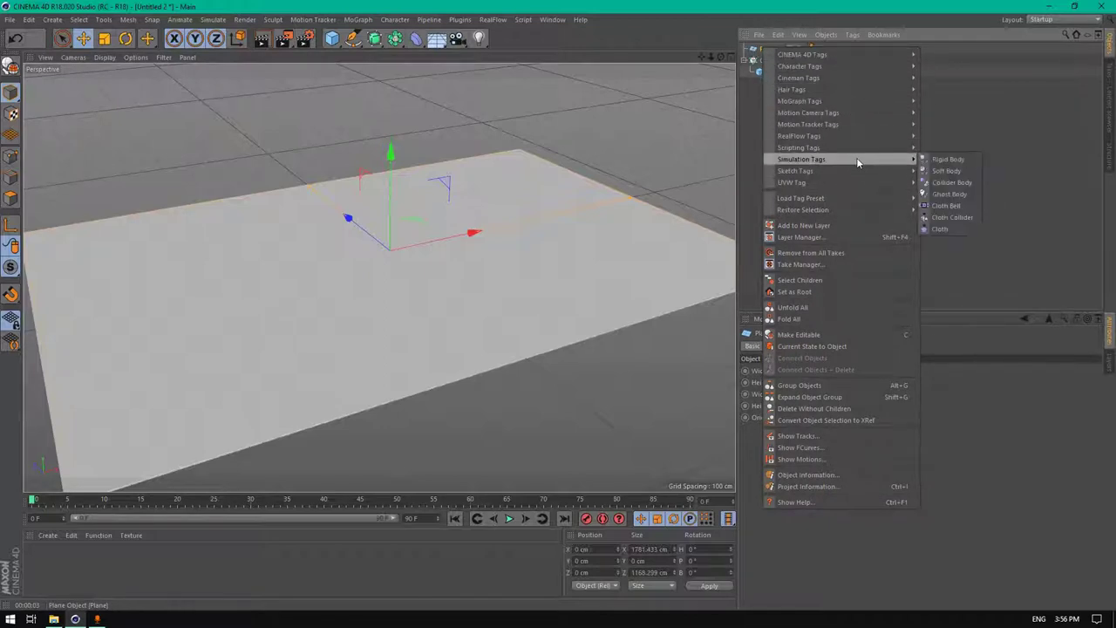
mouse_move(952, 183)
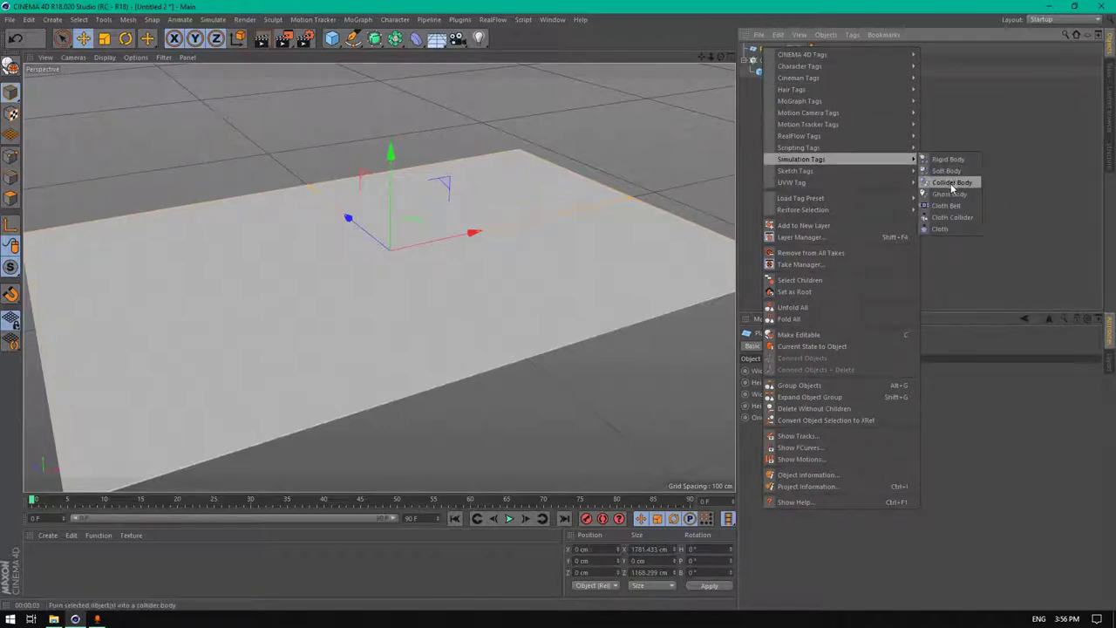
left_click(952, 183)
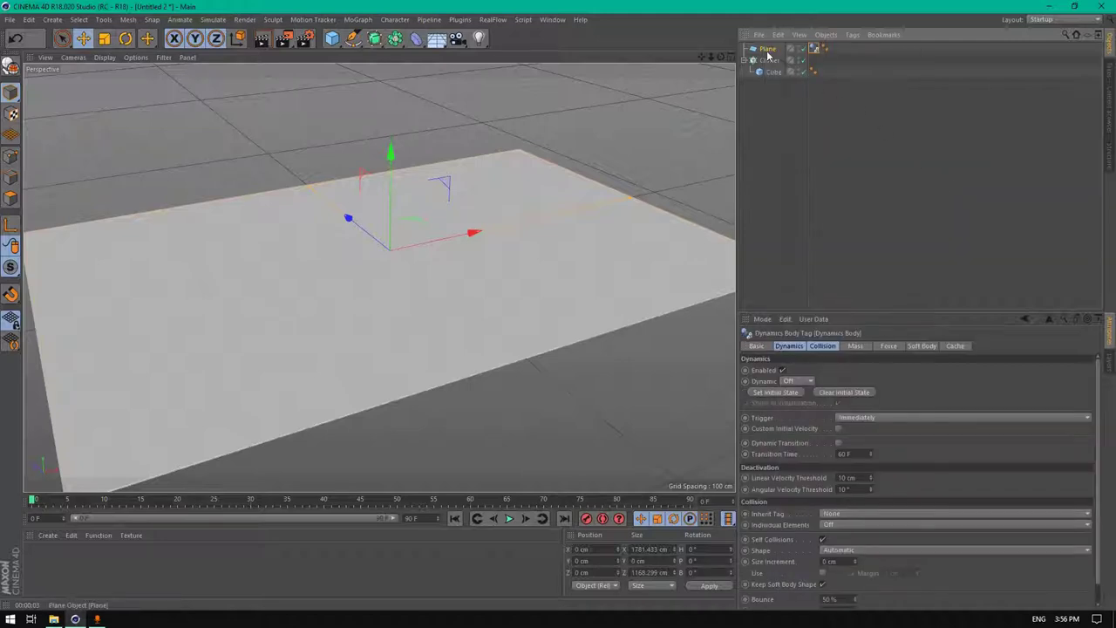
left_click(767, 72)
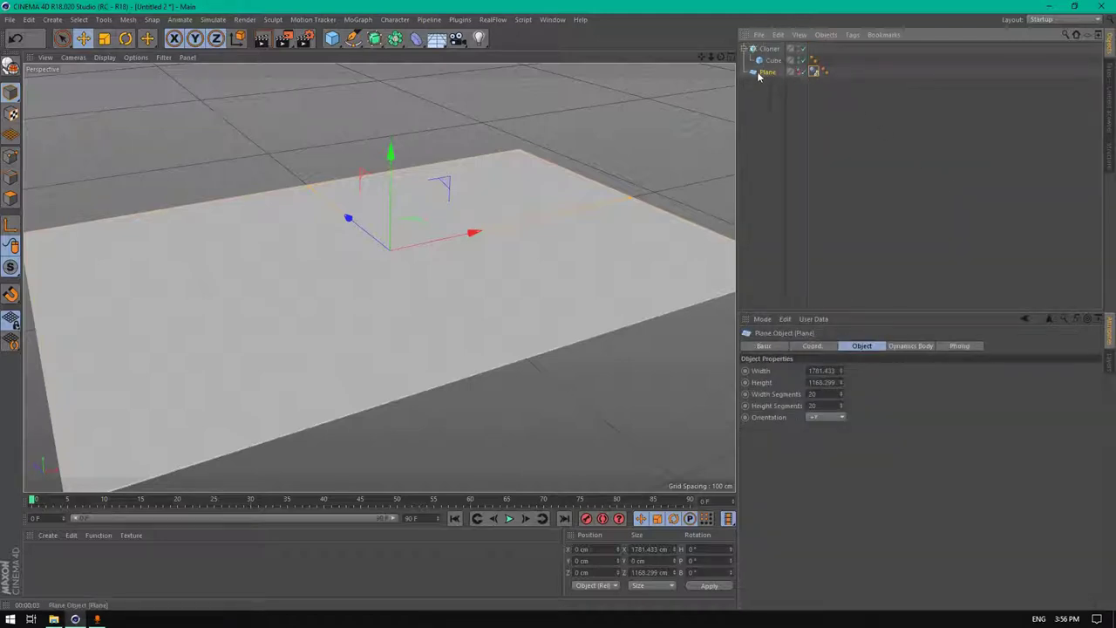
left_click(767, 49)
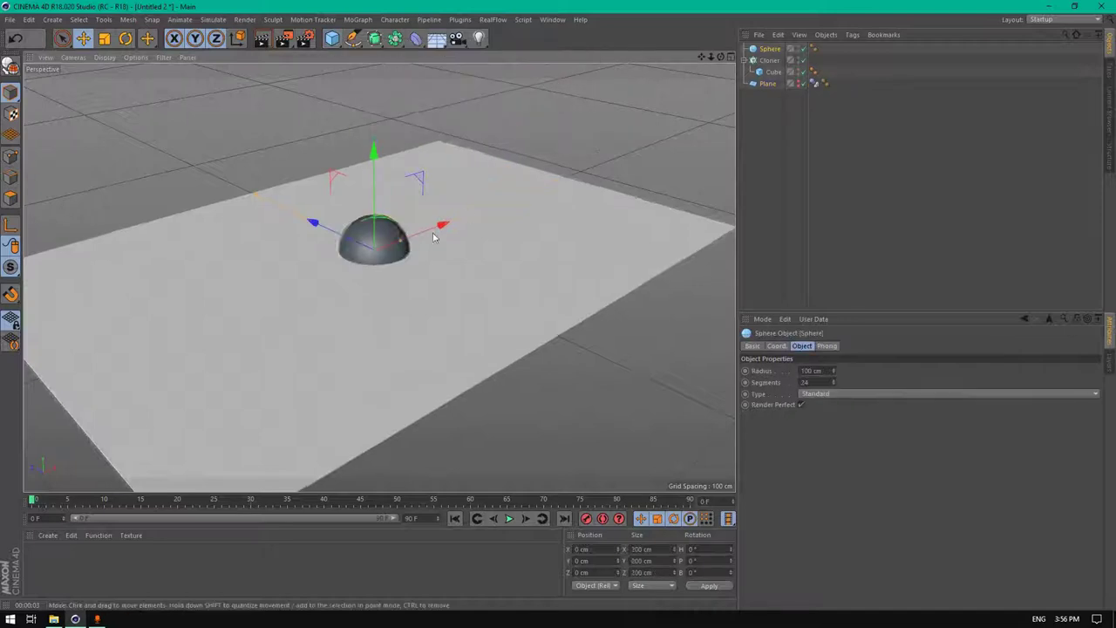
- Scale the sphere down and move it above the far corner beyond the plane's edge
left_click_drag(433, 237, 380, 136)
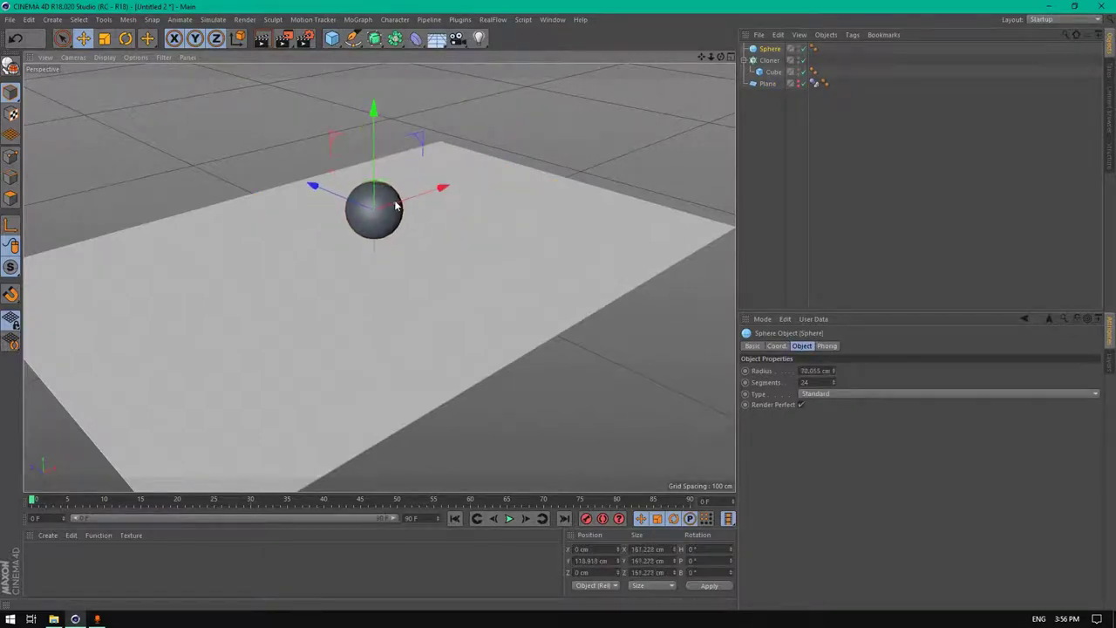
left_click_drag(375, 213, 537, 157)
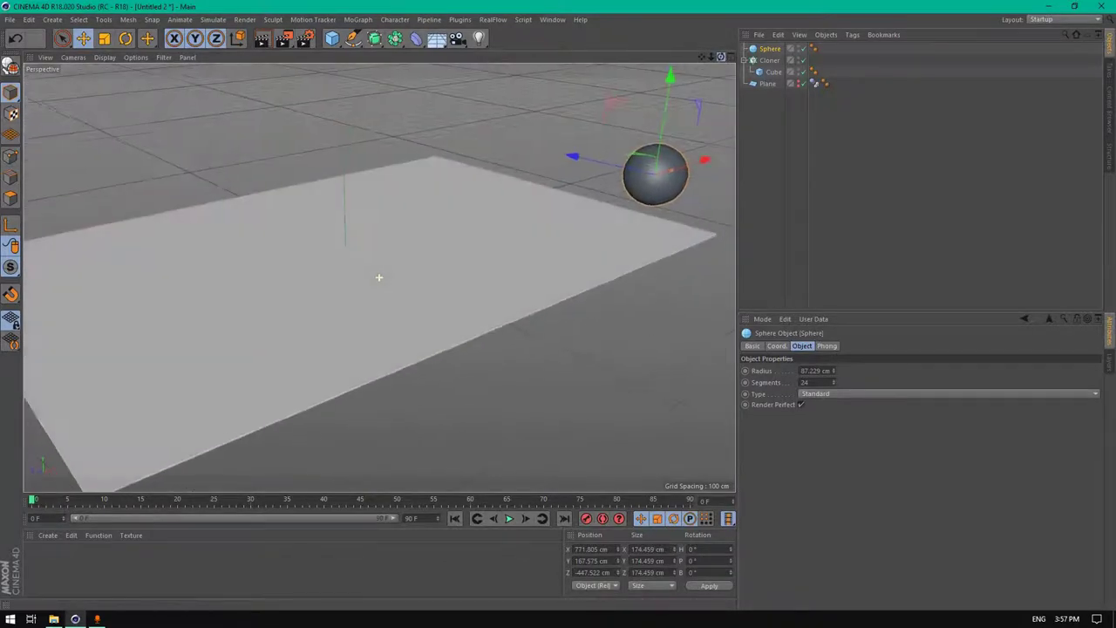
left_click_drag(704, 160, 564, 155)
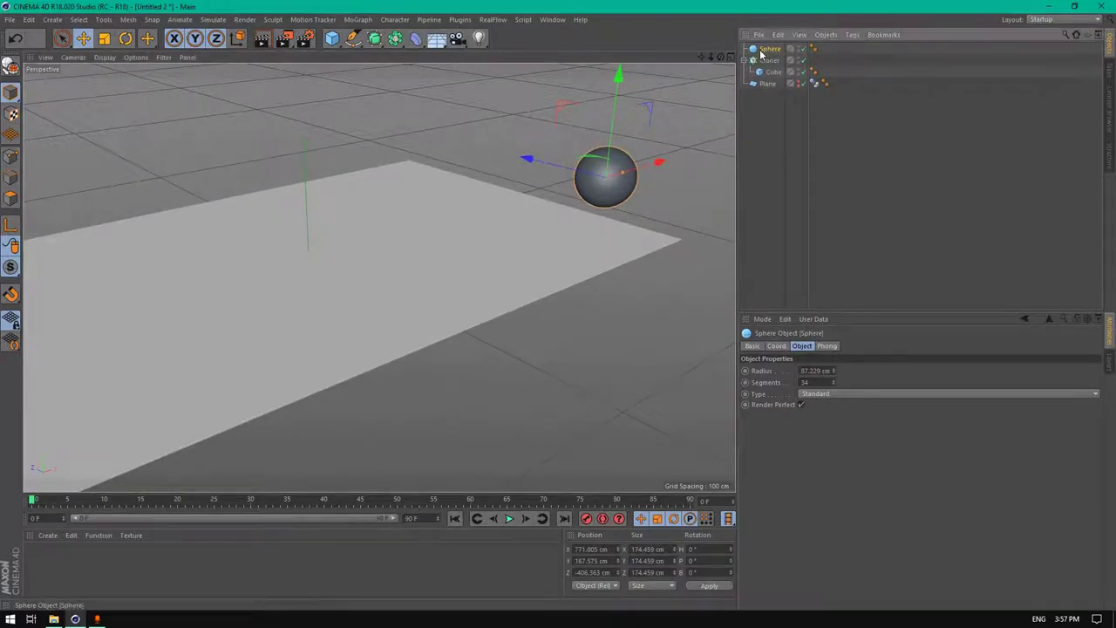
- Add a Target effector aimed at the sphere with a capsule-shaped falloff sized around it
left_click(359, 19)
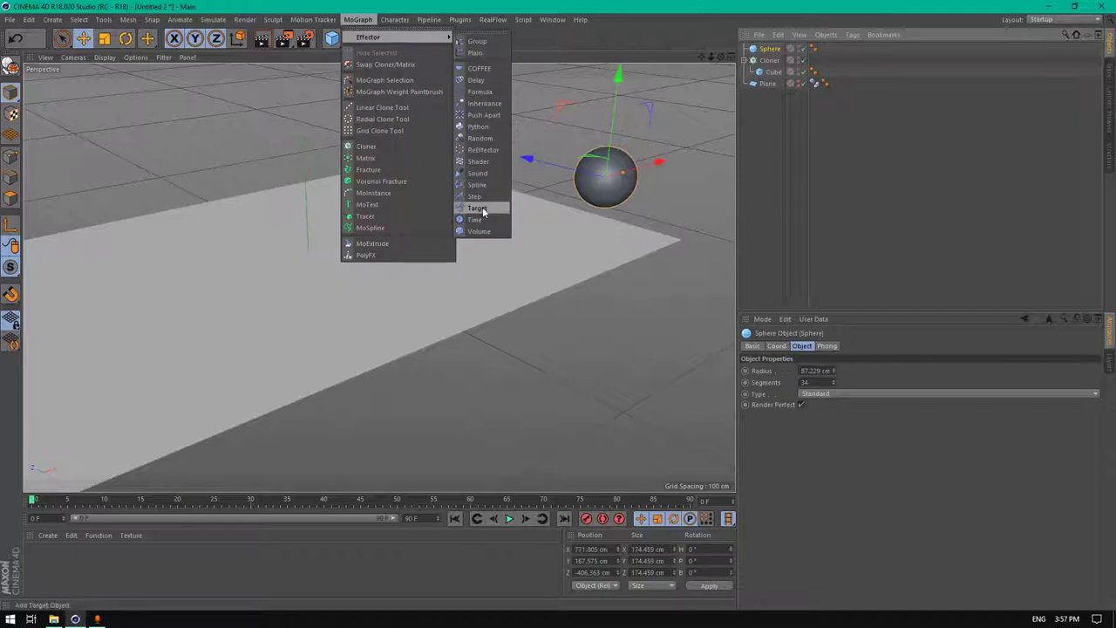
left_click(478, 207)
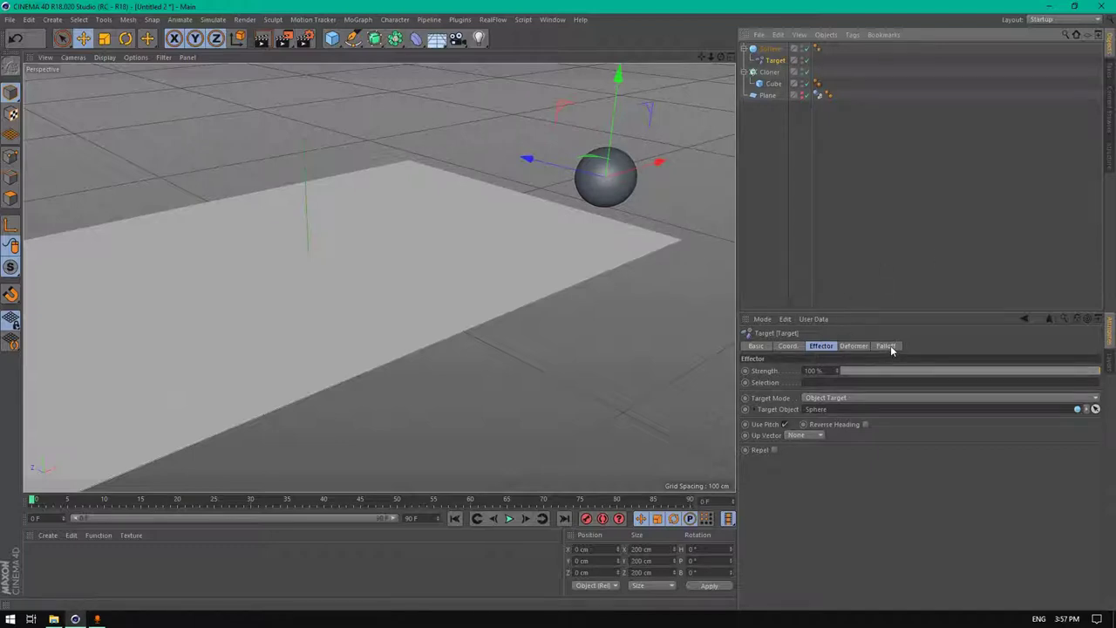
left_click(886, 345)
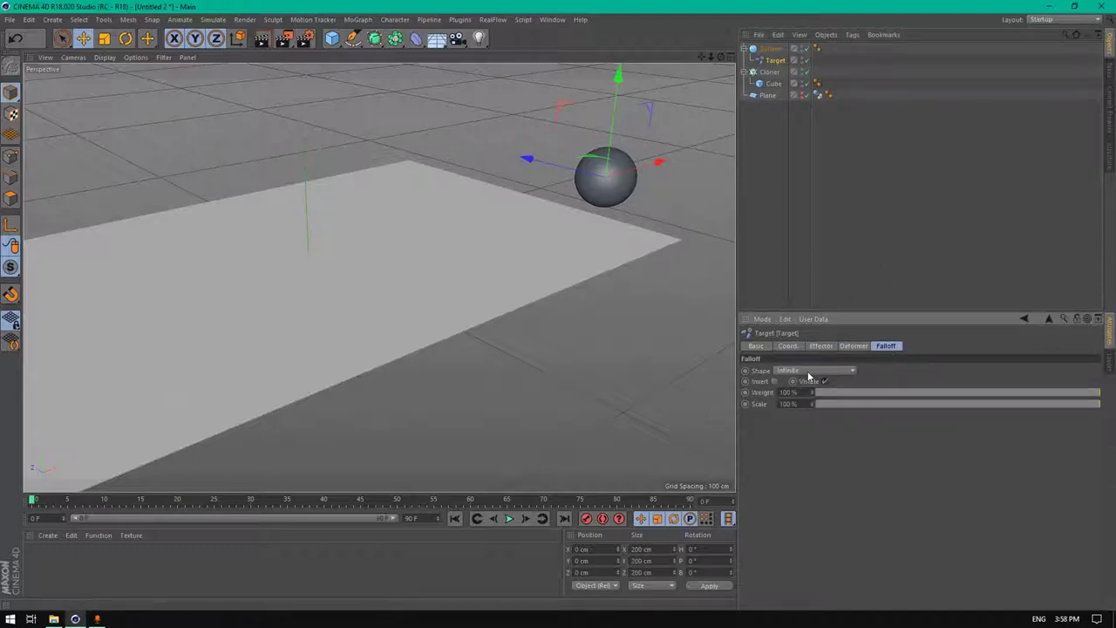
left_click(816, 369)
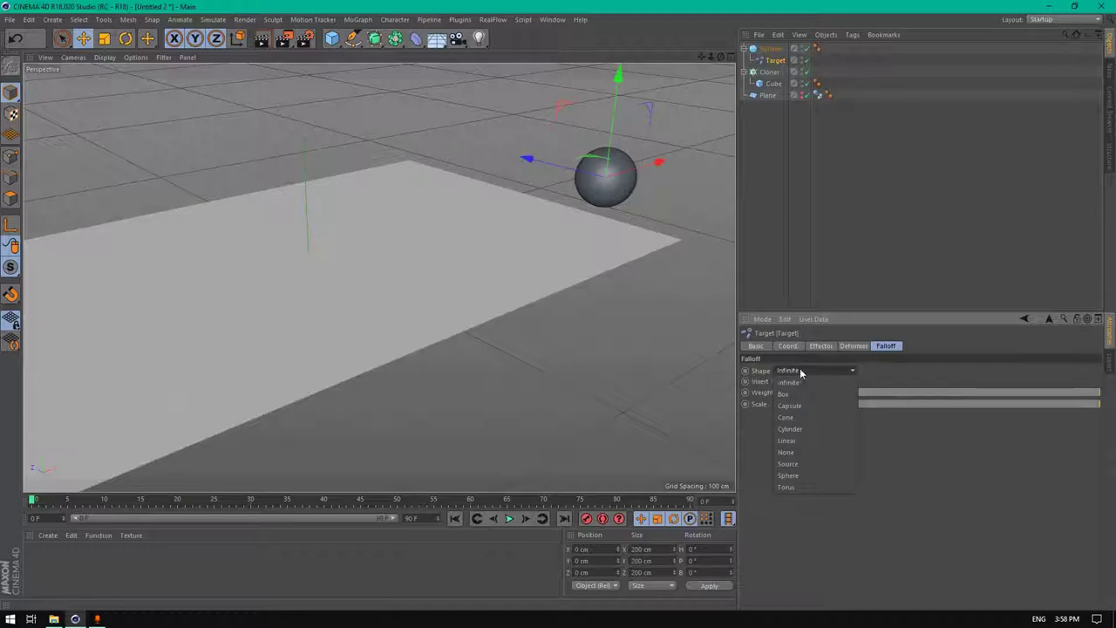
left_click(788, 404)
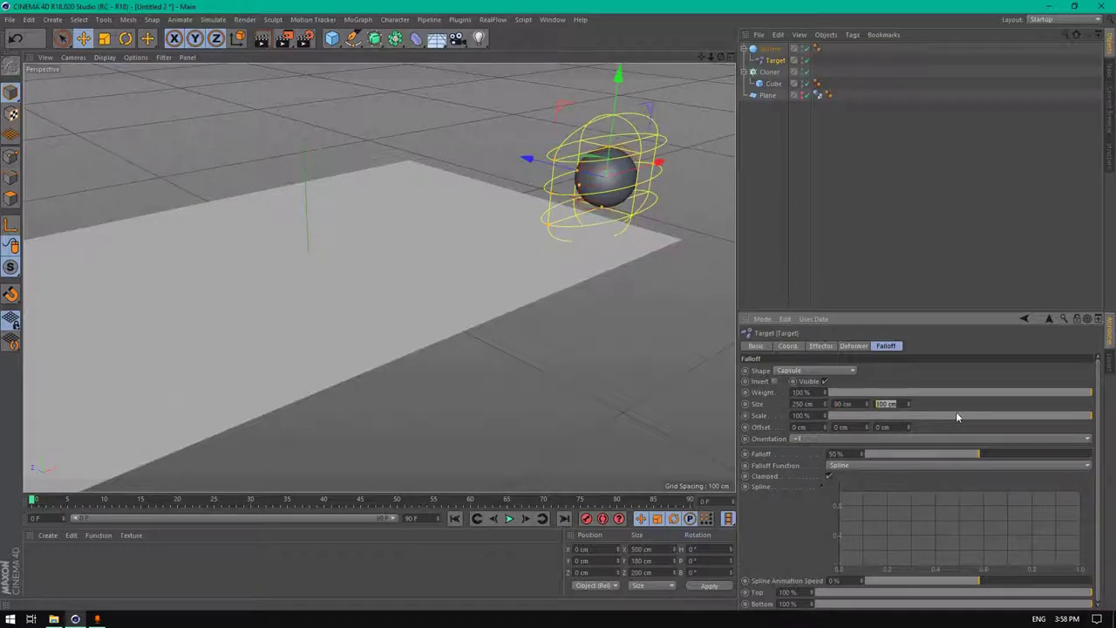
left_click(886, 405)
type("300")
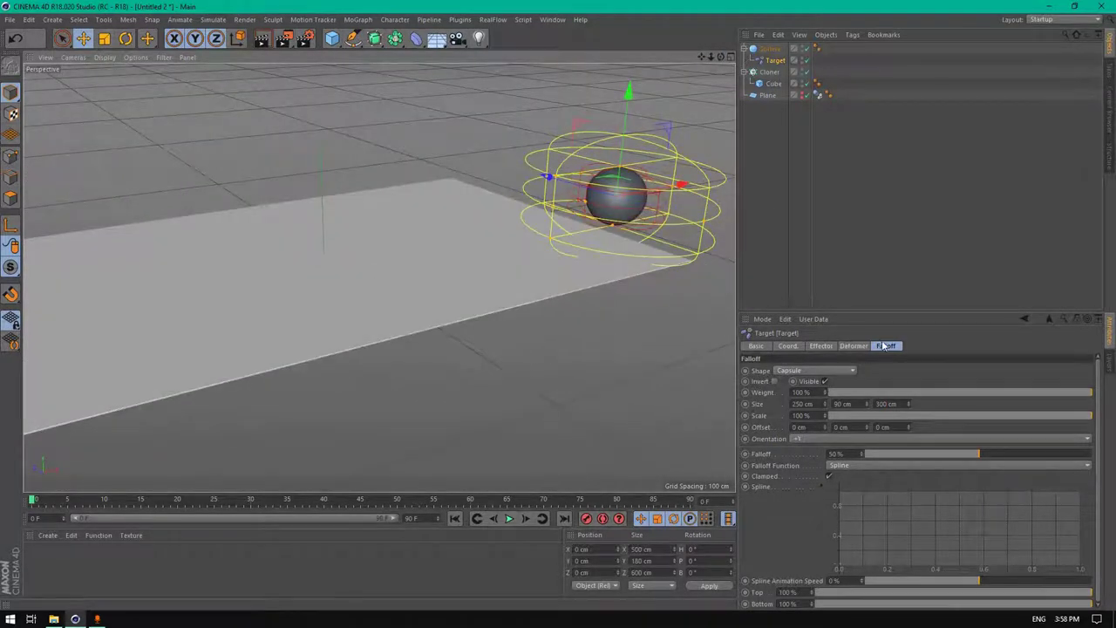
- Link the Target effector into the Cloner's Effectors list
left_click(770, 72)
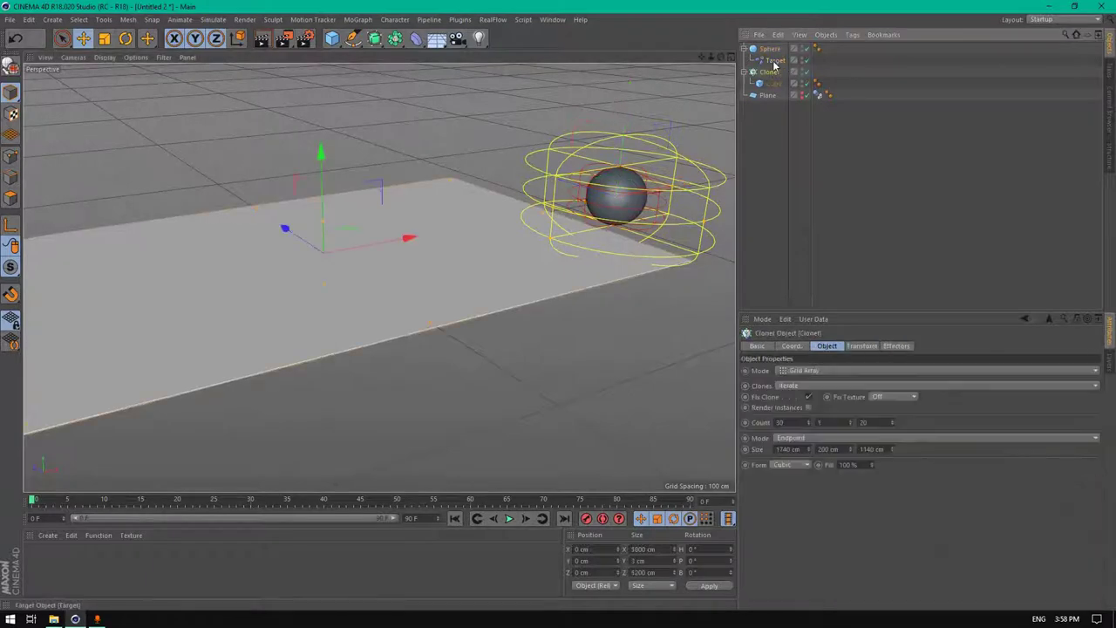
left_click(896, 345)
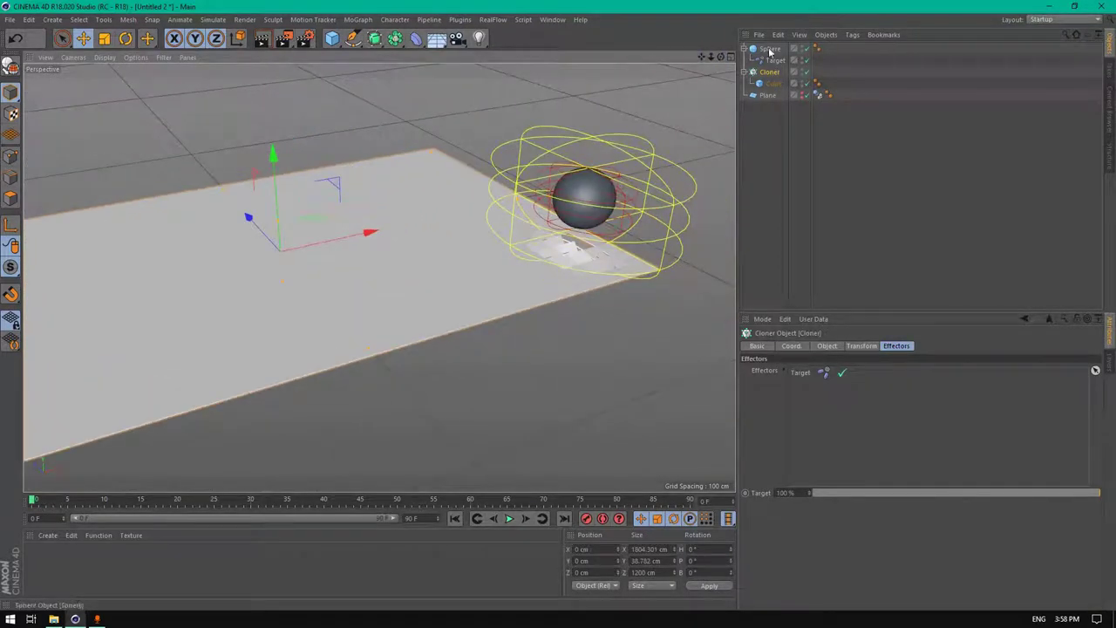
- Give the sphere a Rigid Body tag and play the simulation from the start to watch the tiles scatter
left_click(771, 49)
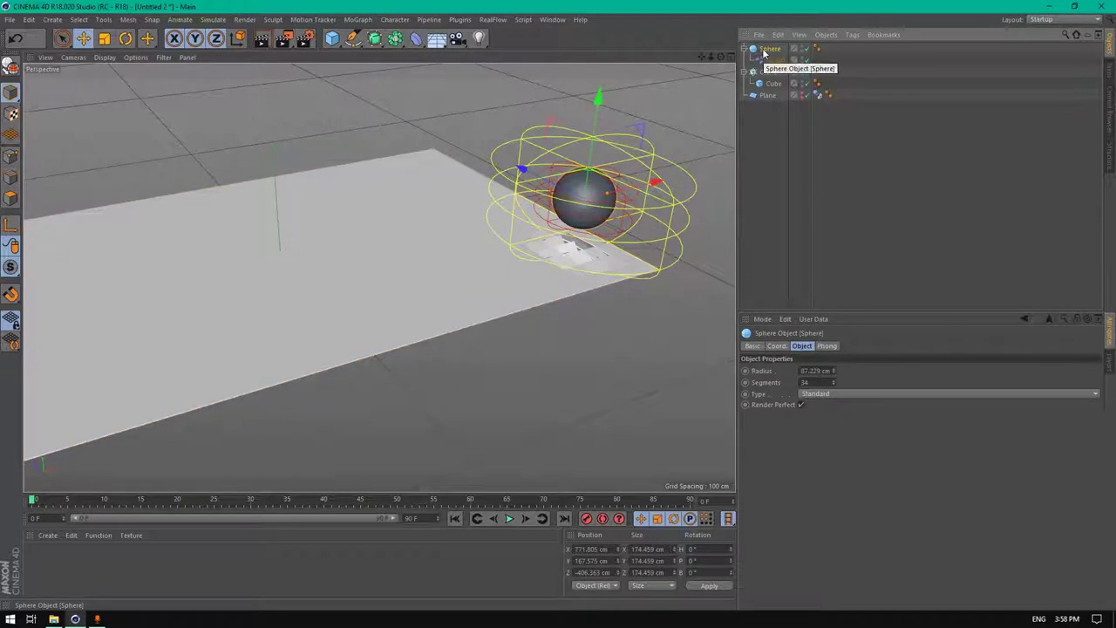
right_click(766, 49)
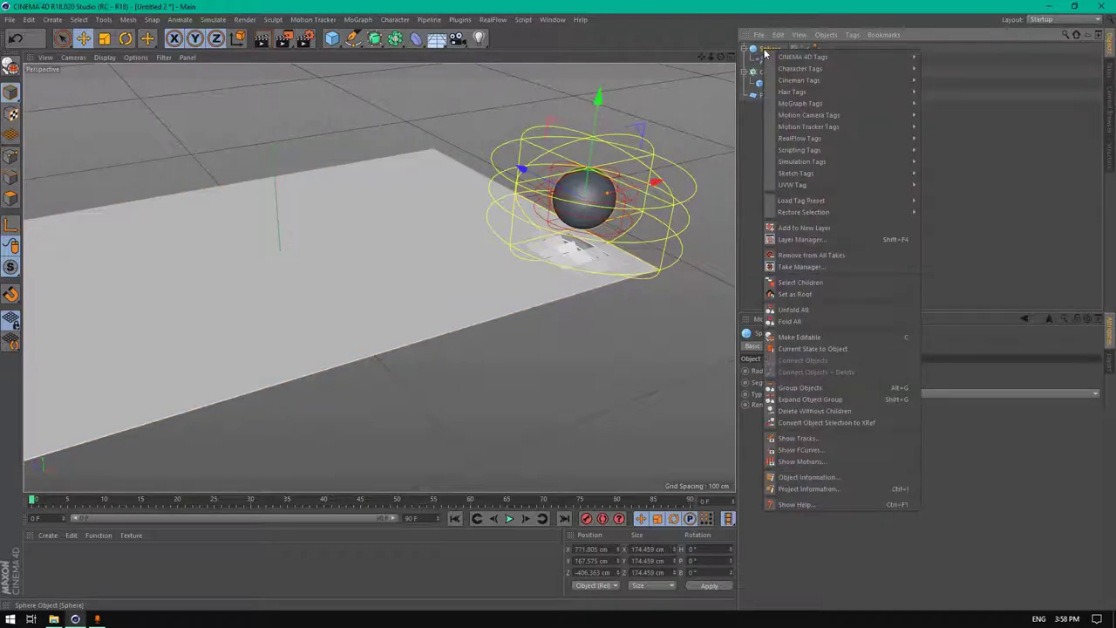
mouse_move(802, 56)
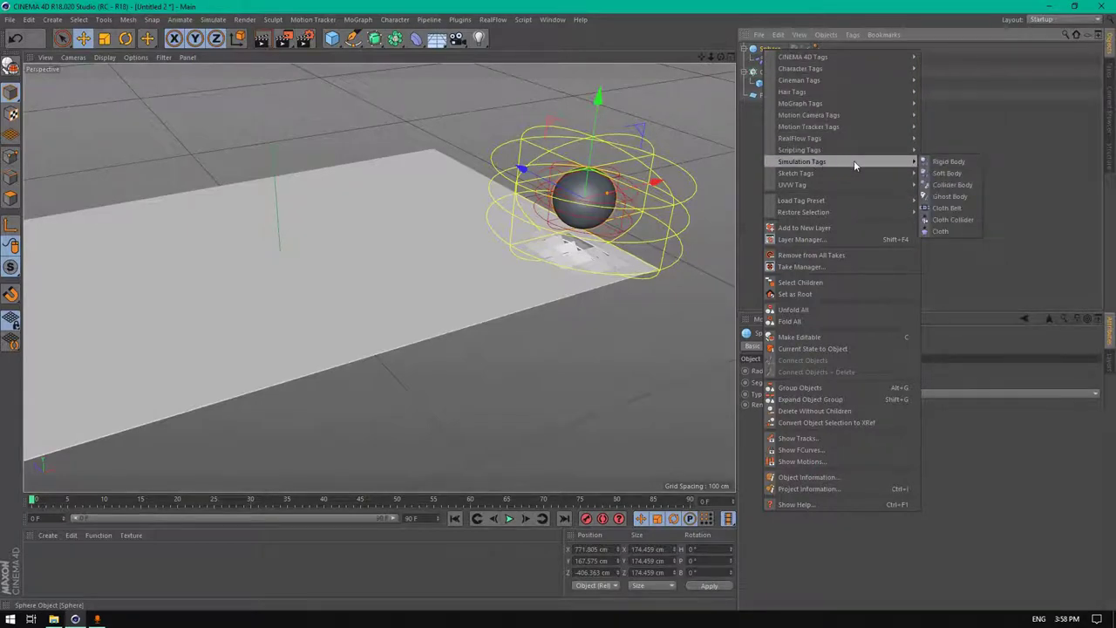
left_click(949, 172)
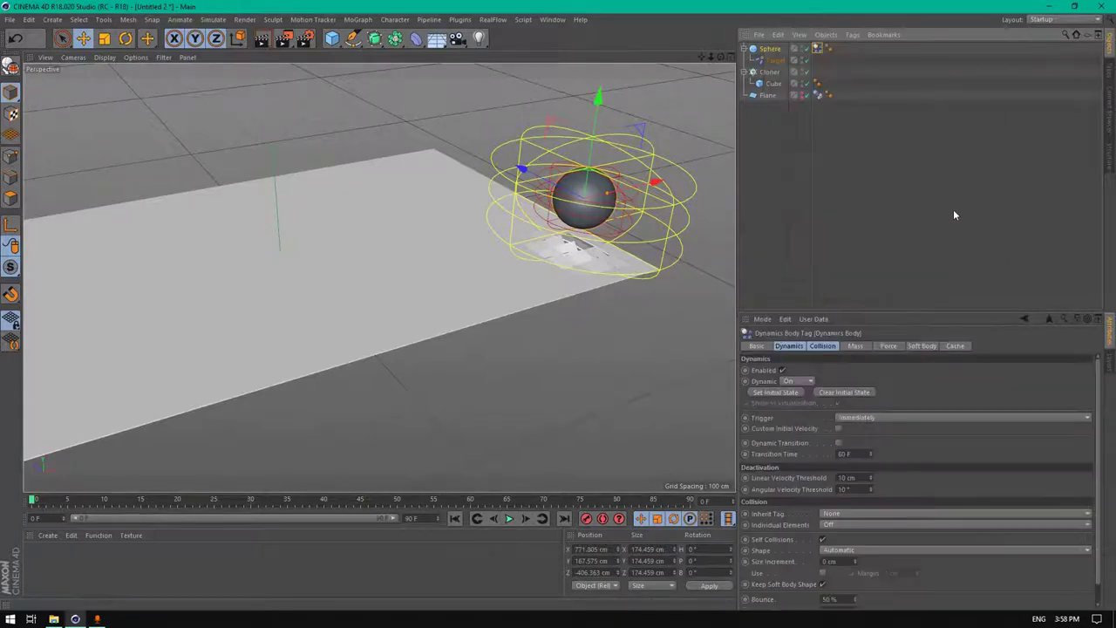
left_click(509, 517)
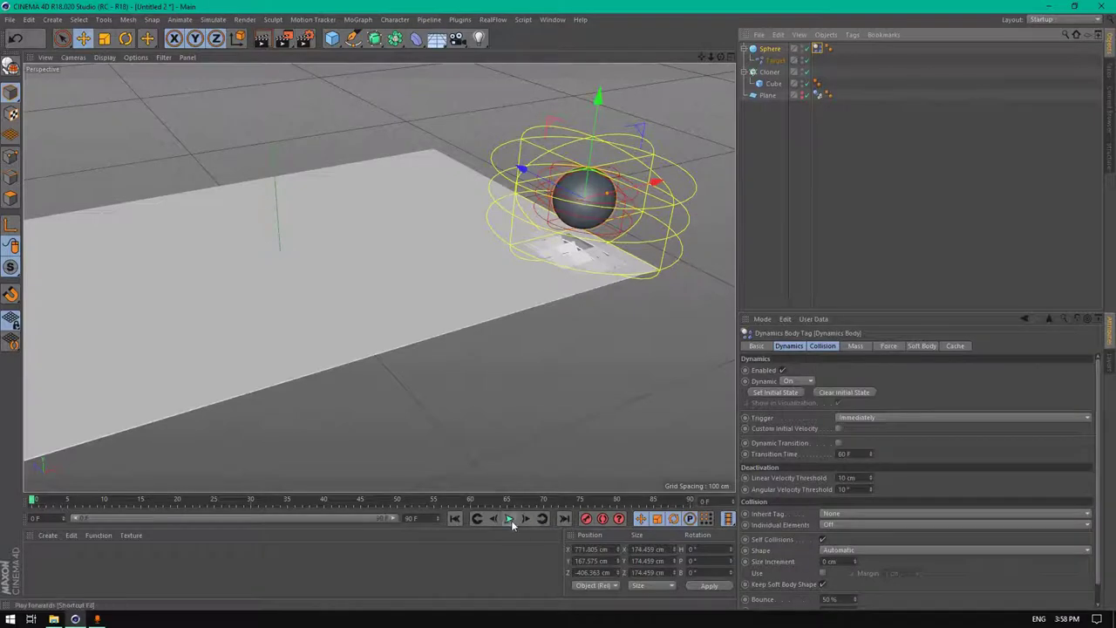
left_click(509, 520)
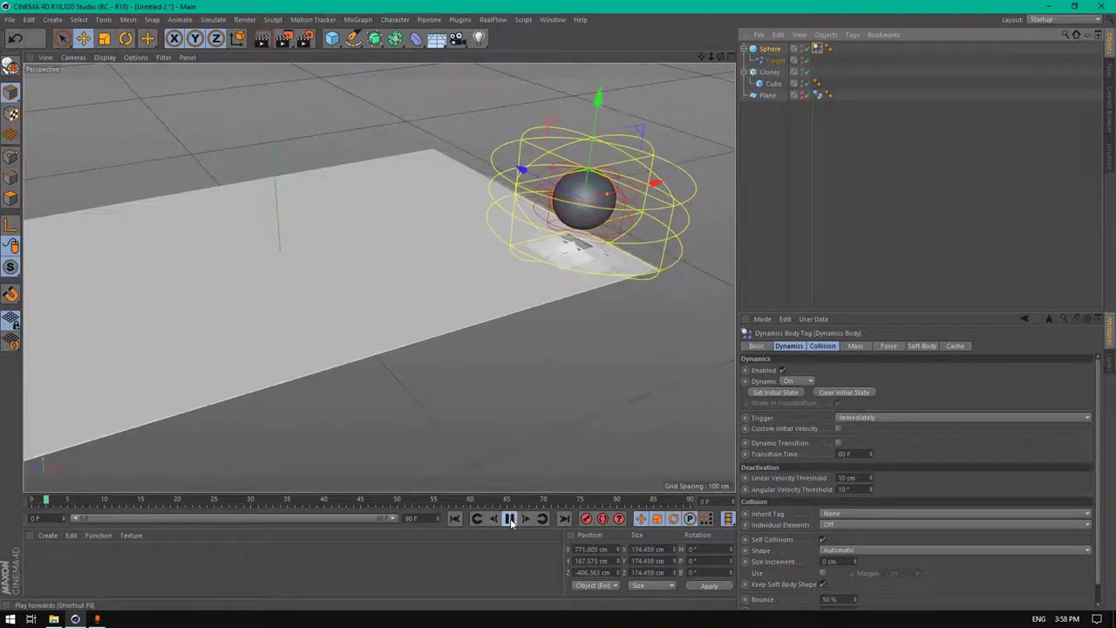
left_click(509, 518)
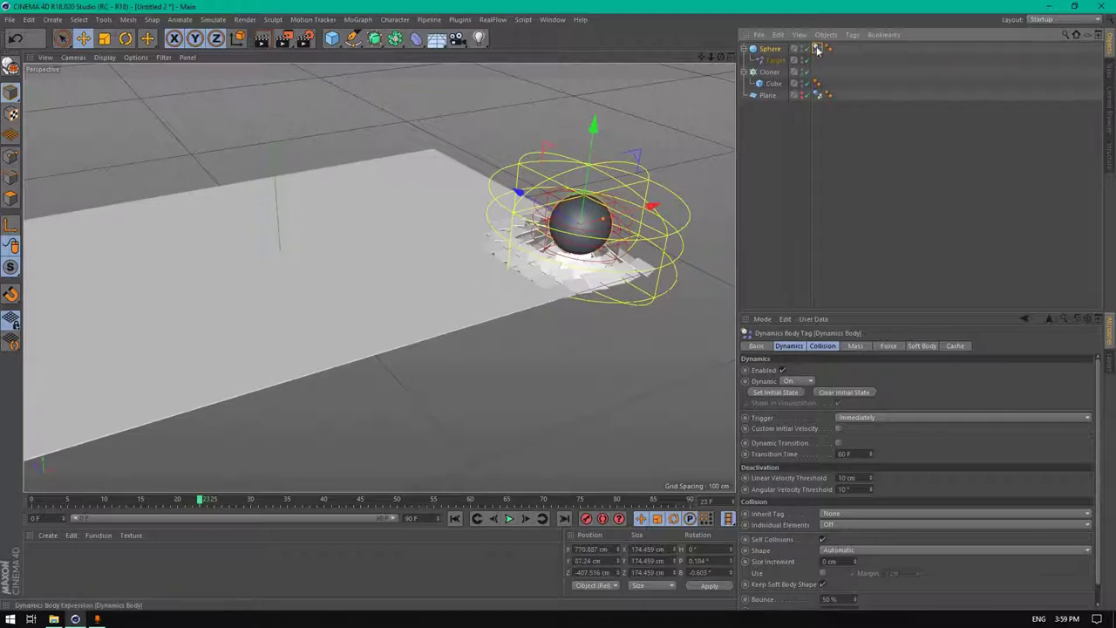
mouse_move(818, 48)
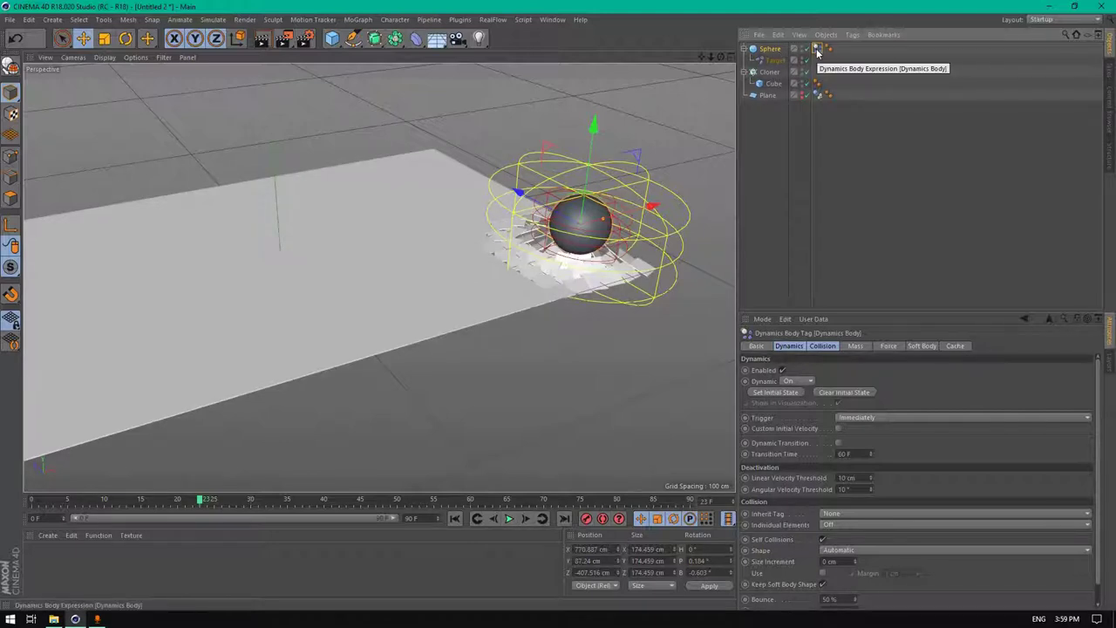
- Set the dynamics body tag's collision Friction to 99% and replay the simulation
left_click(821, 346)
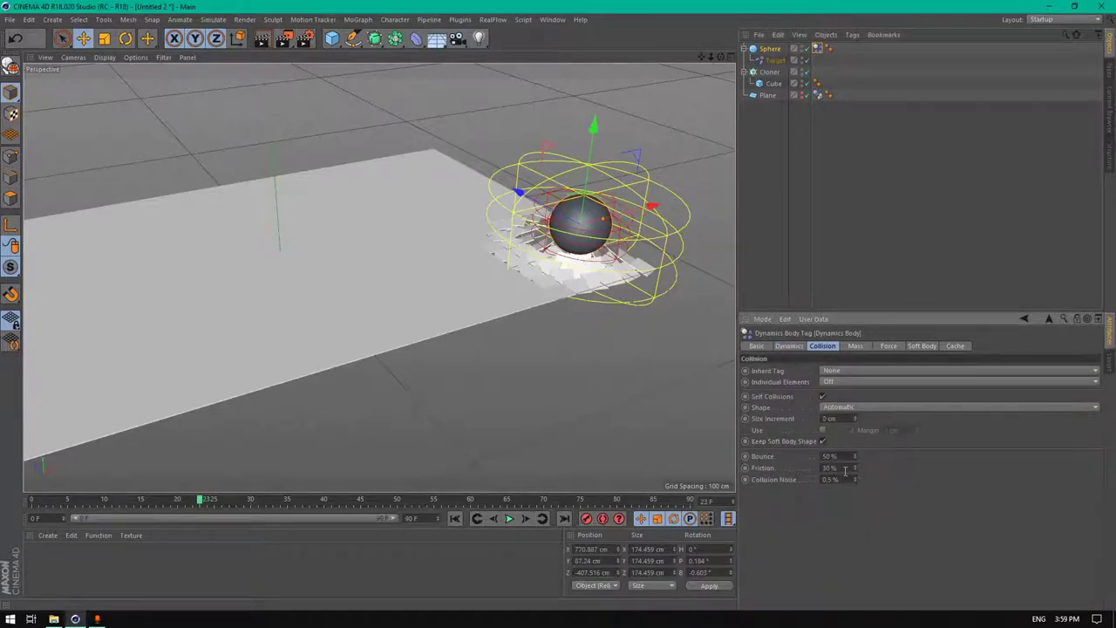
type("99")
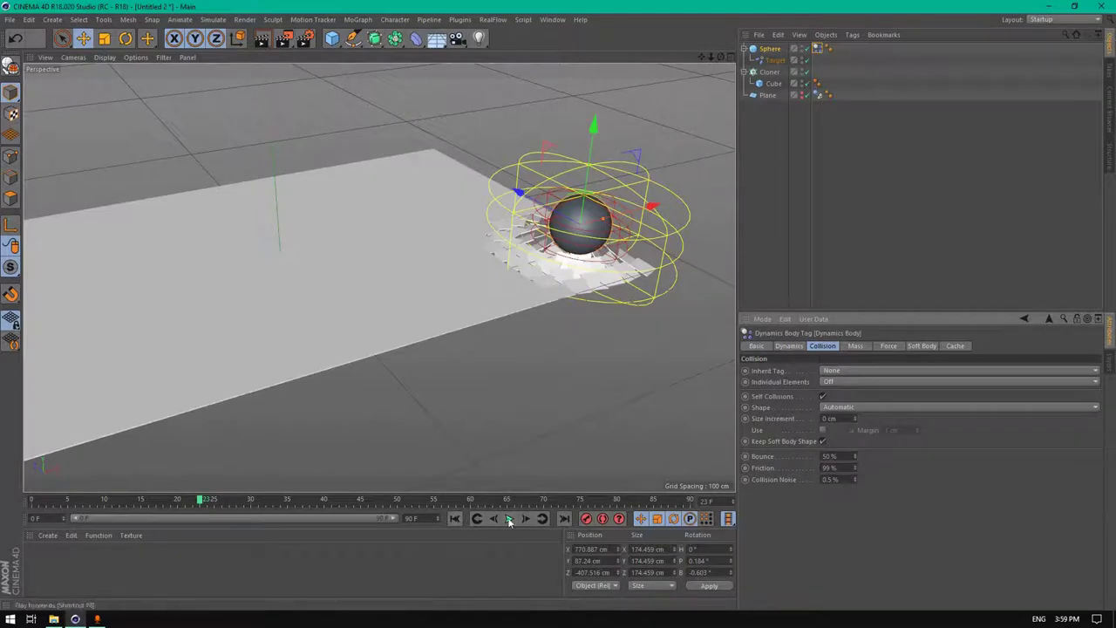
left_click(509, 518)
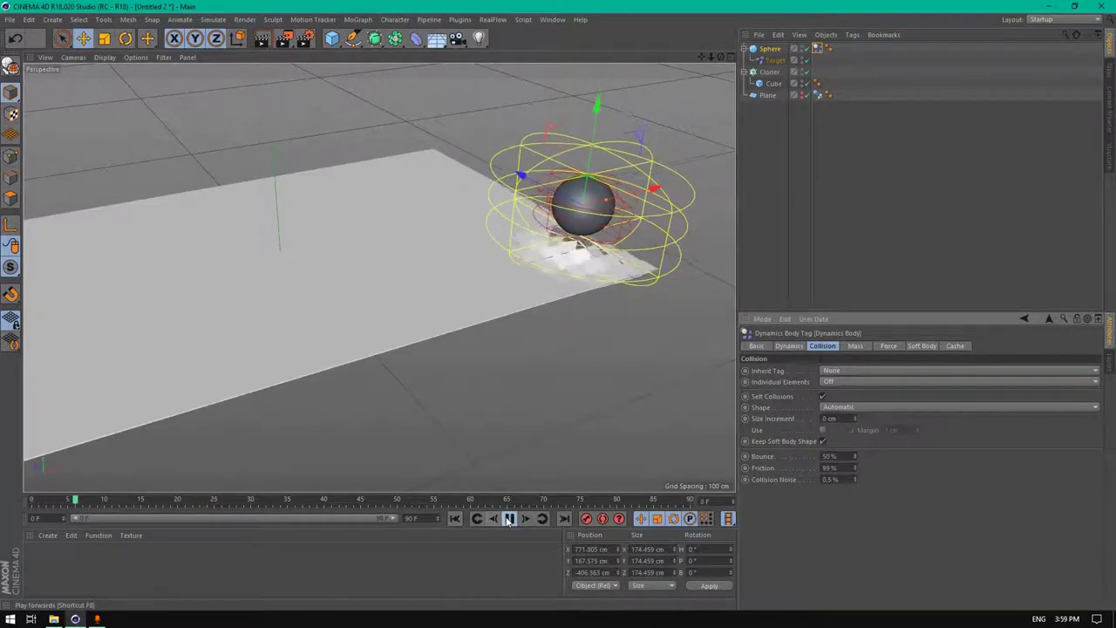
left_click(509, 518)
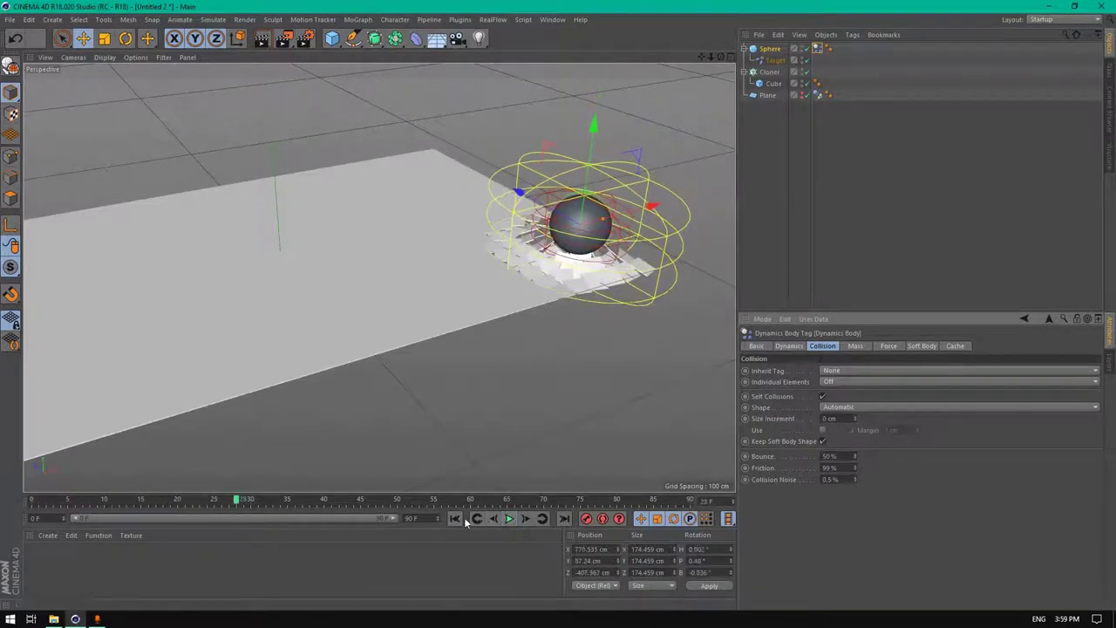
left_click(509, 518)
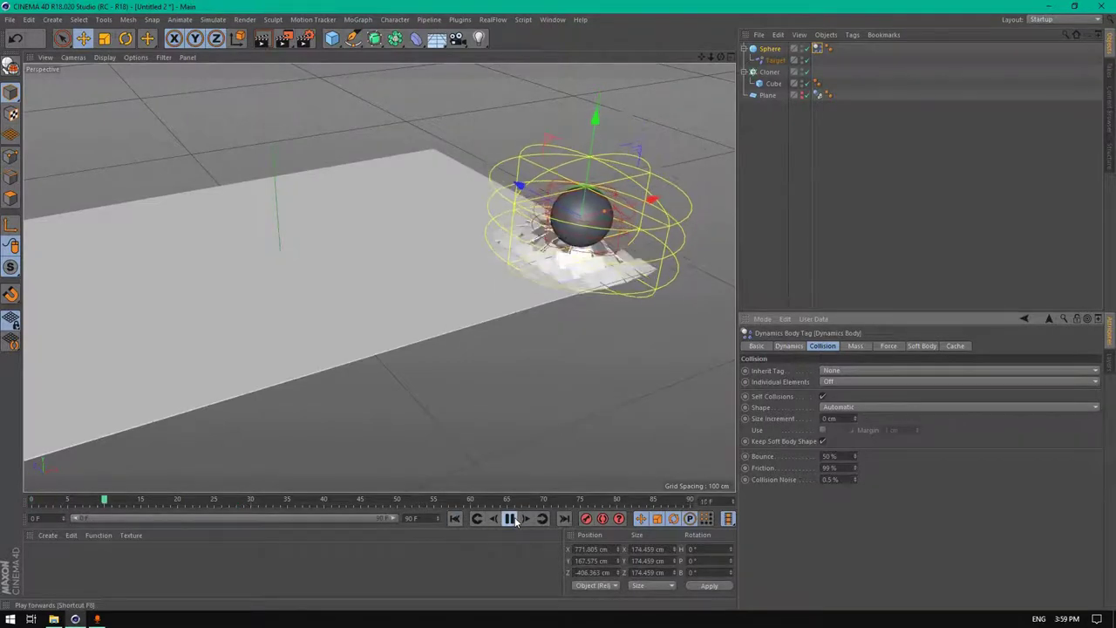
left_click(509, 518)
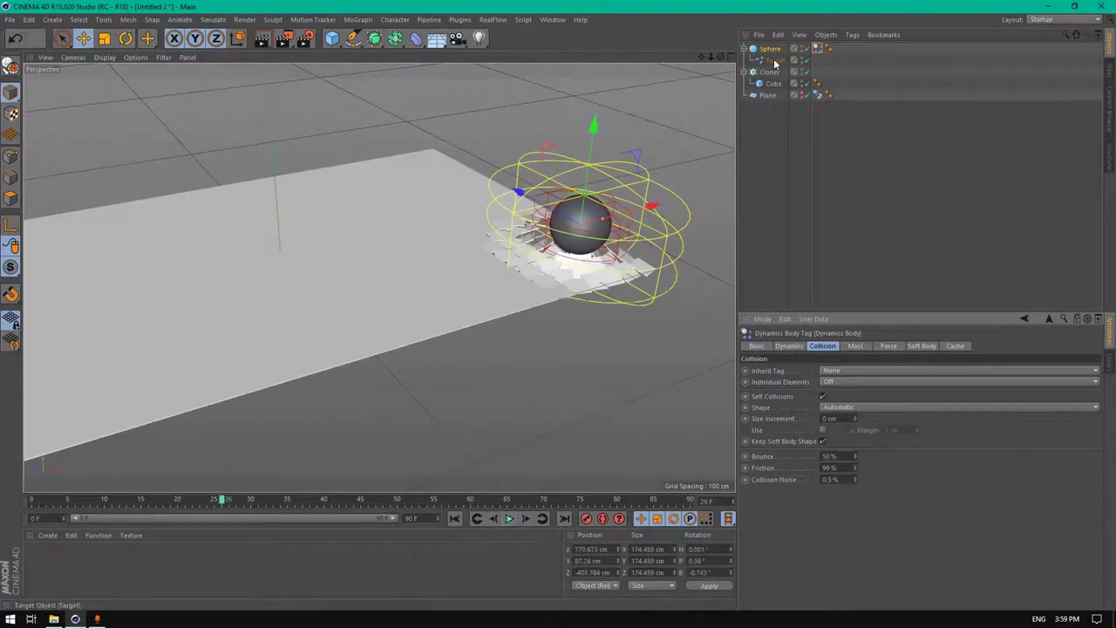
- Add another Target effector and replay to see the tiles flip upright behind the rolling sphere
left_click(774, 59)
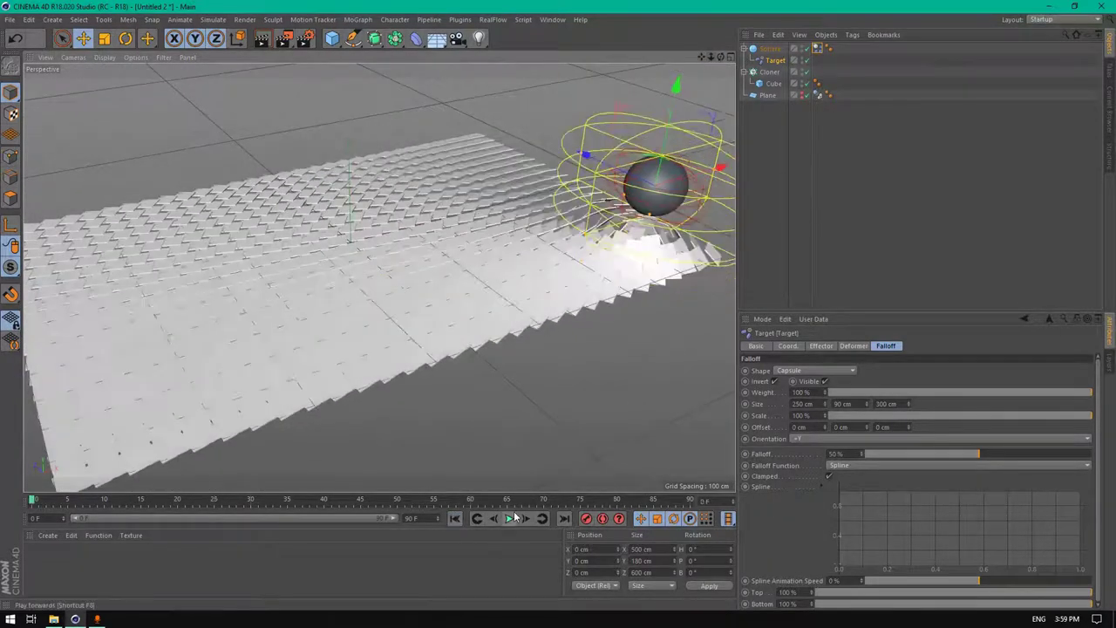
left_click(509, 517)
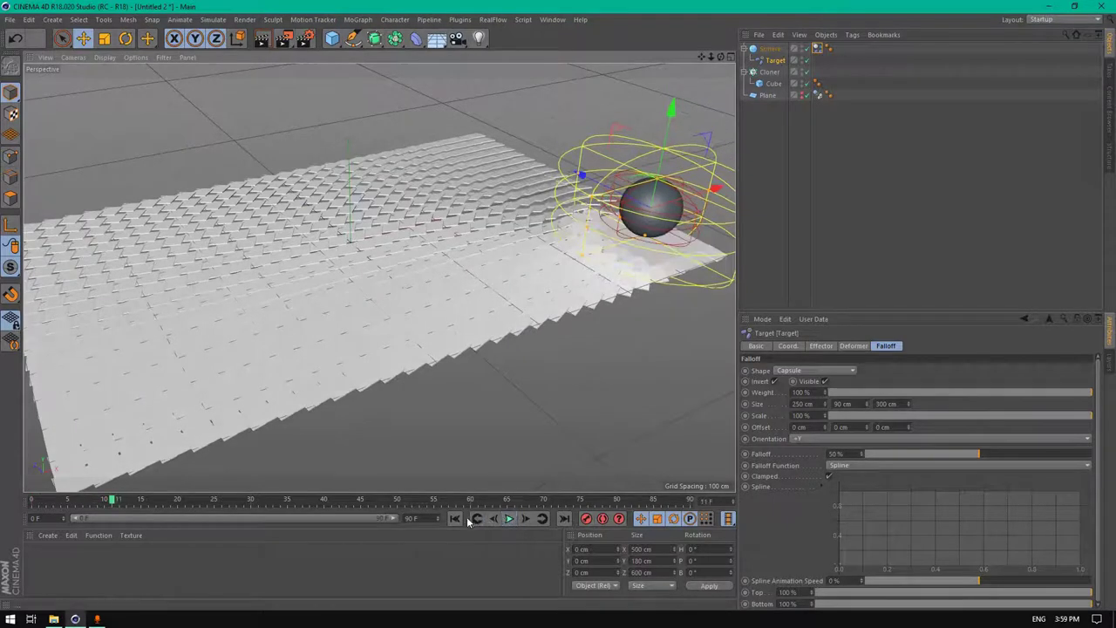
left_click(770, 49)
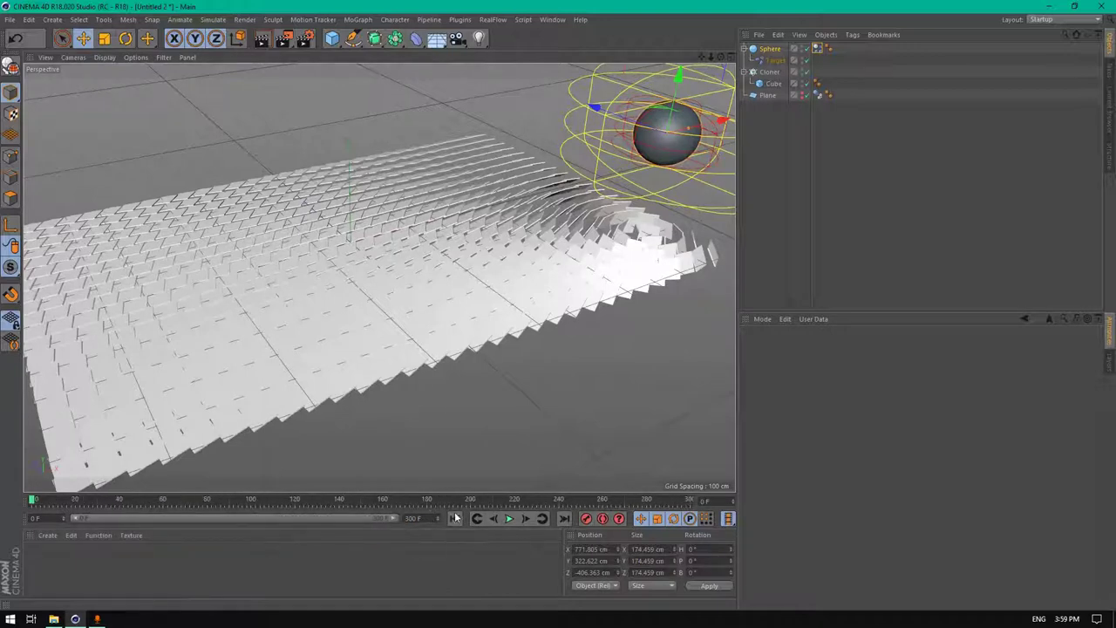
left_click(509, 518)
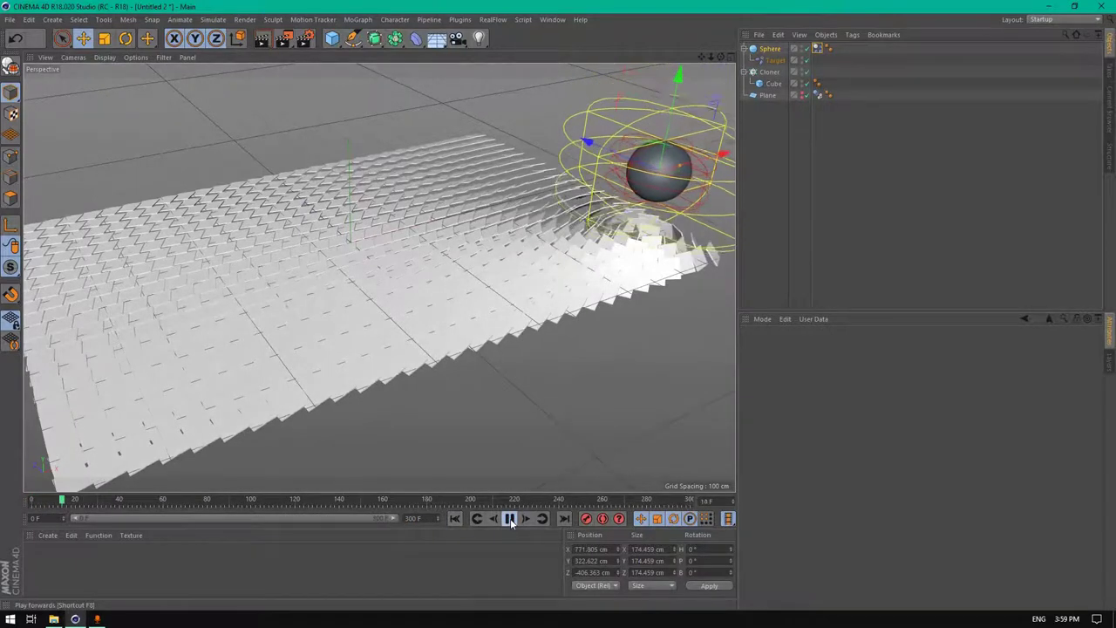
left_click(509, 518)
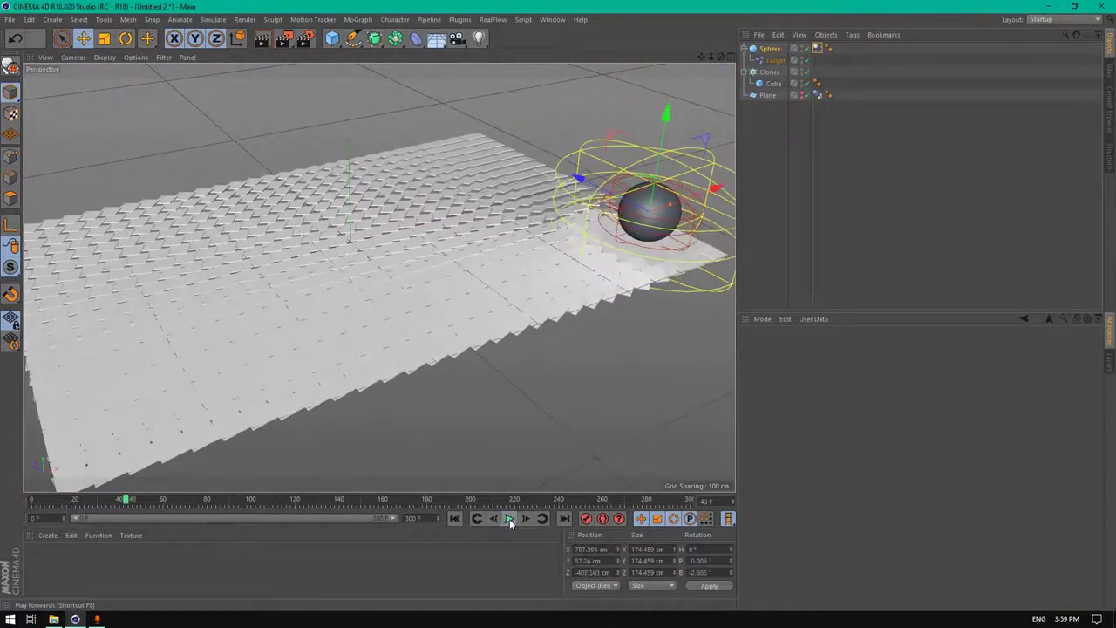
left_click(509, 518)
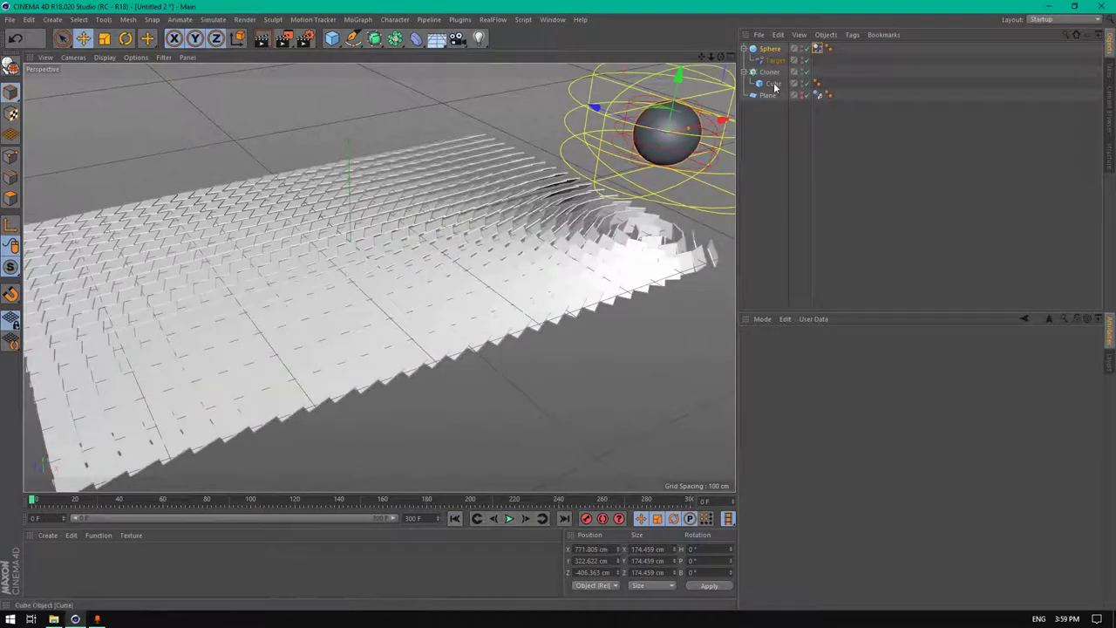
- Select the Cube under the Cloner to edit the tile size
left_click(774, 84)
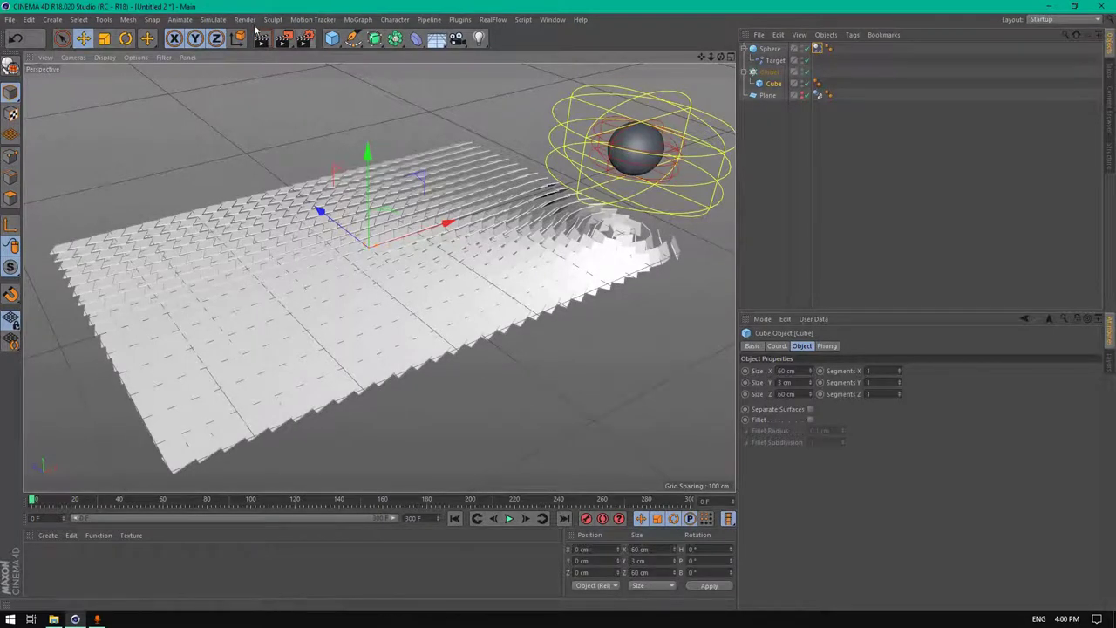
- Add a Wind force, position it beside the sphere and rotate it to blow across the tiles
left_click(212, 19)
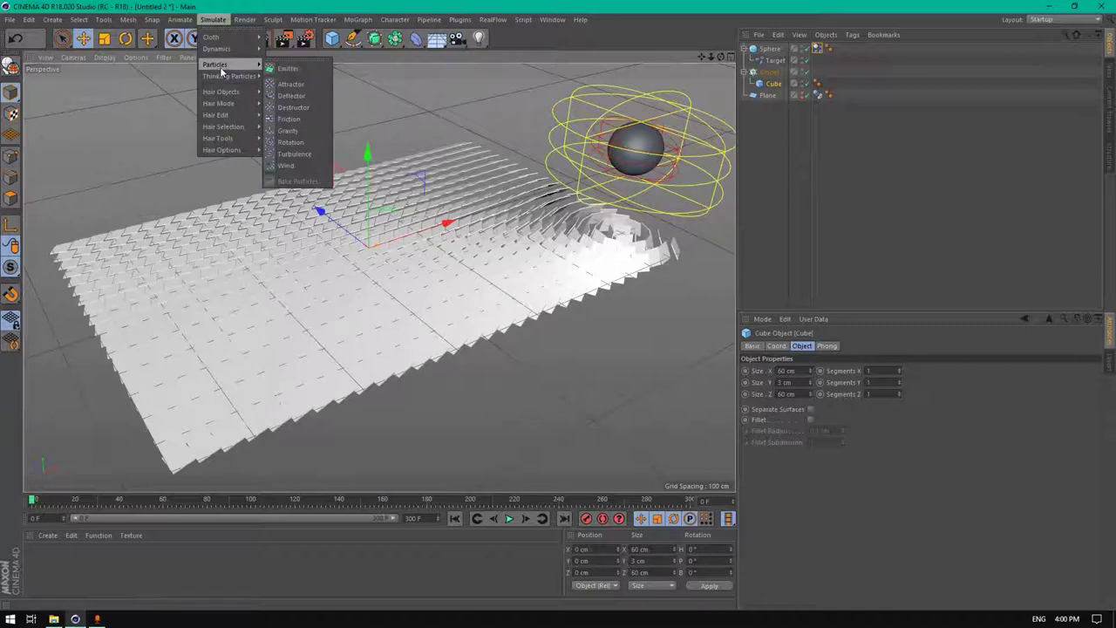
left_click(286, 164)
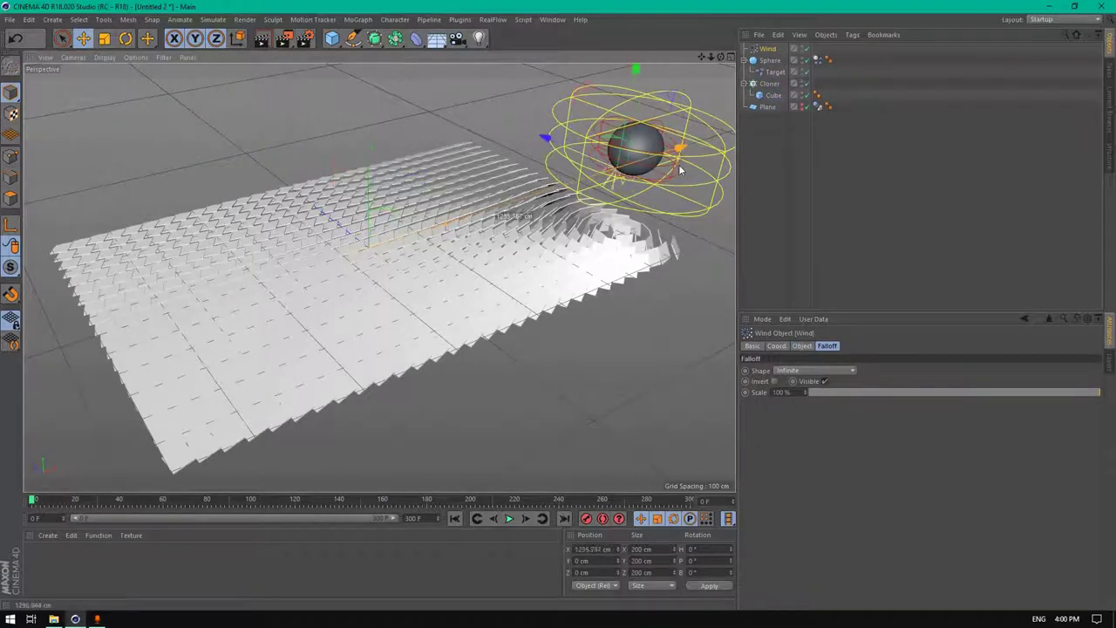
left_click_drag(680, 166, 593, 192)
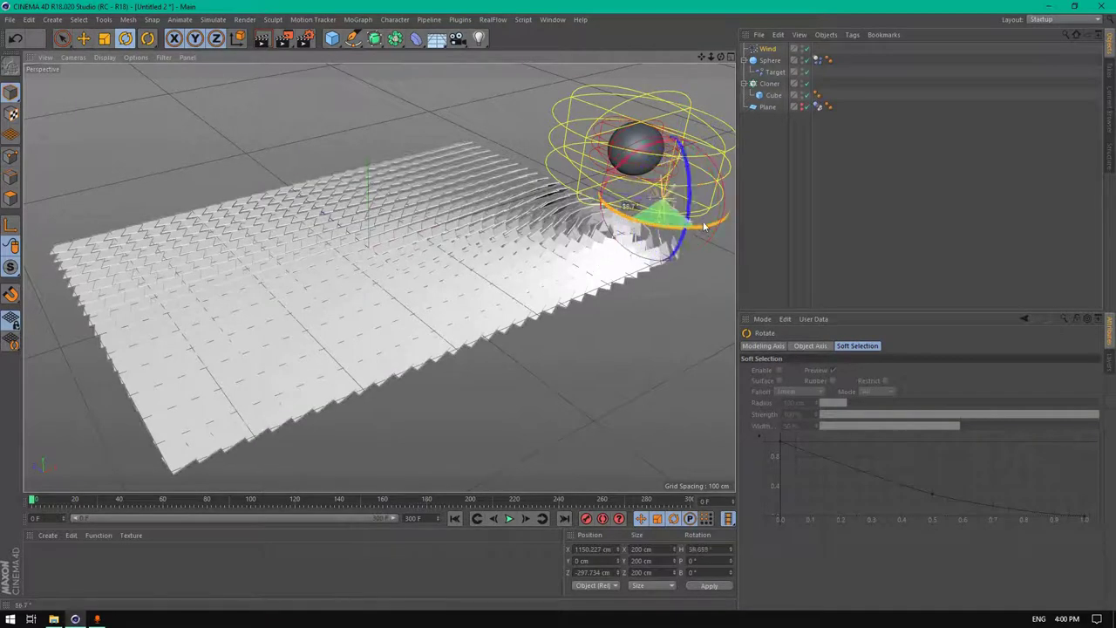
left_click_drag(701, 226, 728, 219)
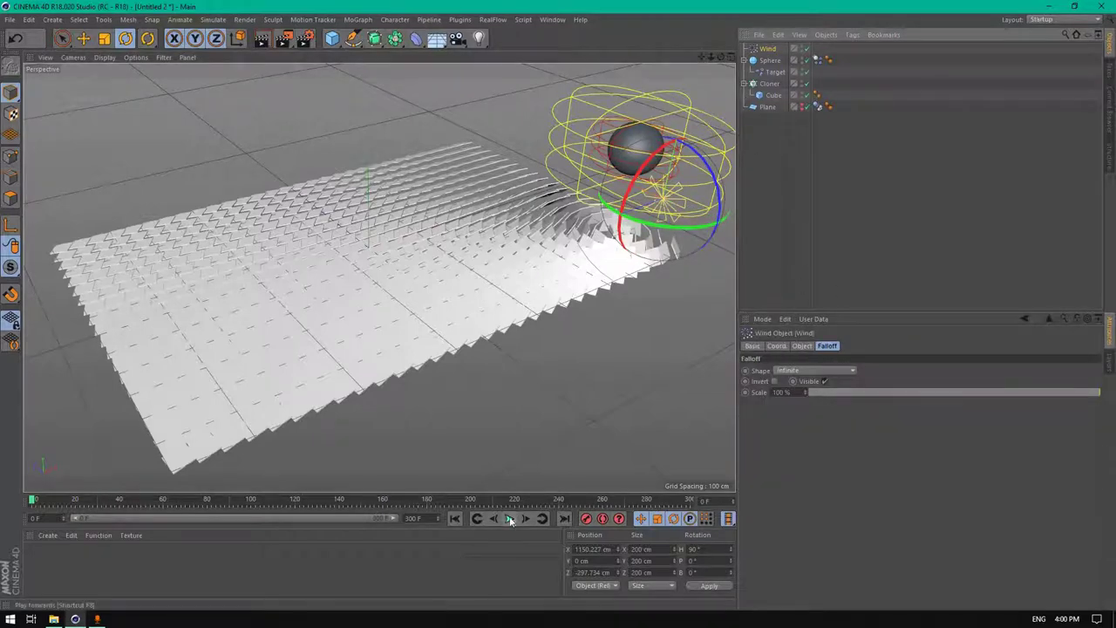
- Rewind and play the animation a couple of times to see the wind's effect
left_click(509, 520)
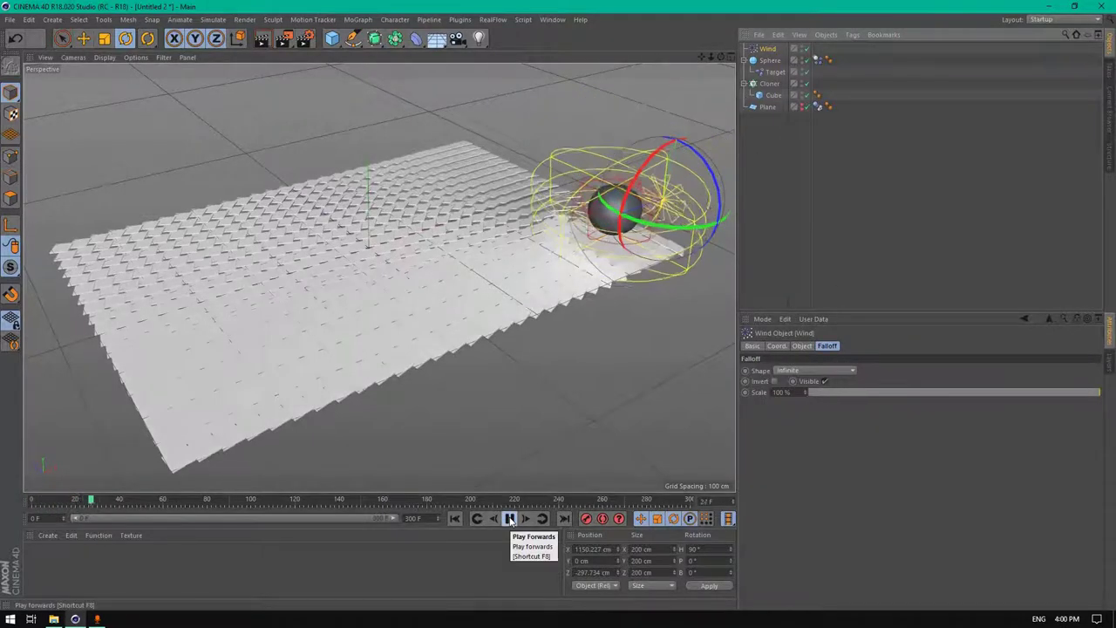
left_click(509, 518)
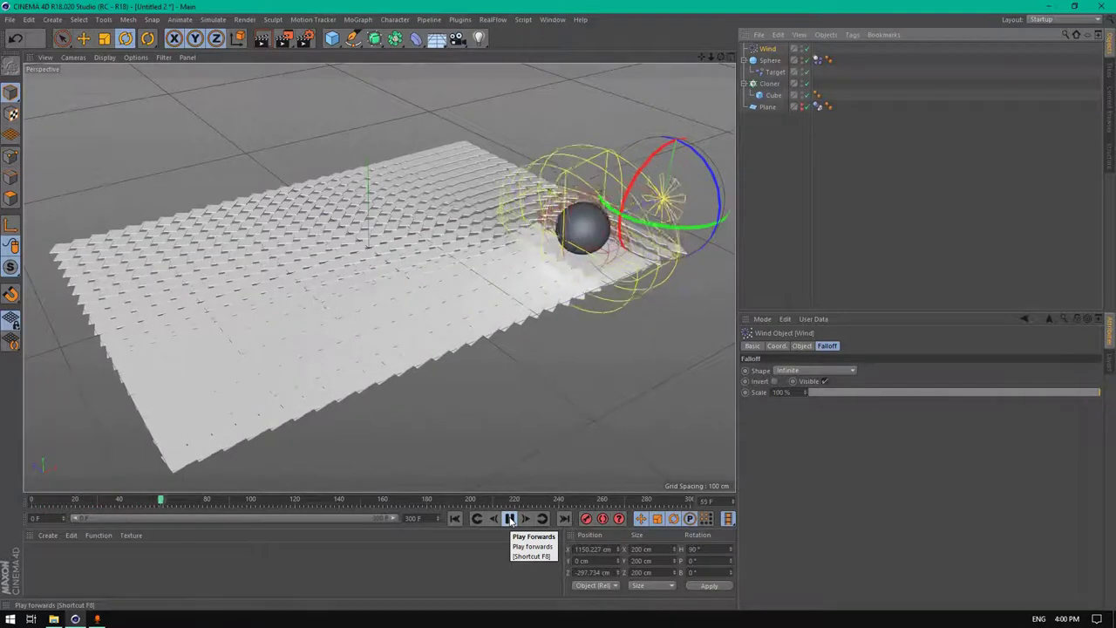
left_click(509, 518)
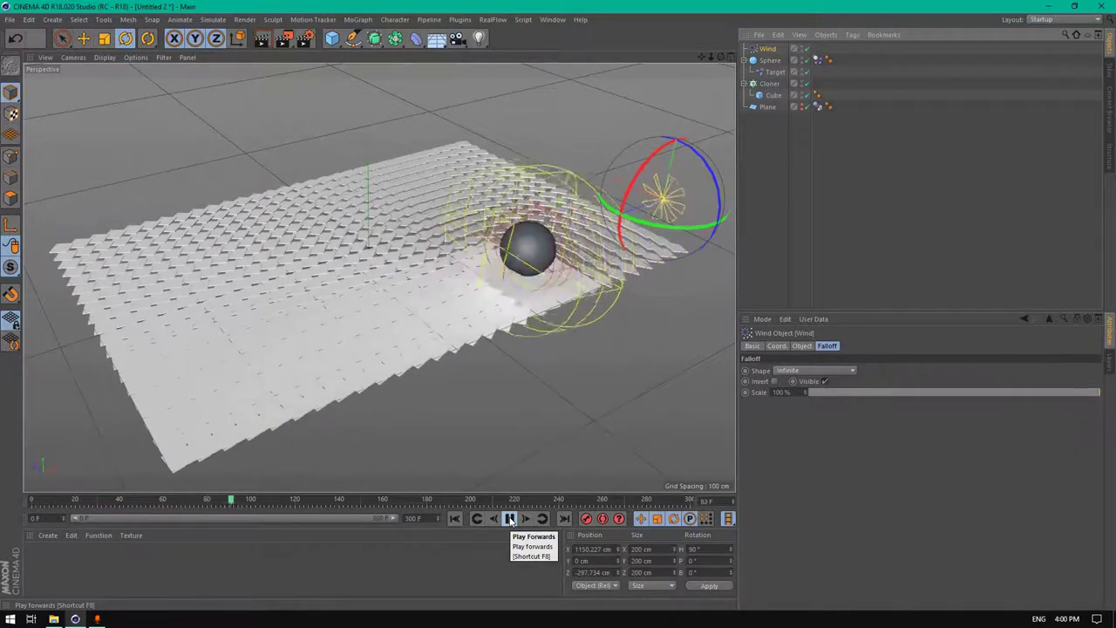
left_click(509, 518)
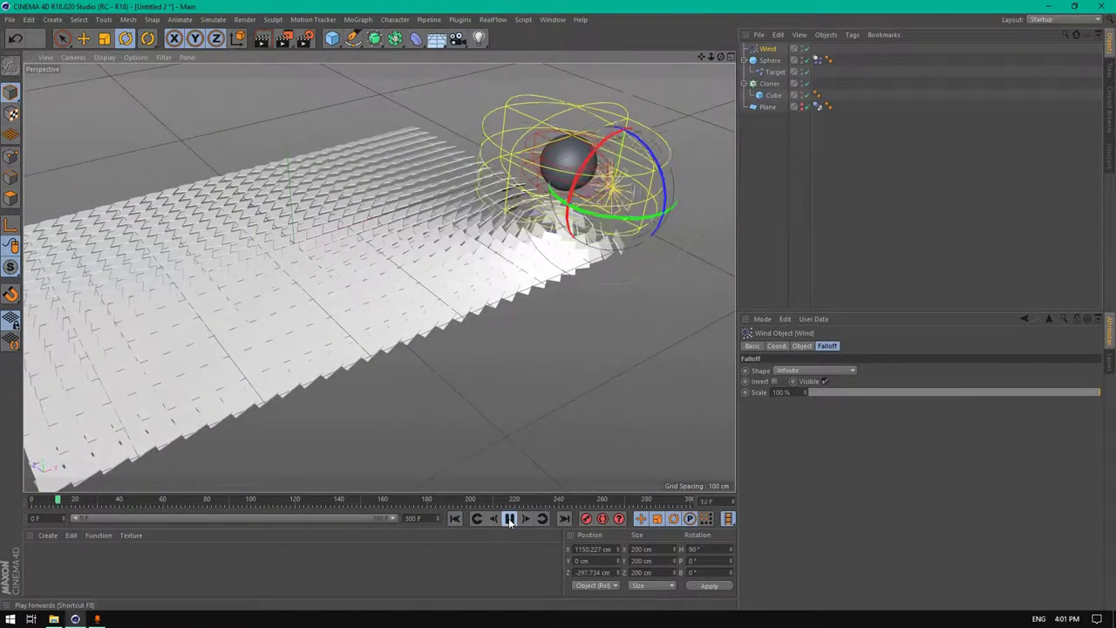
left_click(509, 518)
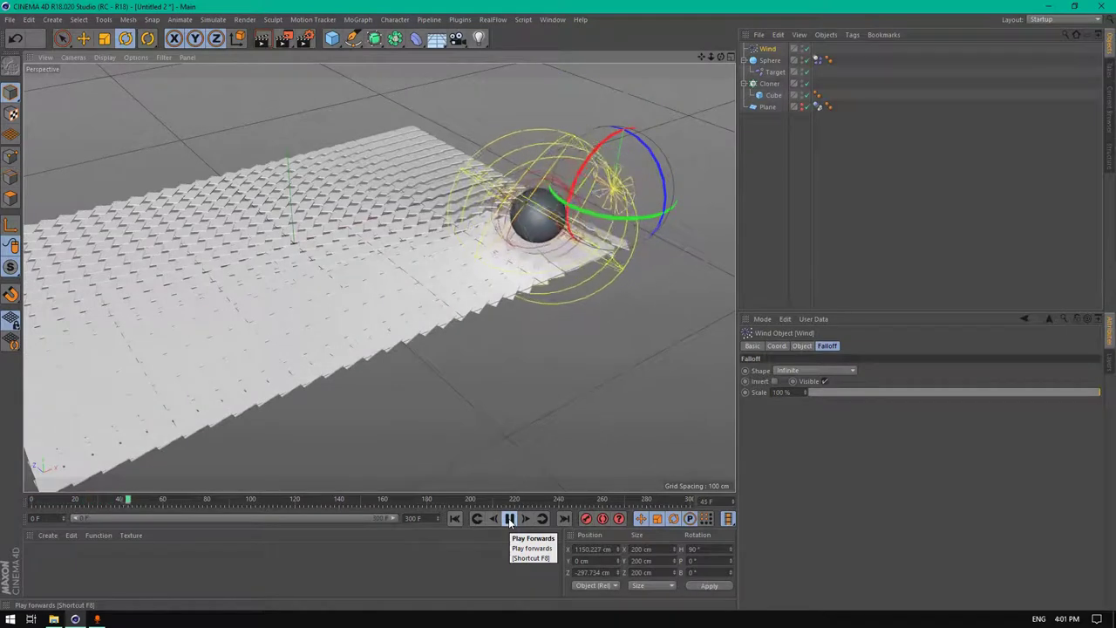
left_click(509, 518)
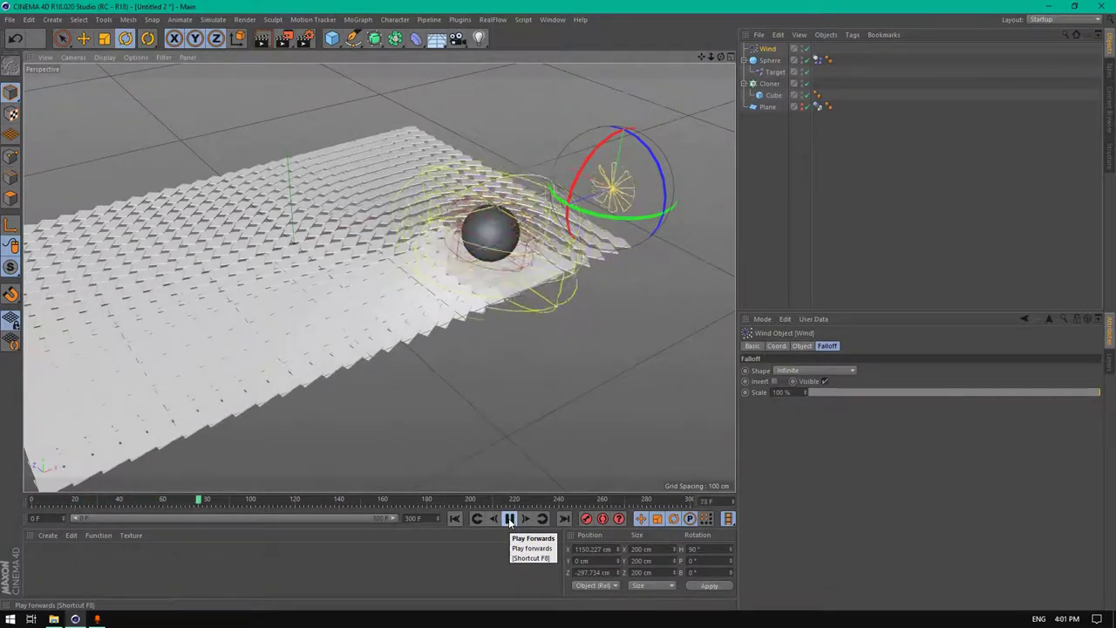
left_click(509, 517)
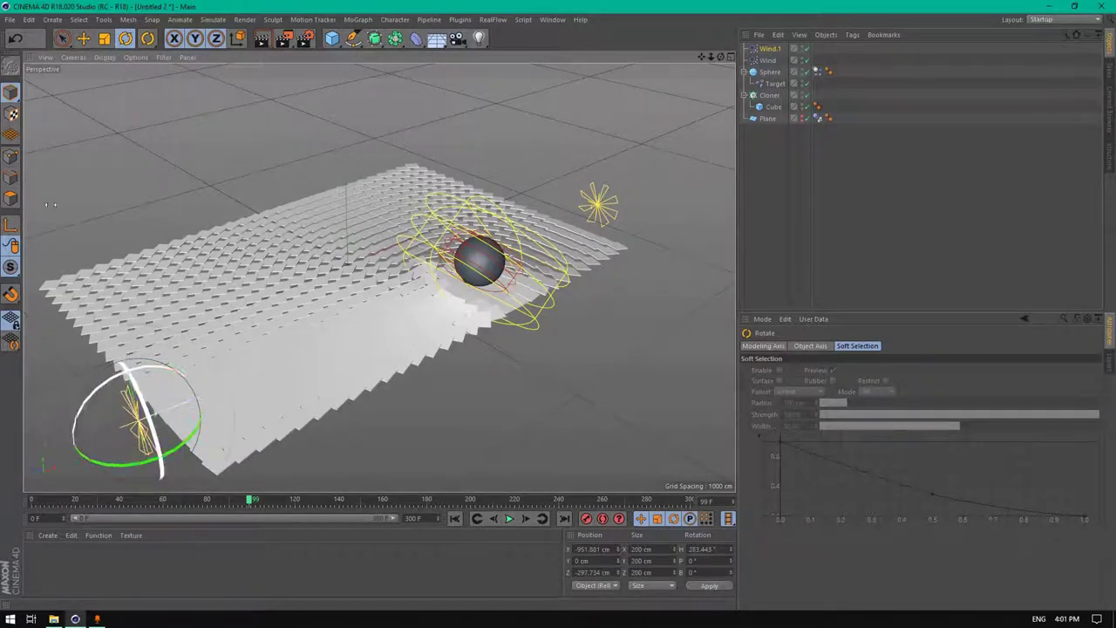
- Rotate the wind to blow along the floor and replay to watch the tiles tilt around the sphere
left_click_drag(157, 383, 154, 468)
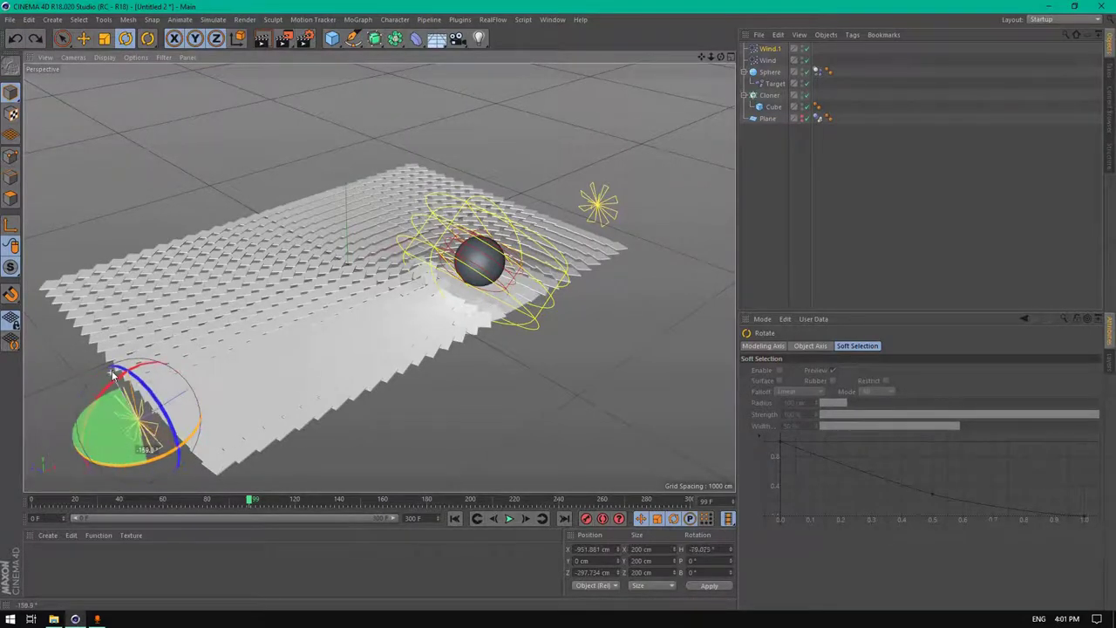
left_click_drag(119, 375, 153, 357)
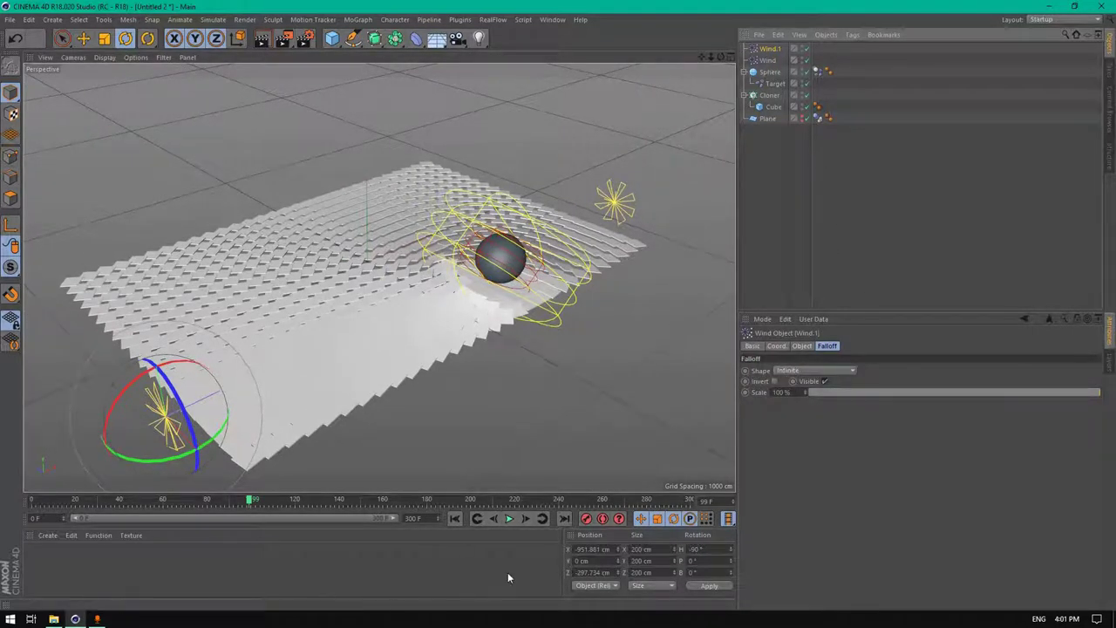
left_click(509, 518)
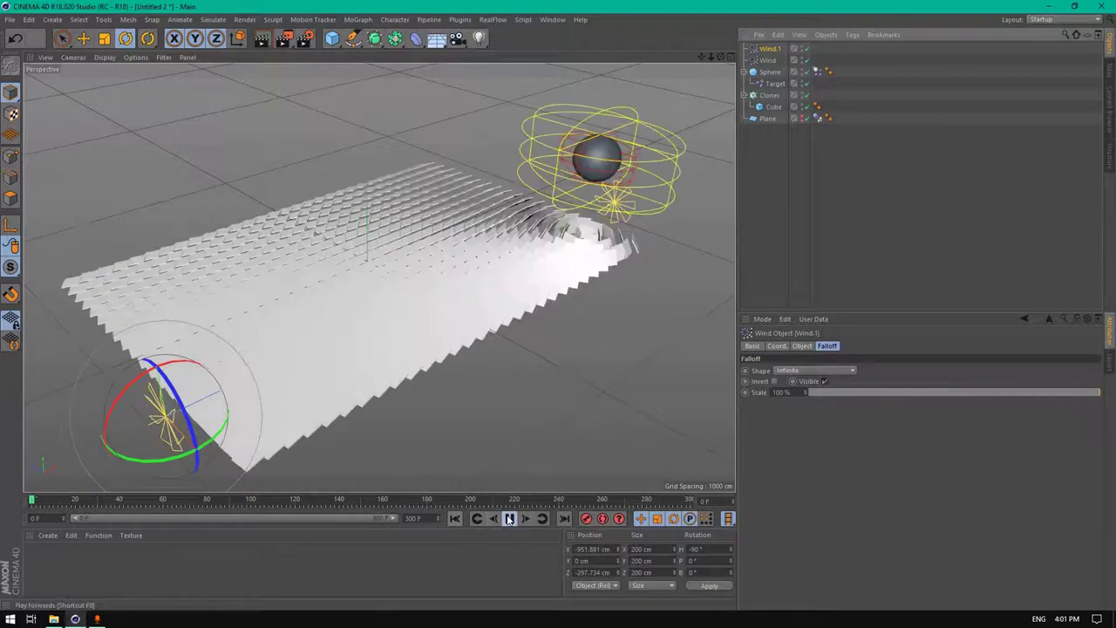
left_click(509, 518)
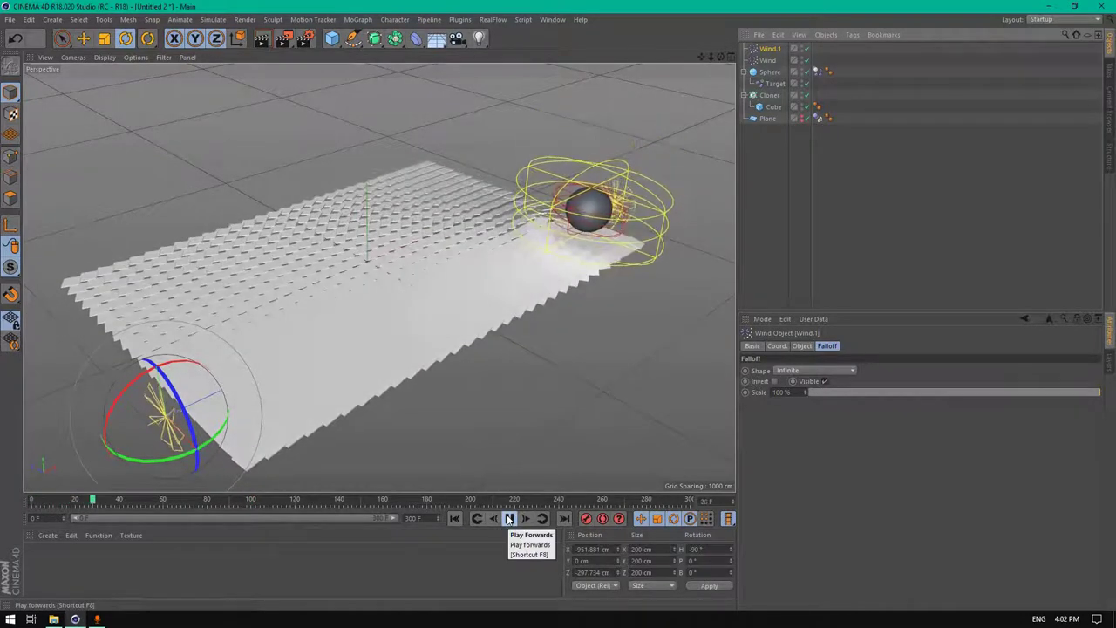
left_click(509, 517)
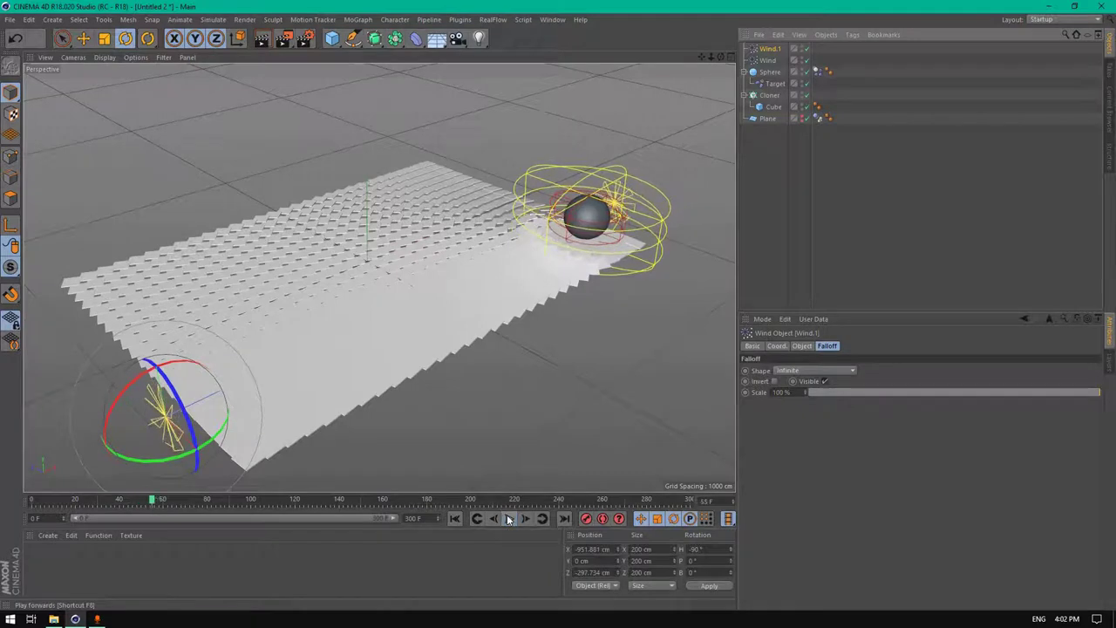
left_click(509, 518)
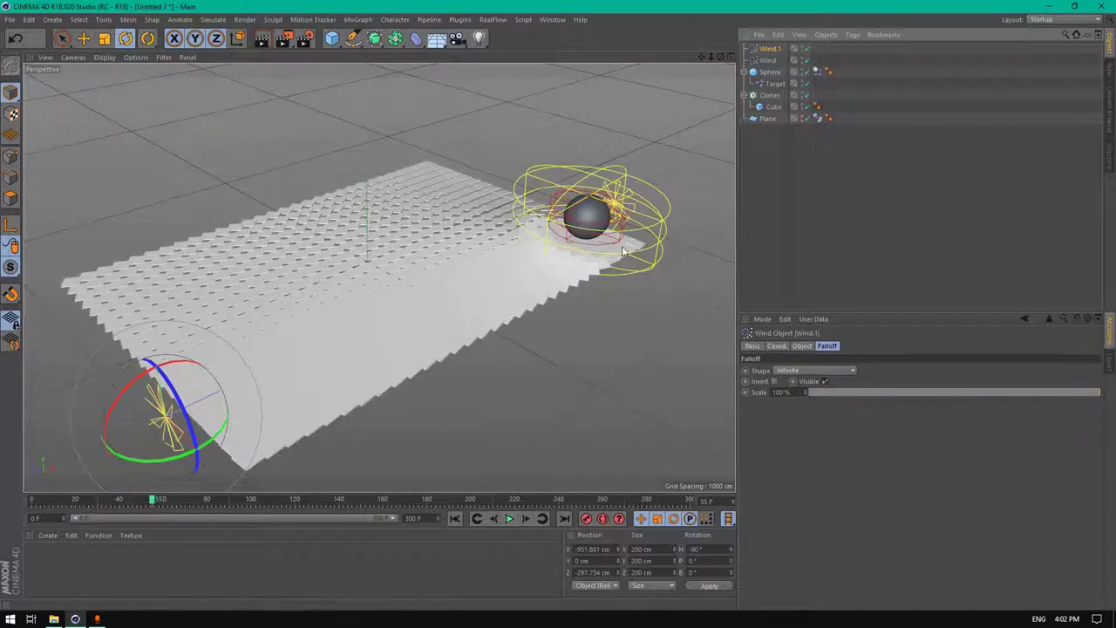
- Give the other wind a Cylinder falloff of size 200 with Falloff softness at 0%
left_click(800, 345)
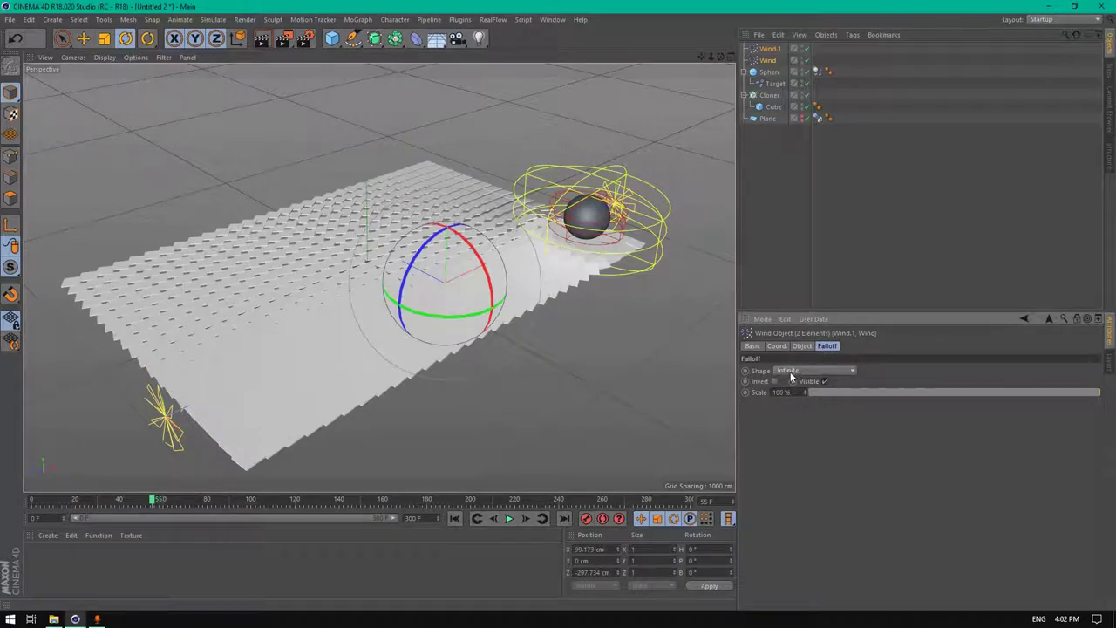
left_click(816, 369)
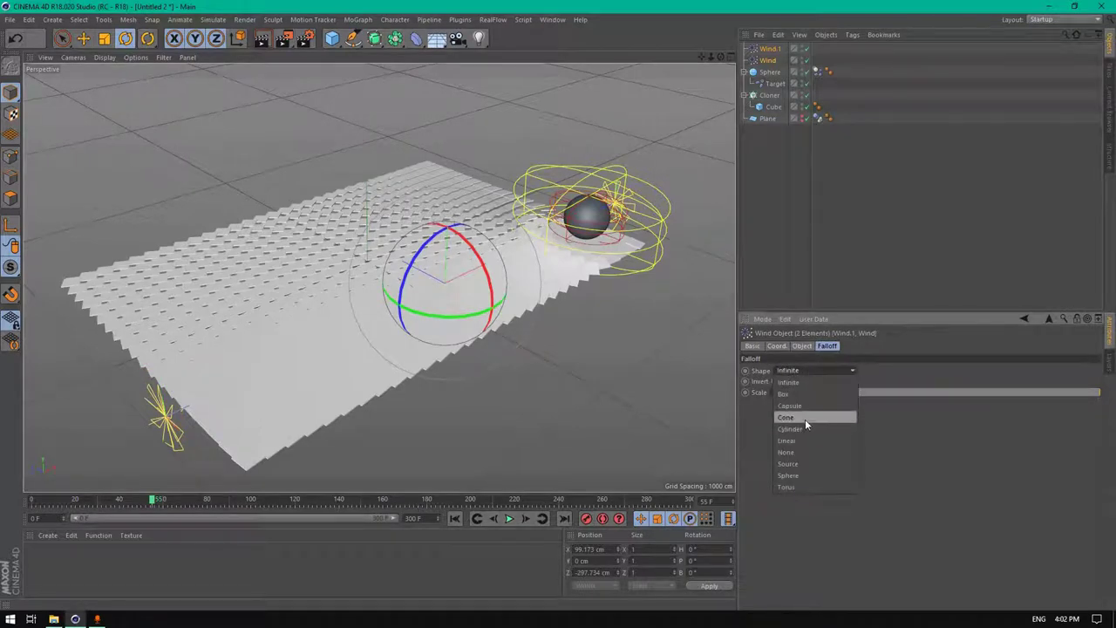
left_click(790, 429)
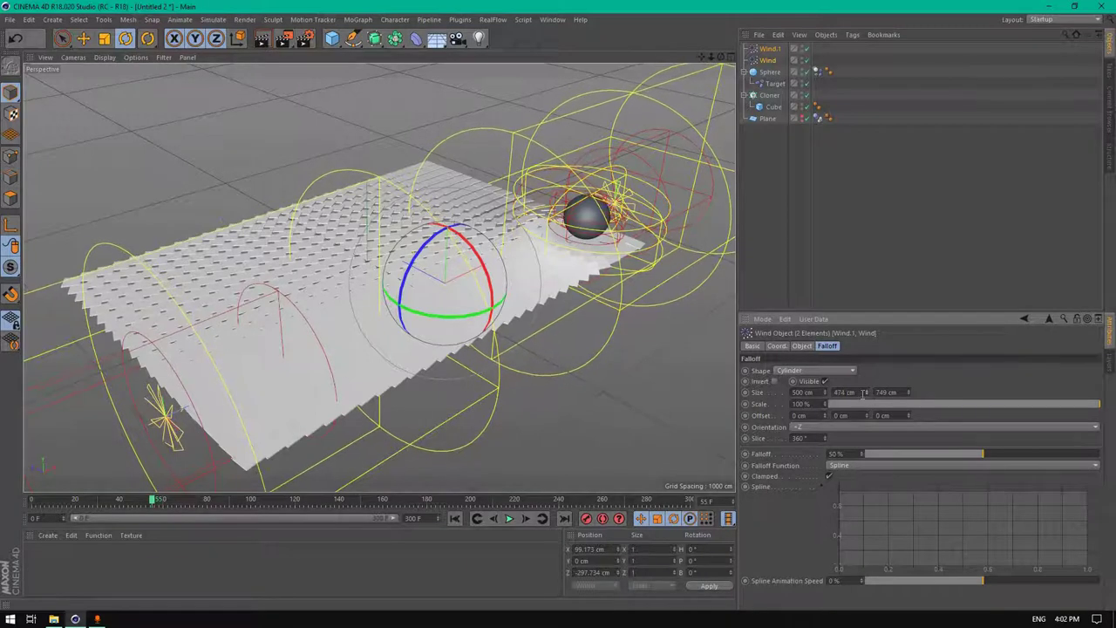
type("200")
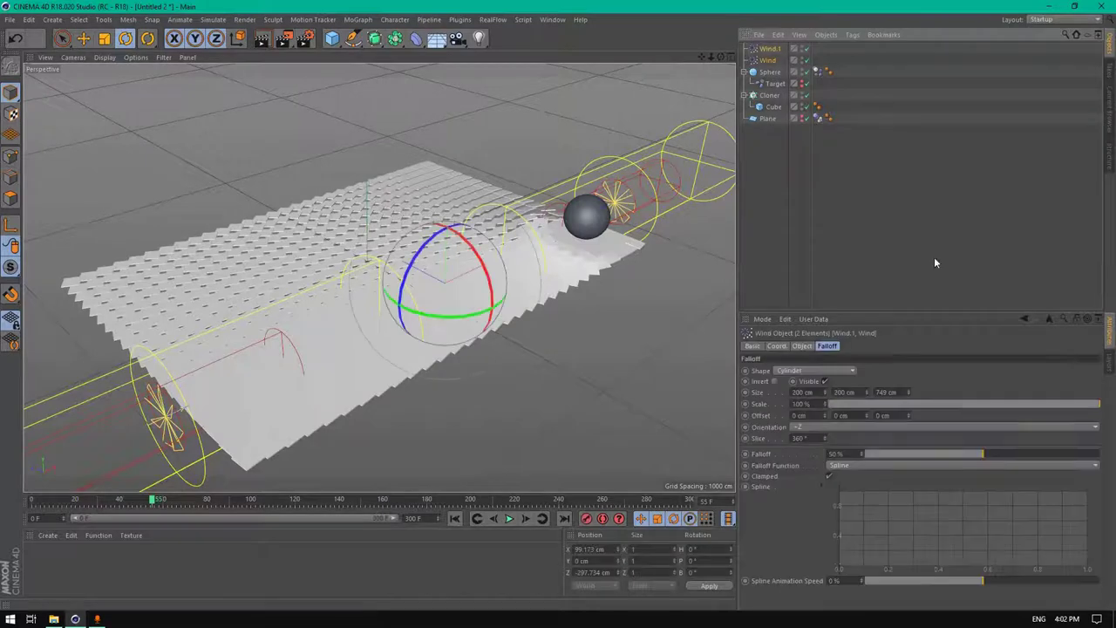
left_click_drag(983, 453, 968, 454)
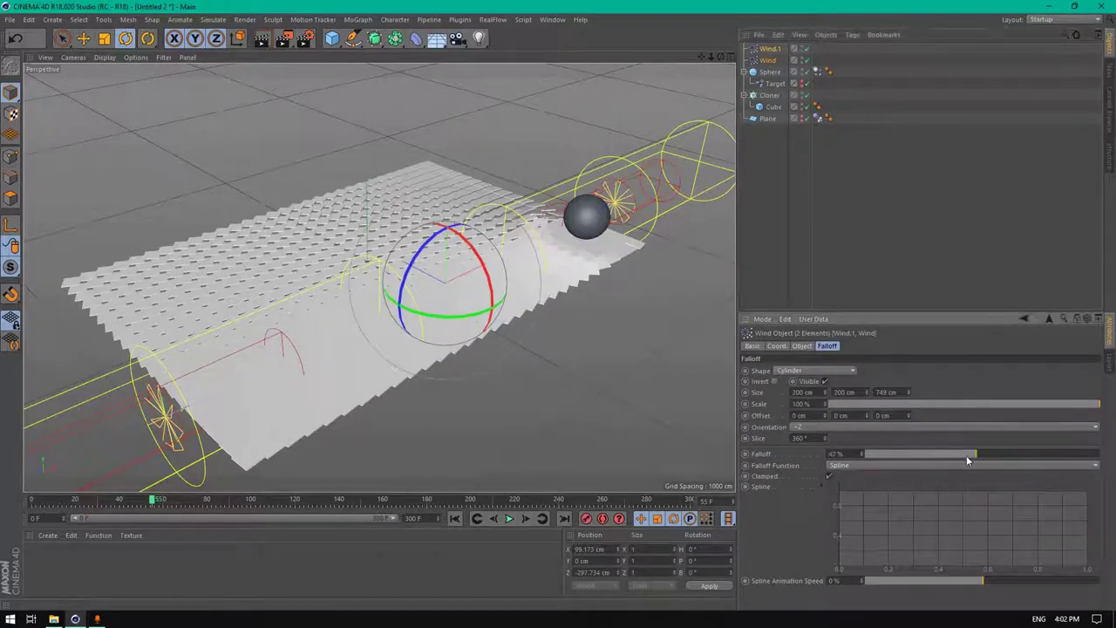
left_click_drag(968, 453, 865, 454)
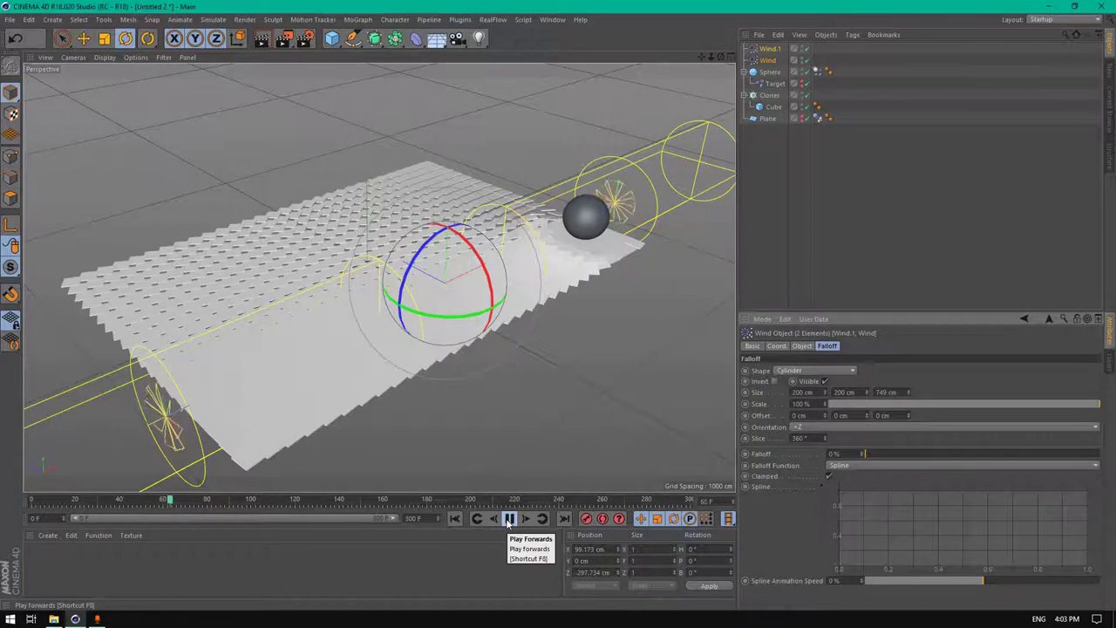
- Rewind and play the animation to preview the tiles flipping
left_click(509, 518)
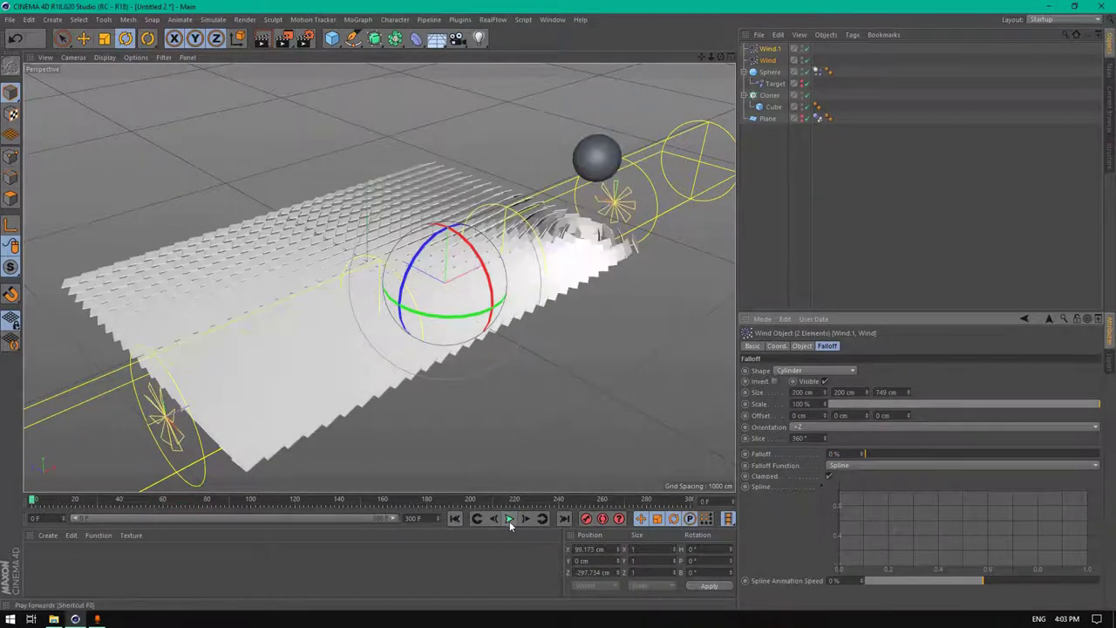
left_click(509, 517)
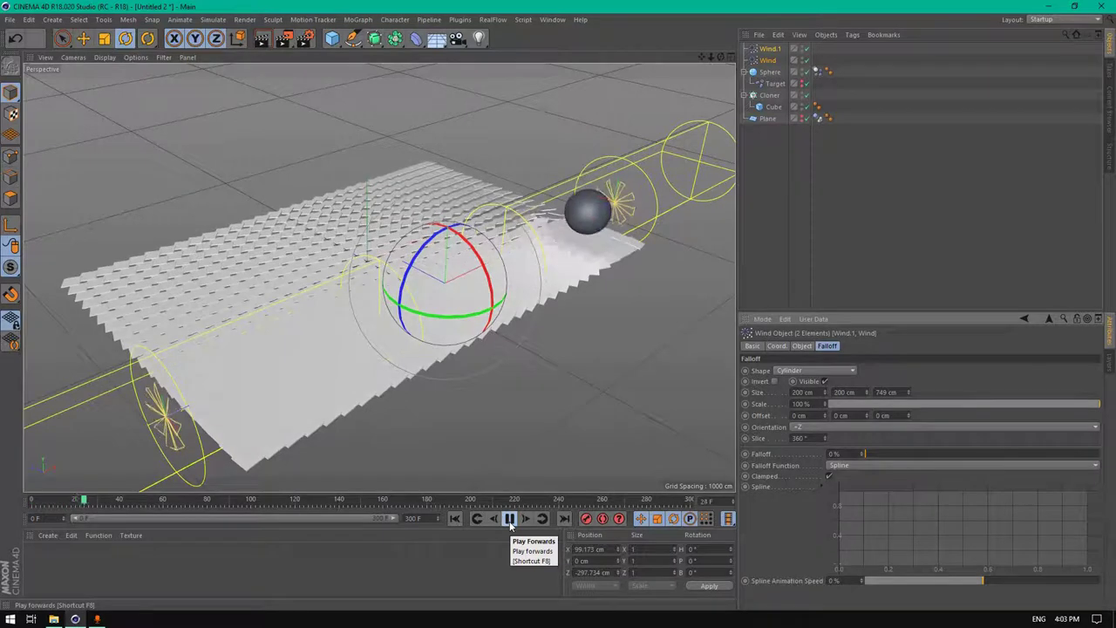
left_click(509, 517)
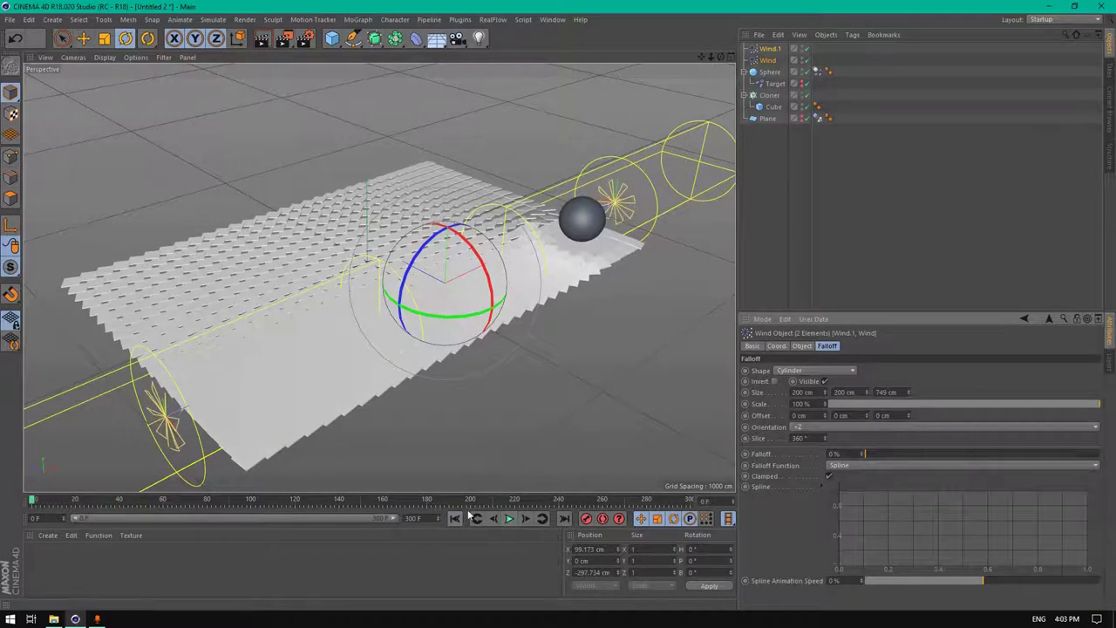
left_click(509, 518)
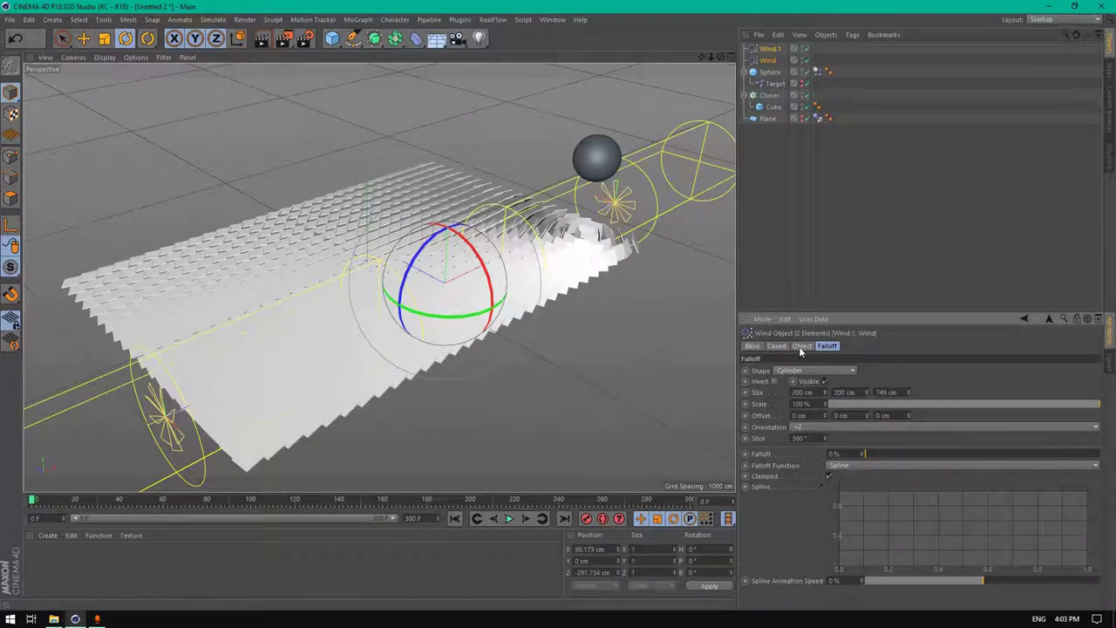
- Set the wind's Wind Speed to 15 in its Object settings
left_click(800, 345)
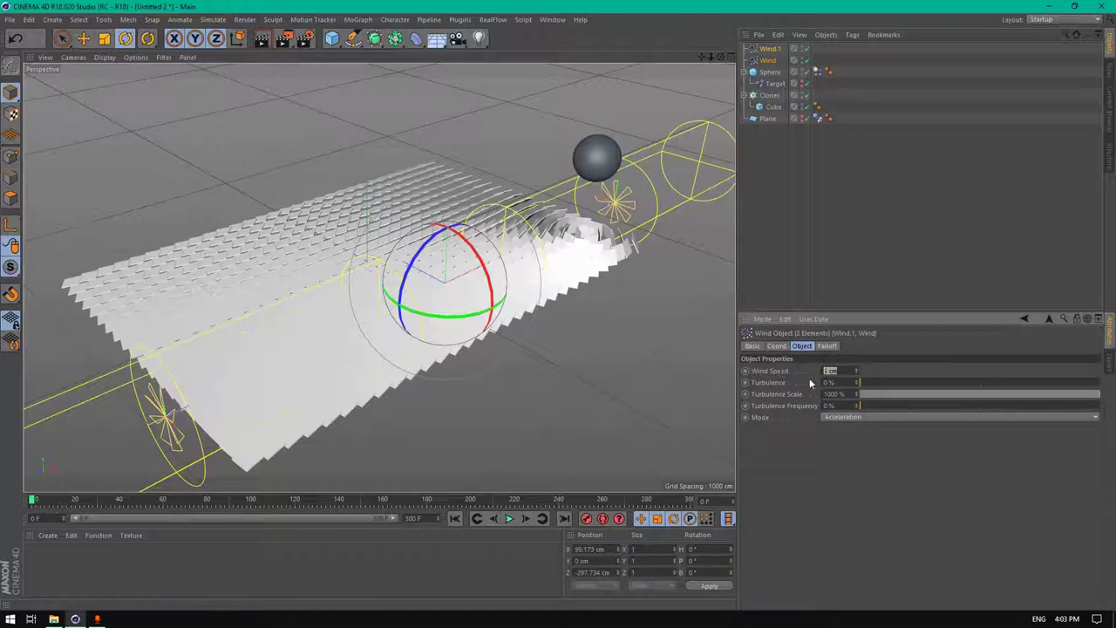
type("15")
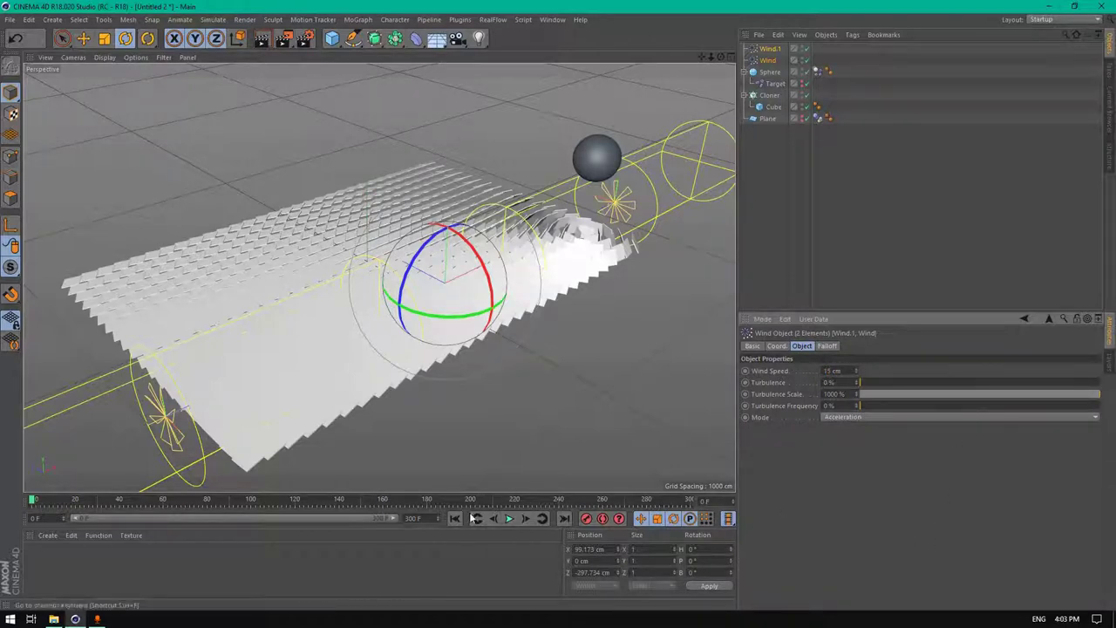
- Rewind and step through playback to watch the sphere roll the floor's length with tiles flipping behind
left_click(509, 517)
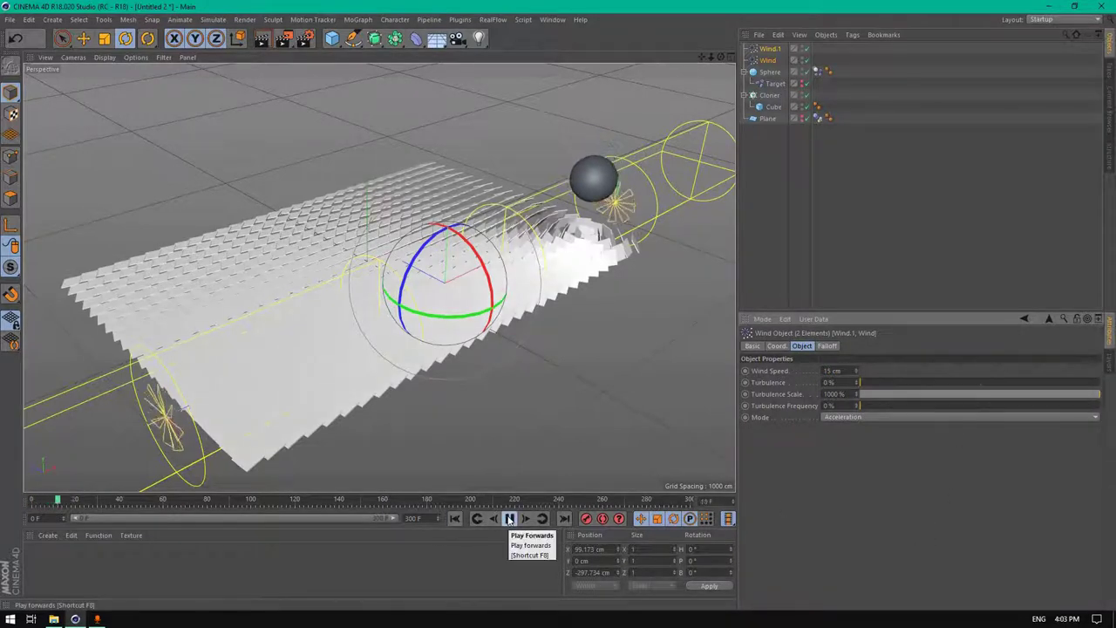
left_click(509, 518)
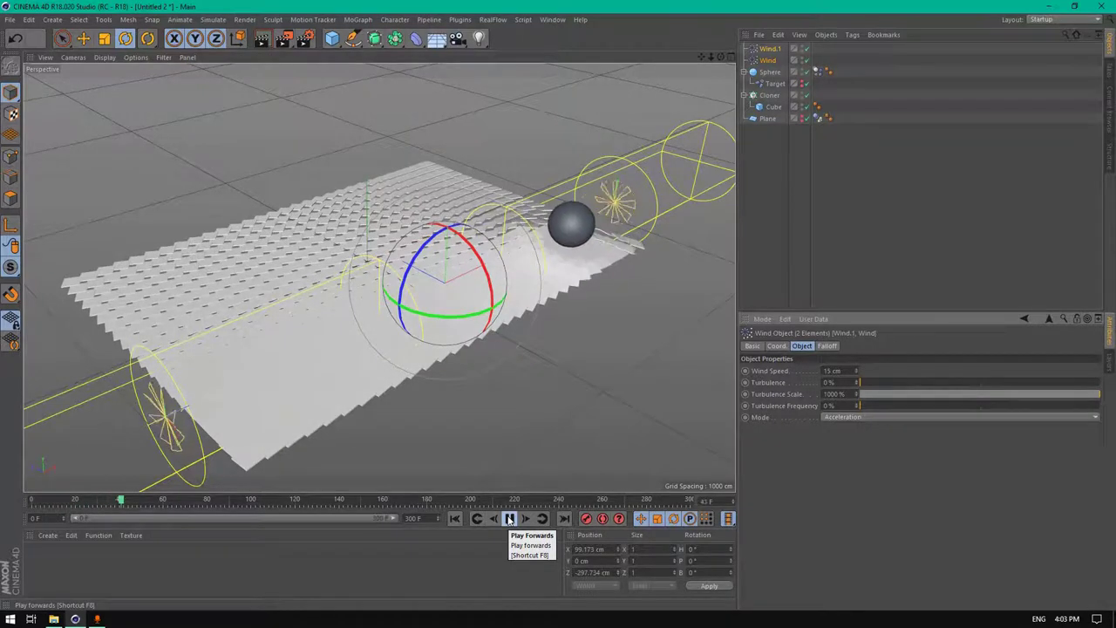
left_click(509, 518)
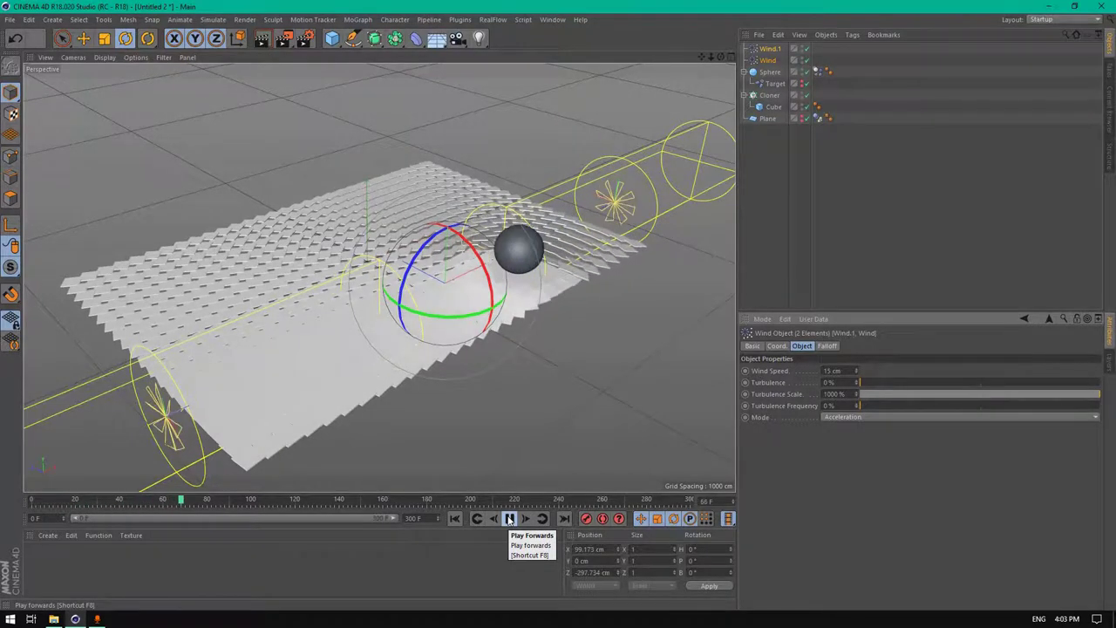
left_click(509, 518)
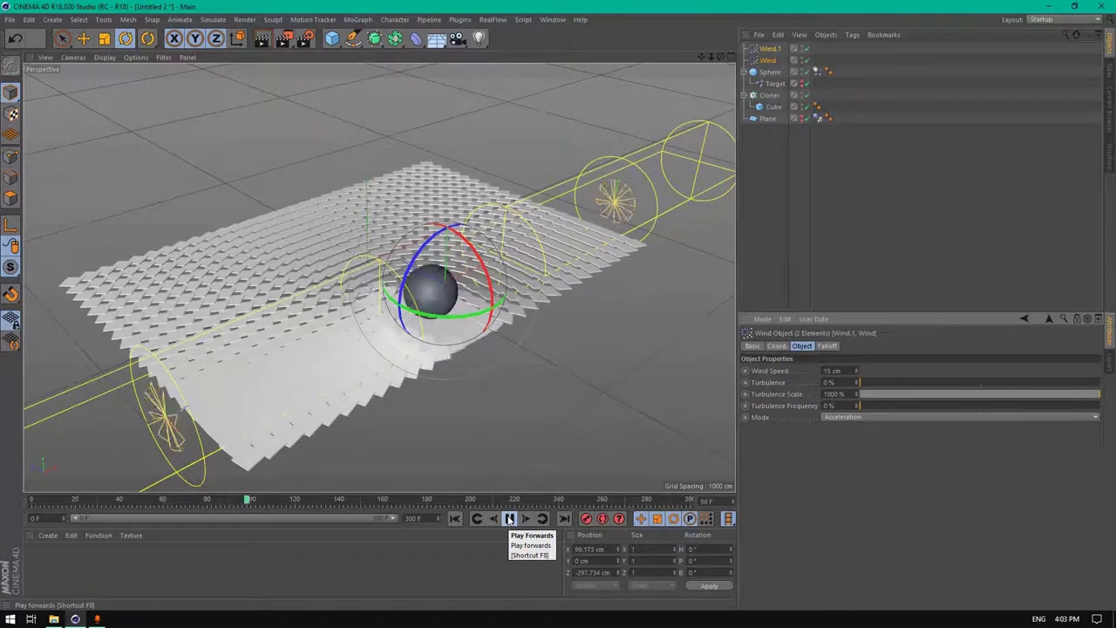
left_click(509, 518)
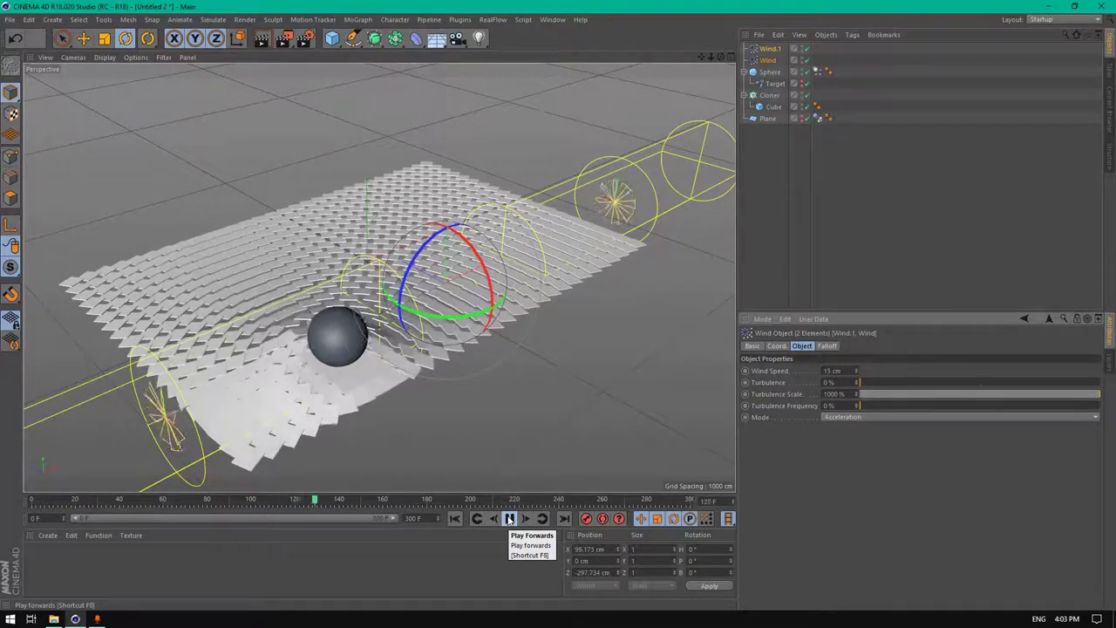
left_click(509, 519)
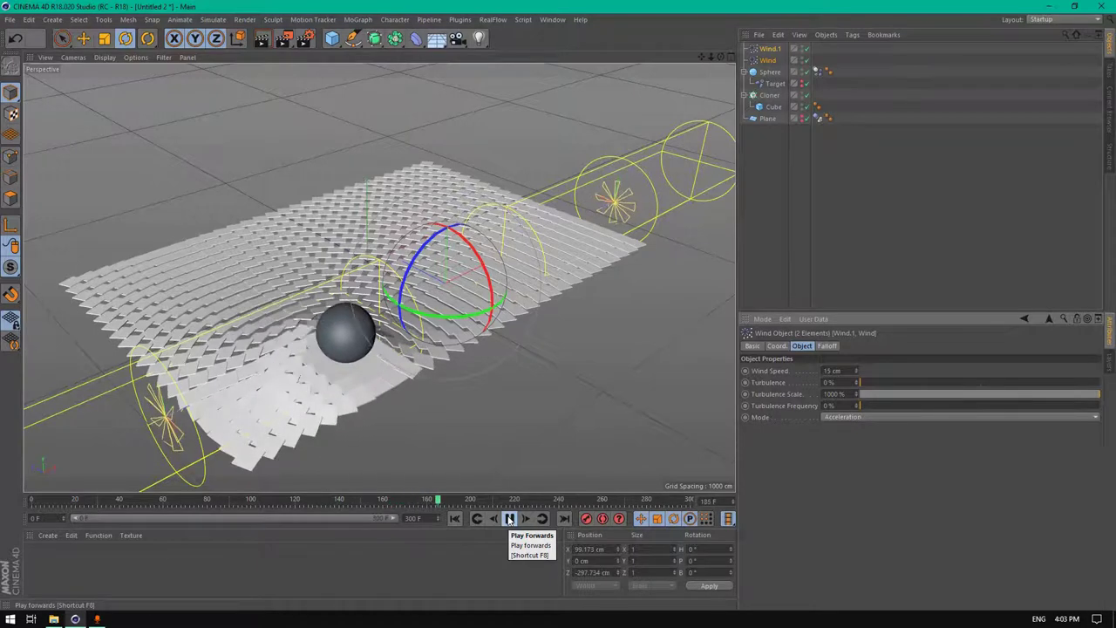
left_click(509, 518)
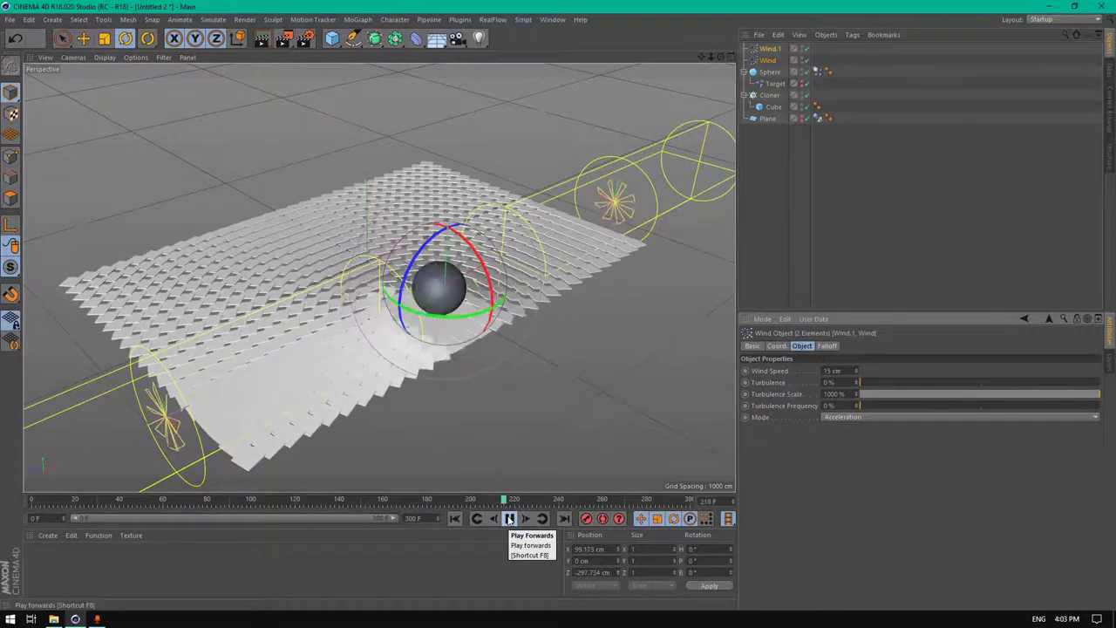
left_click(509, 517)
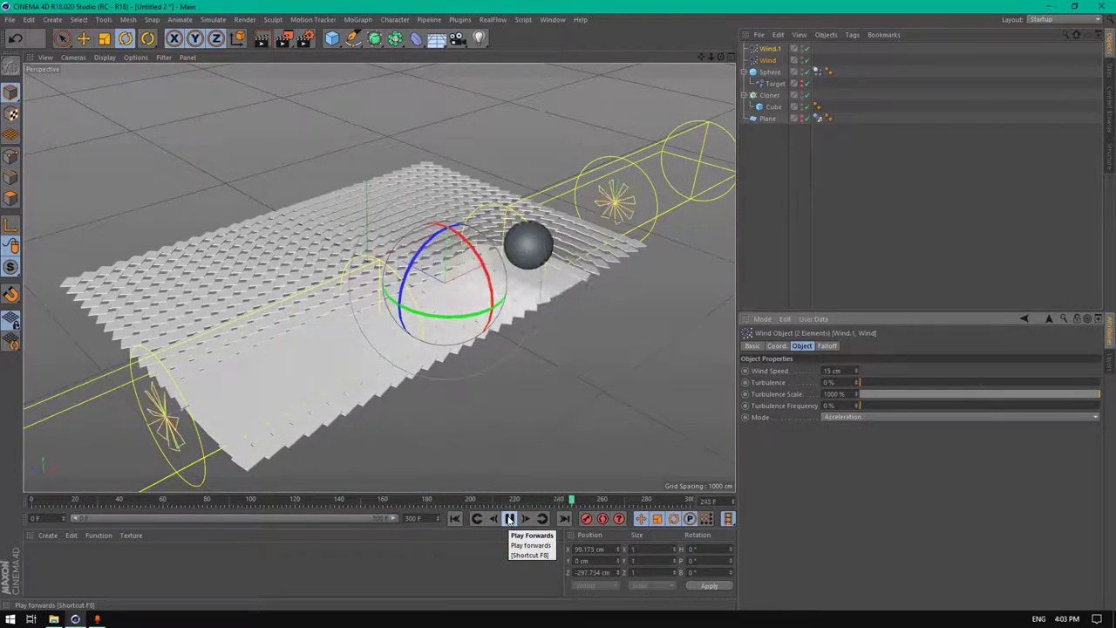
left_click(509, 518)
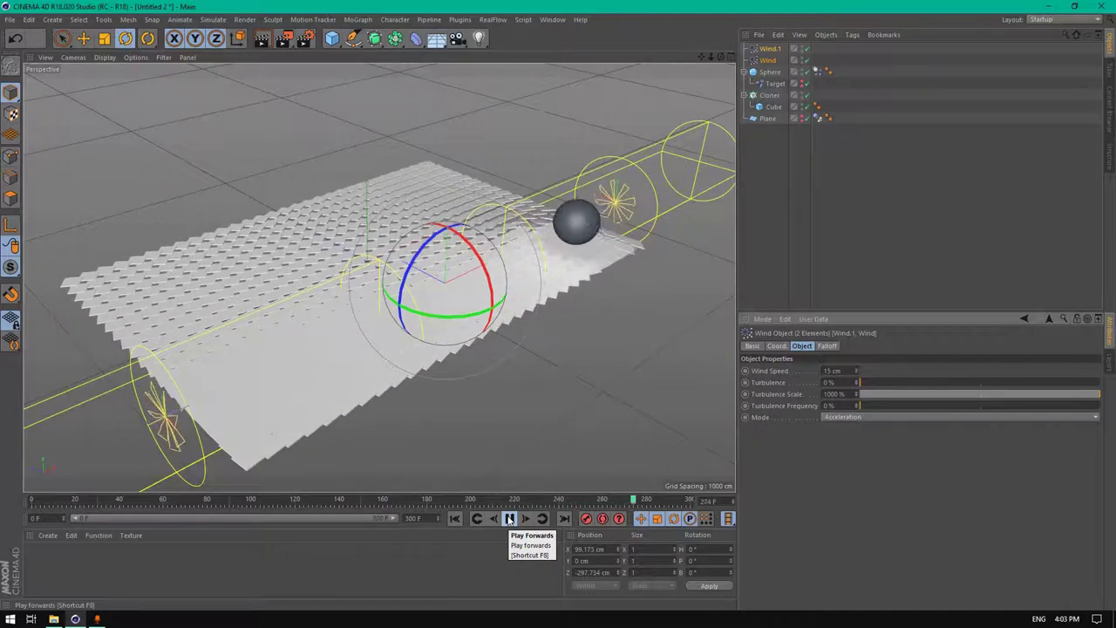
left_click(509, 518)
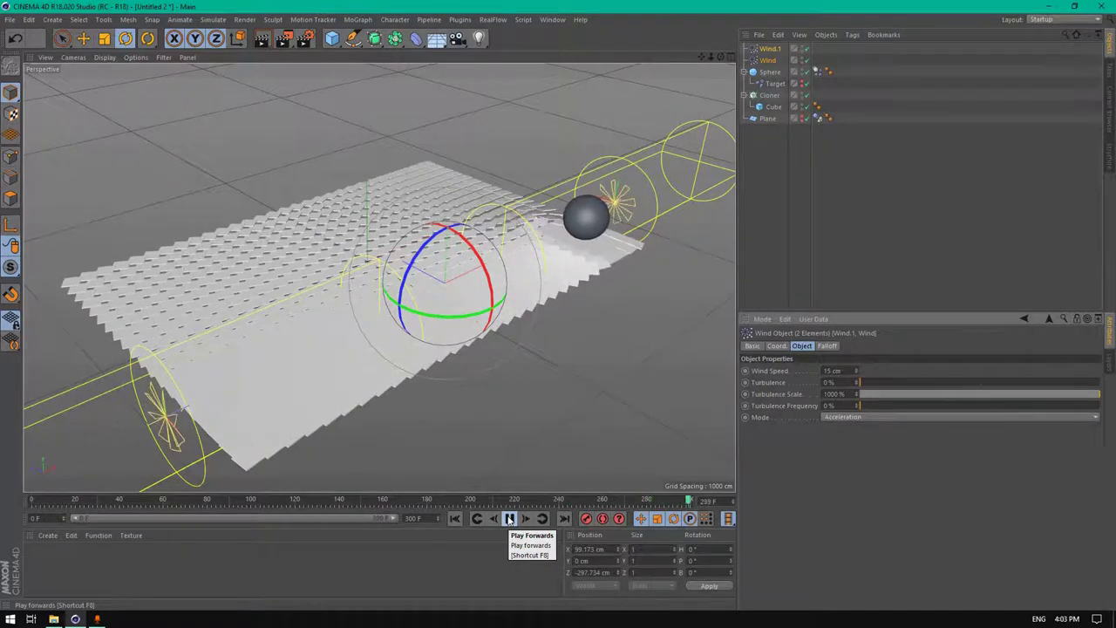
left_click(509, 518)
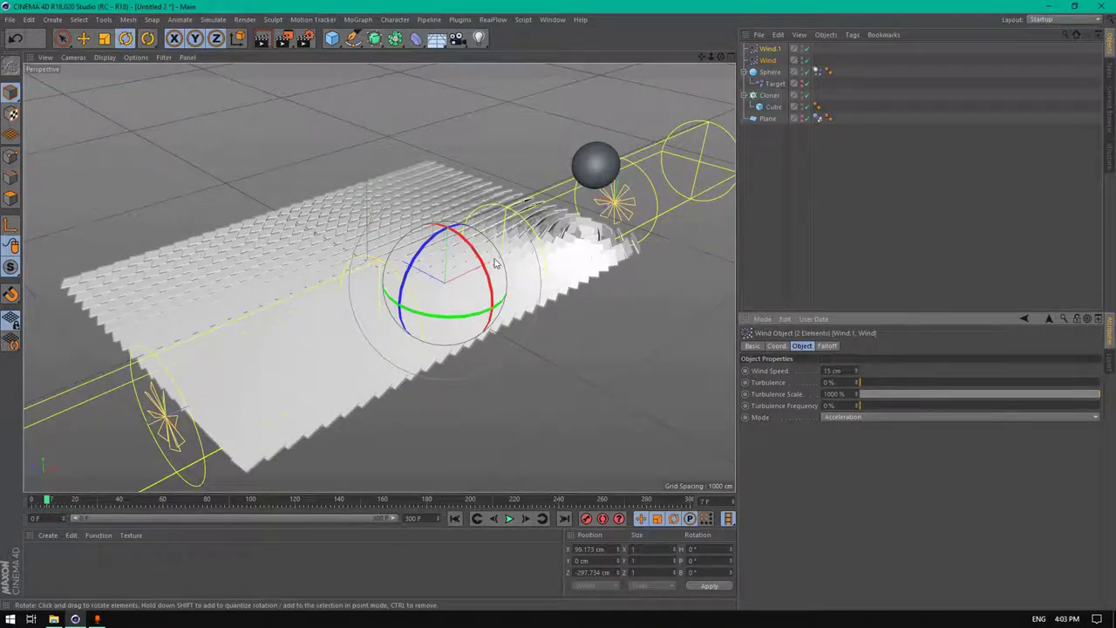
- Create a new material in the Material Manager
left_click(767, 119)
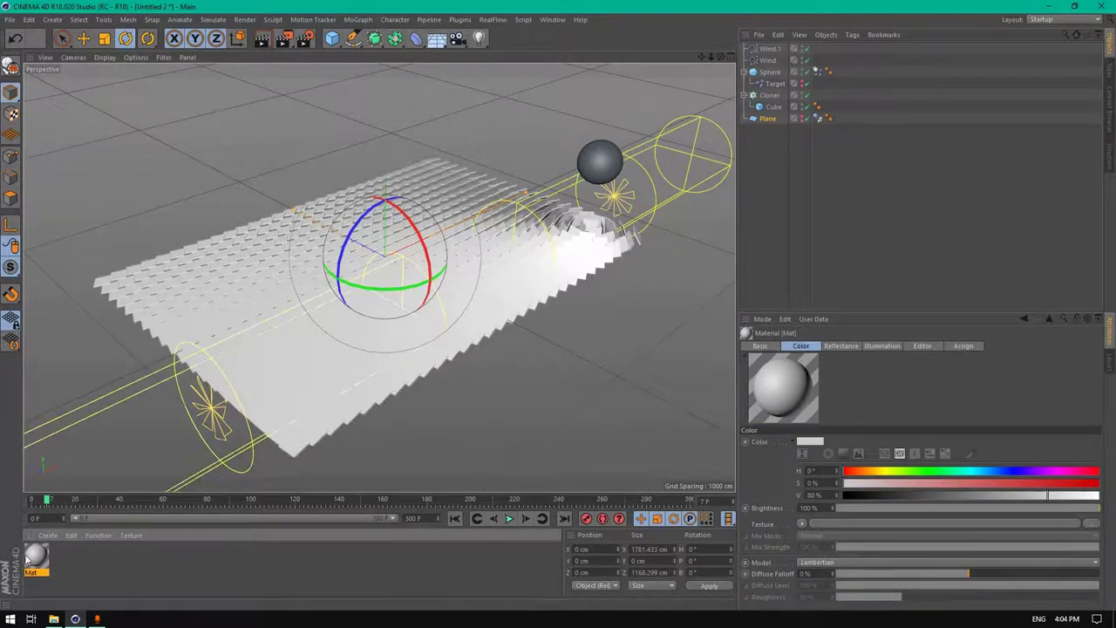
- Open the new material's editor and the texture list for its Color channel
double_click(35, 562)
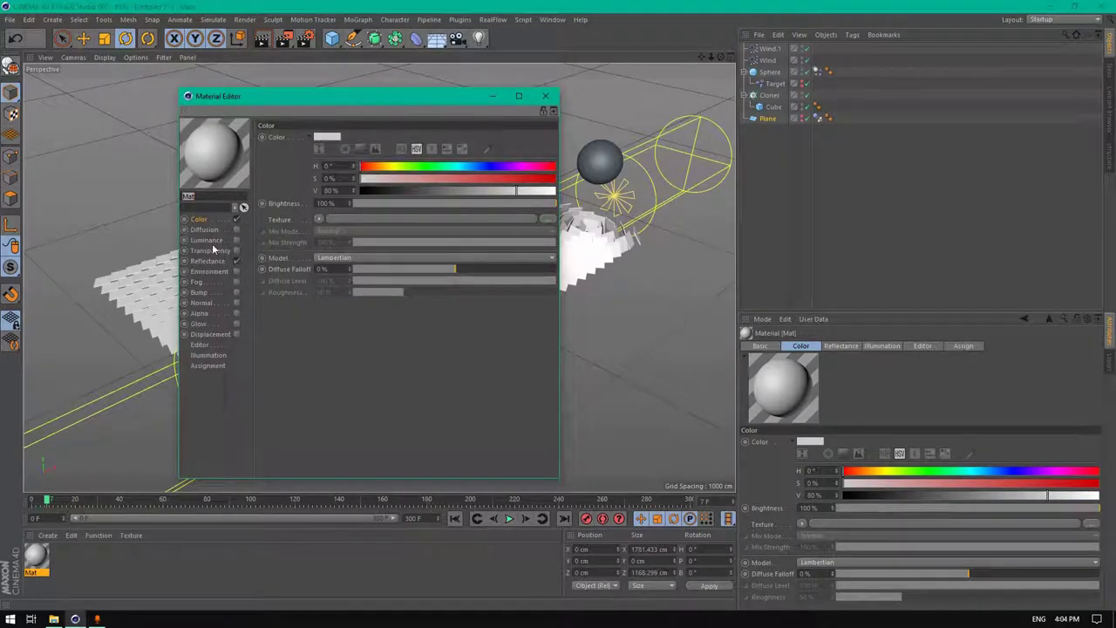
left_click(319, 219)
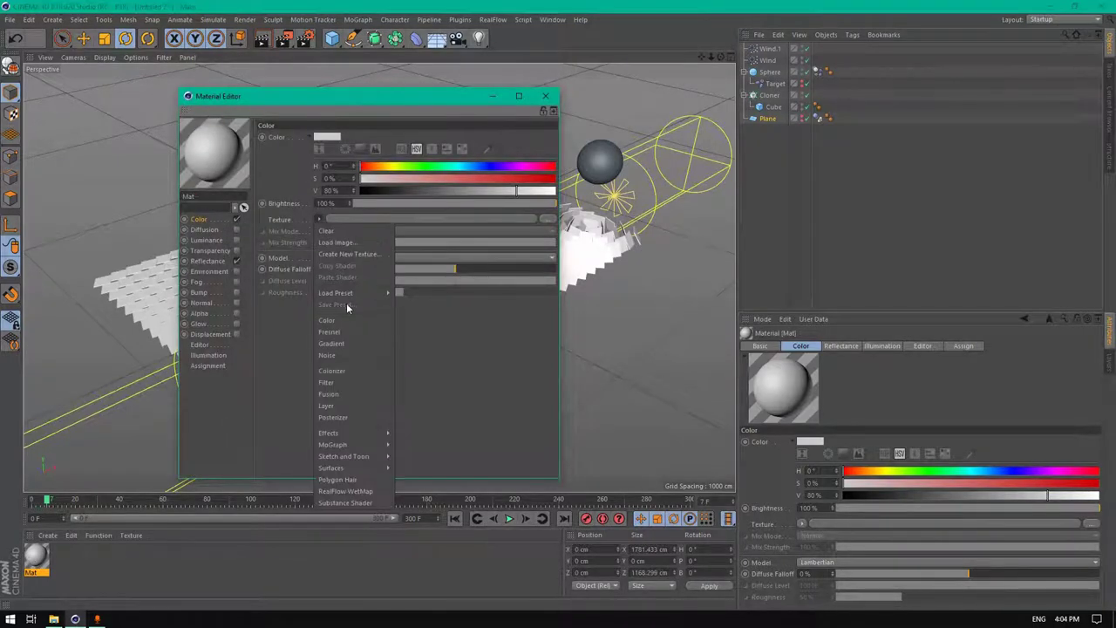
mouse_move(331, 467)
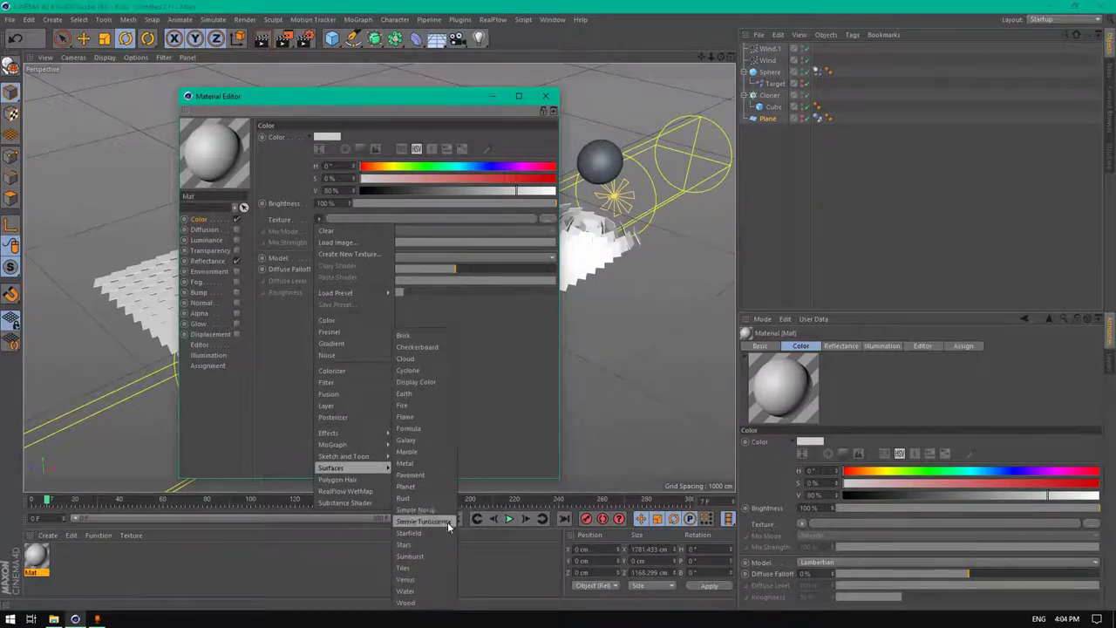
- Apply a Tiles shader to the colour channel with yellow and black tile colours
left_click(402, 568)
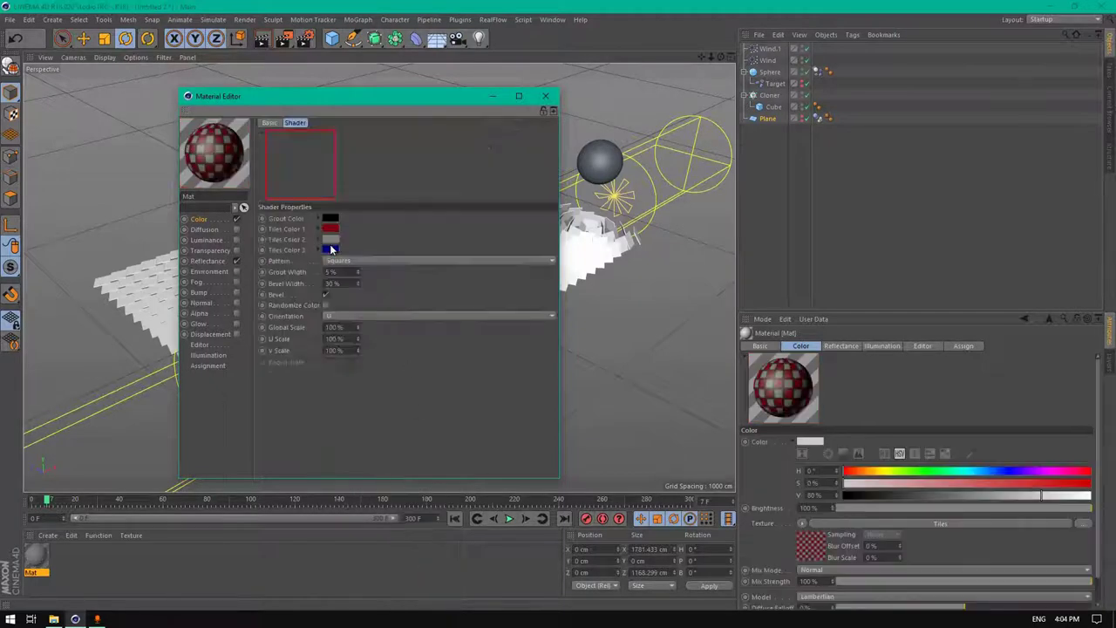
left_click(331, 249)
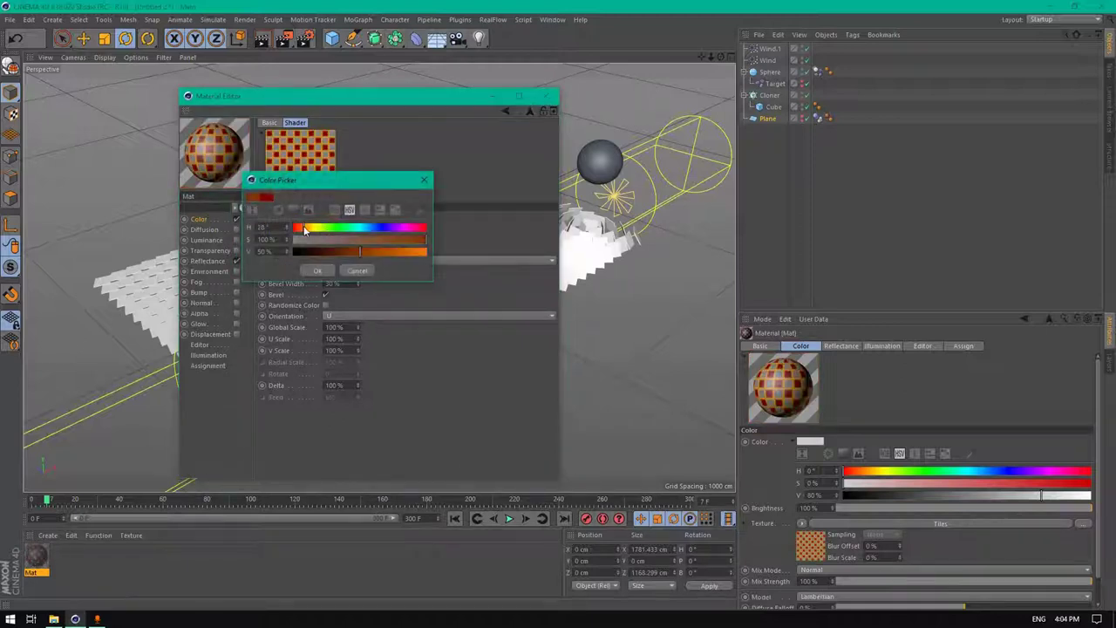
left_click_drag(305, 228, 357, 229)
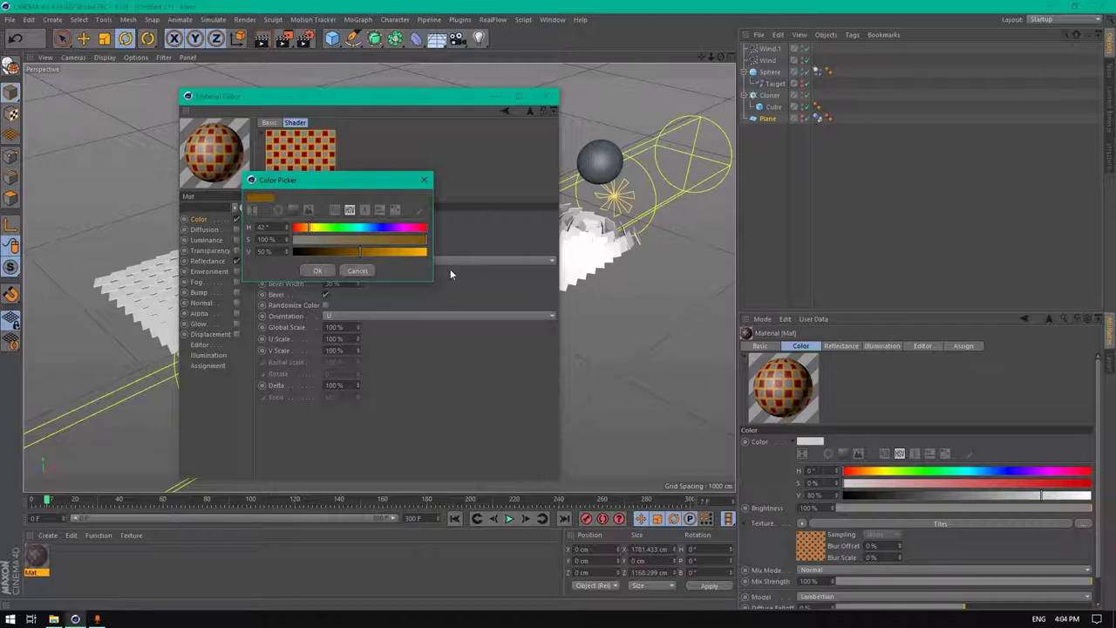
left_click_drag(359, 251, 411, 251)
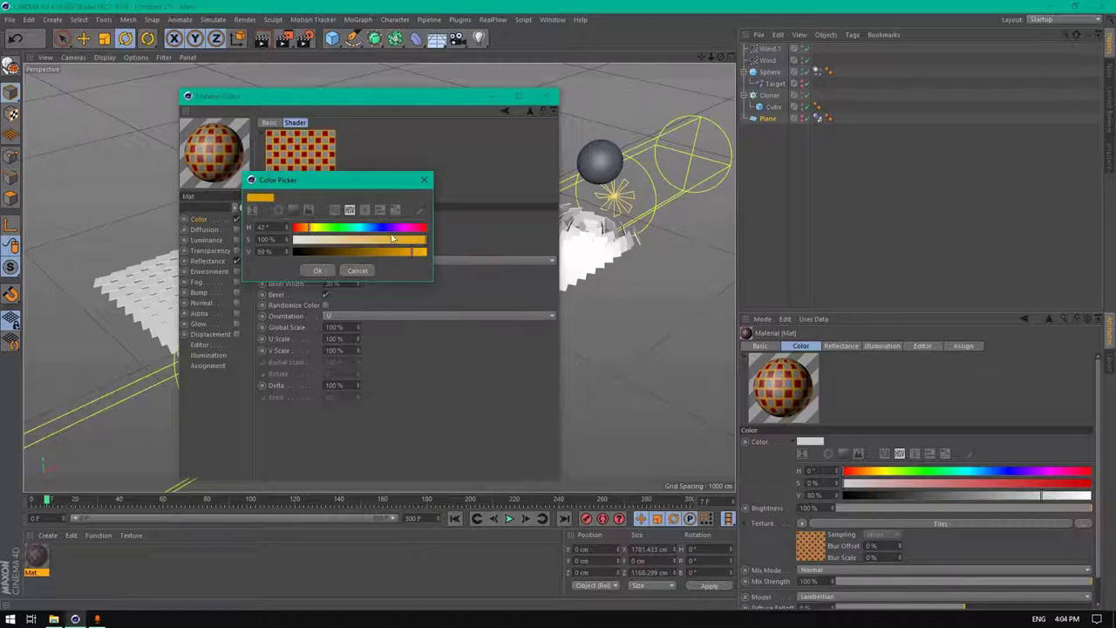
left_click(318, 268)
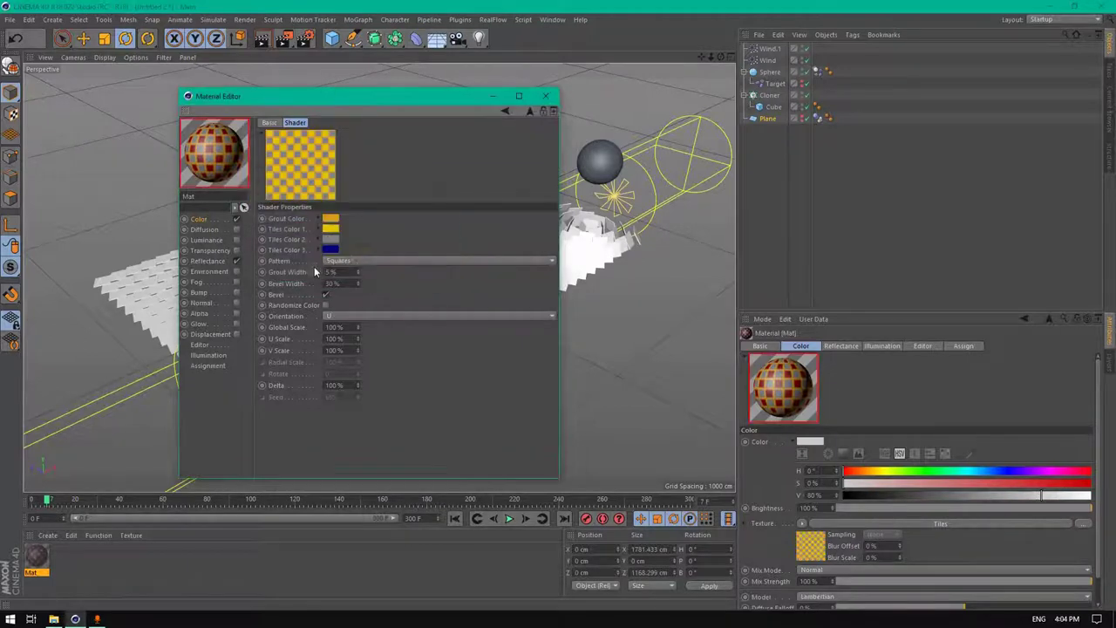
left_click(331, 228)
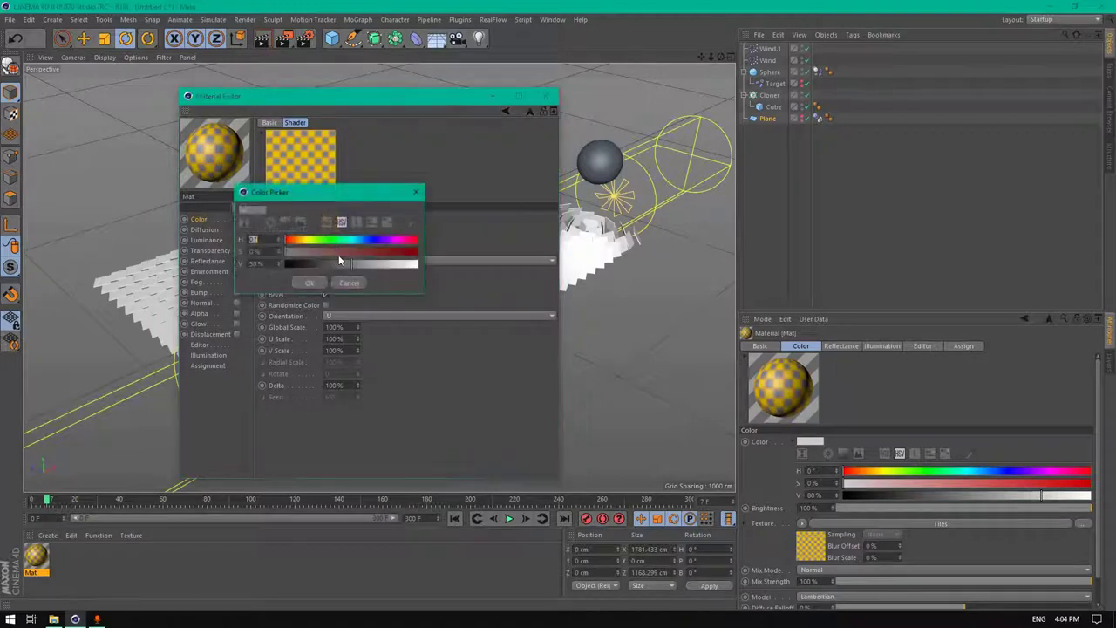
left_click(310, 282)
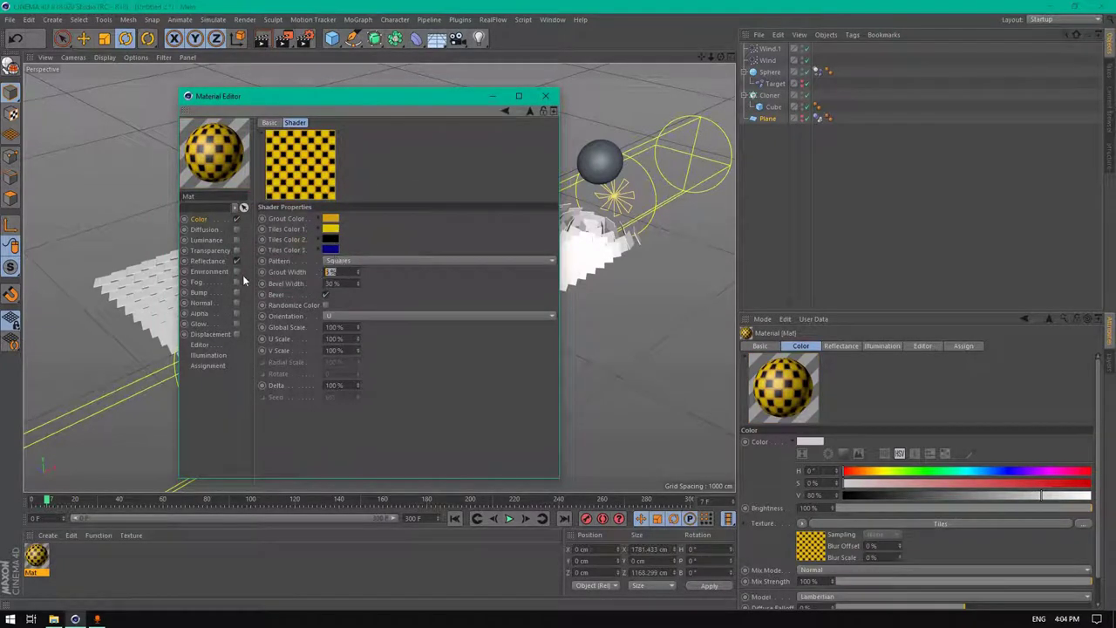
- Set the tiles' Grout Width to 0
left_click(335, 272)
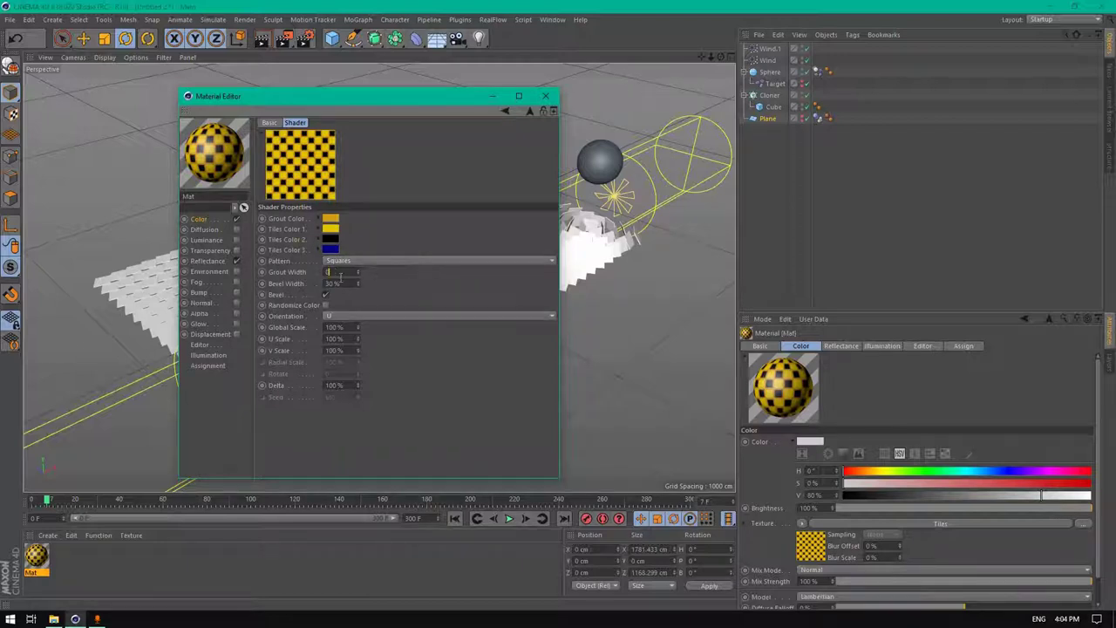
type("0 %")
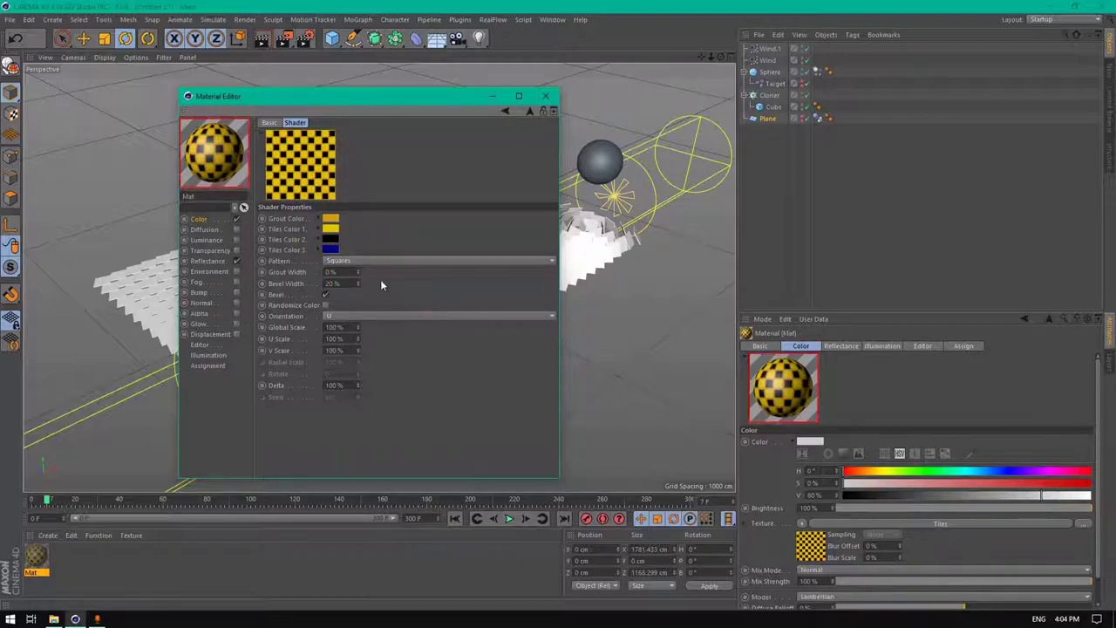
left_click(439, 260)
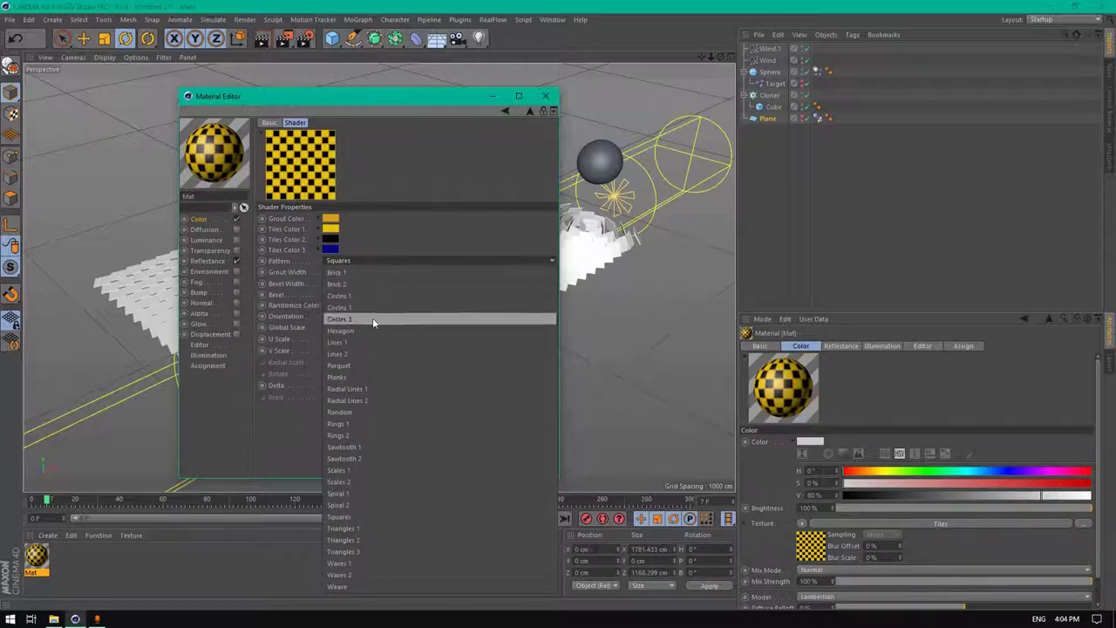
mouse_move(339, 352)
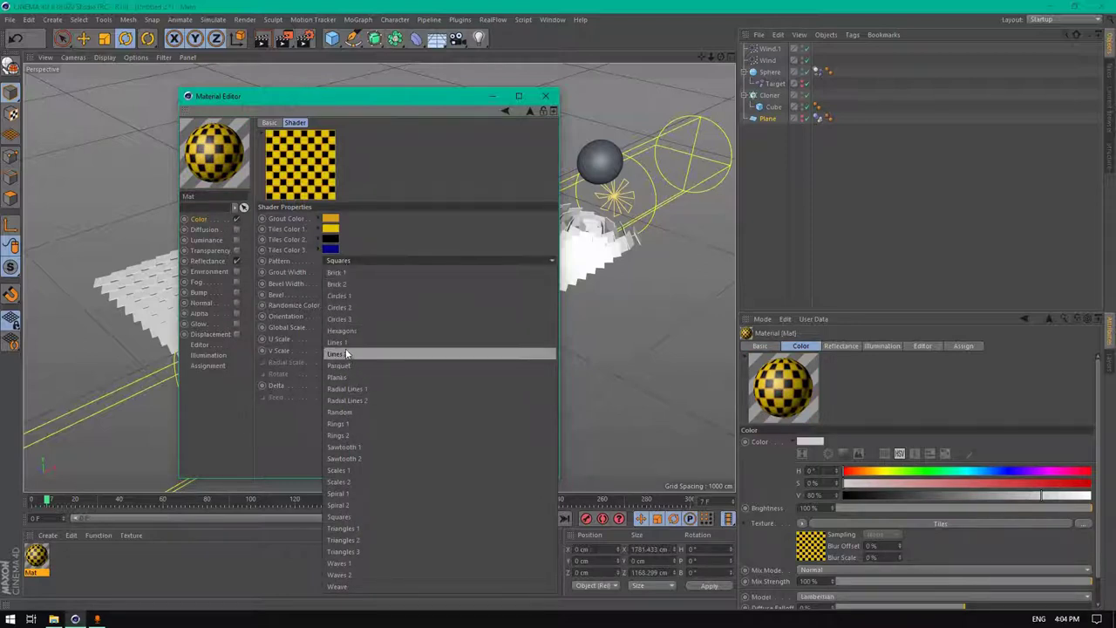
- Set the tile Pattern to Lines 1 and add a Reflection (Legacy) layer in Reflectance
left_click(336, 352)
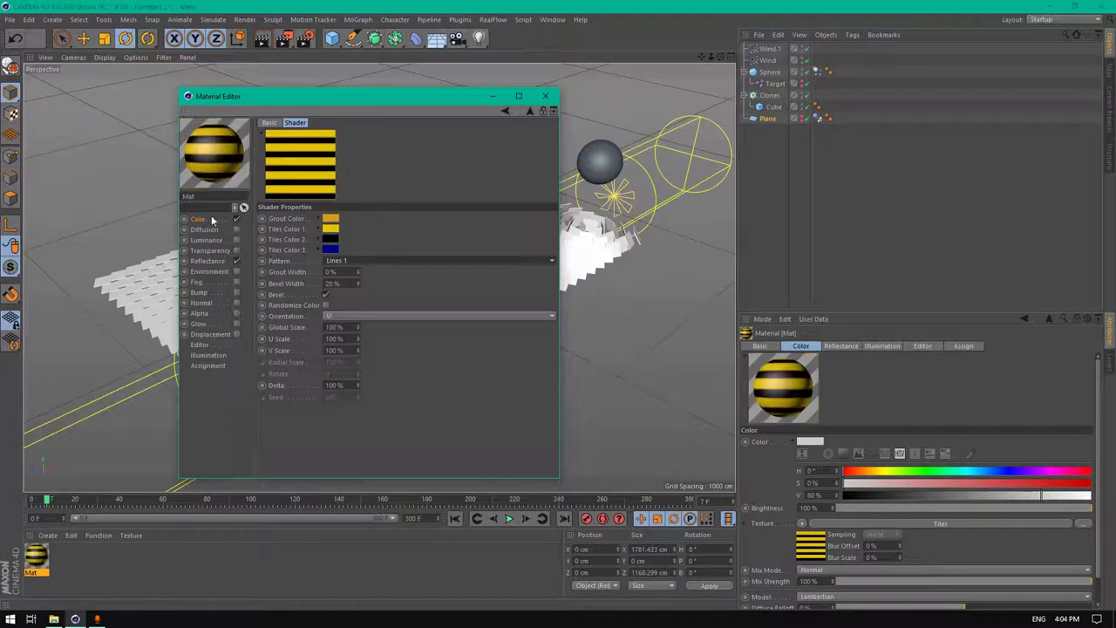
left_click(210, 262)
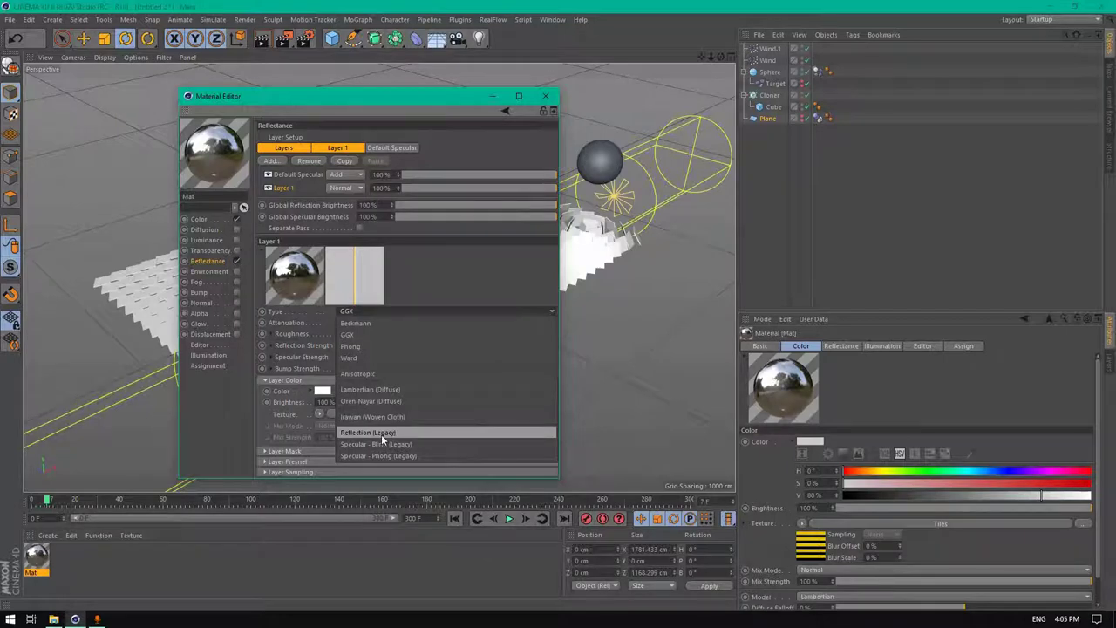
left_click(366, 432)
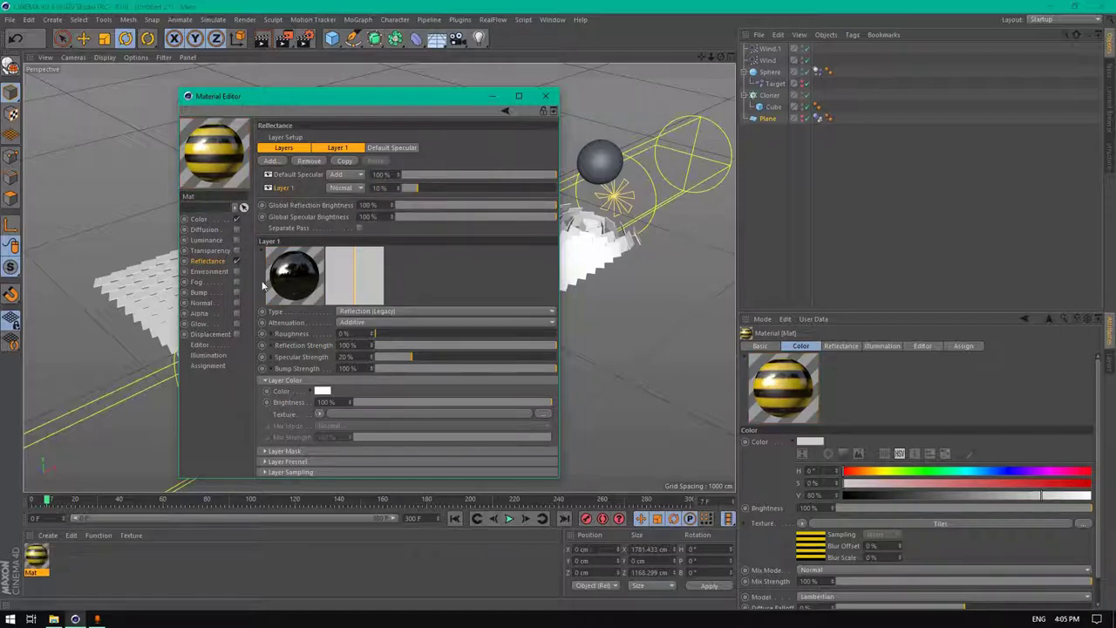
- Put the striped material on the sphere and create a second blank material with its editor moved aside
left_click(199, 219)
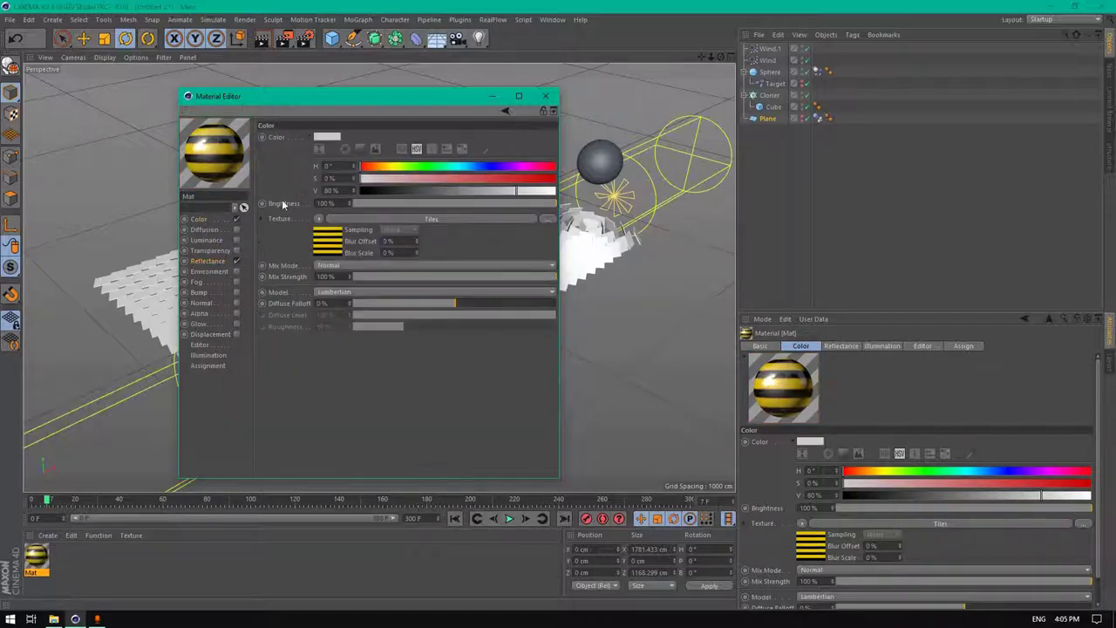
left_click(546, 96)
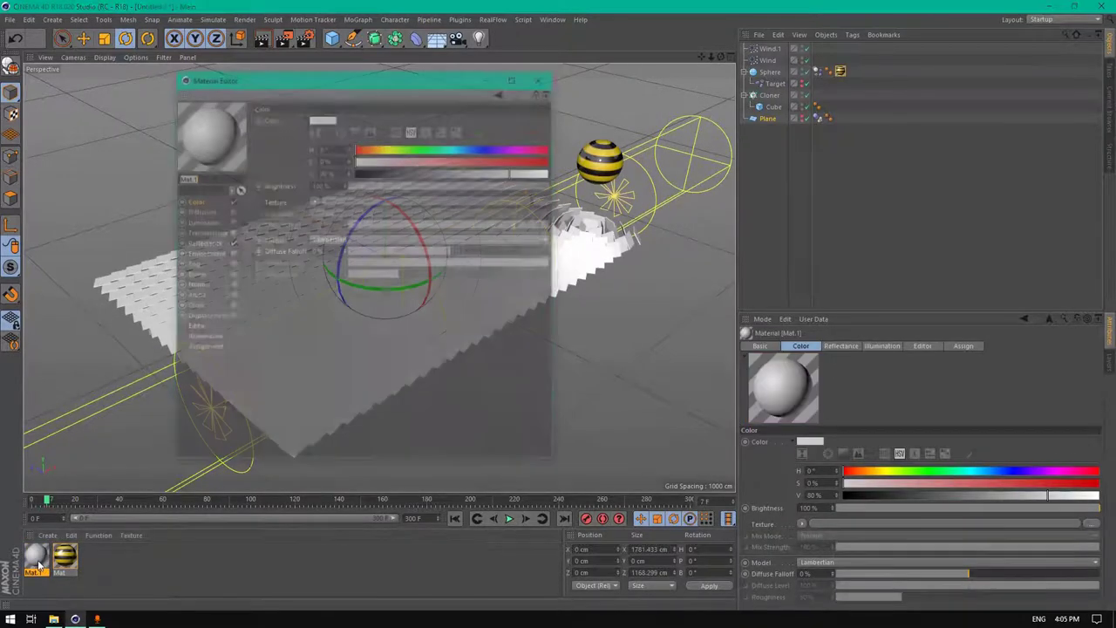
left_click_drag(357, 80, 317, 123)
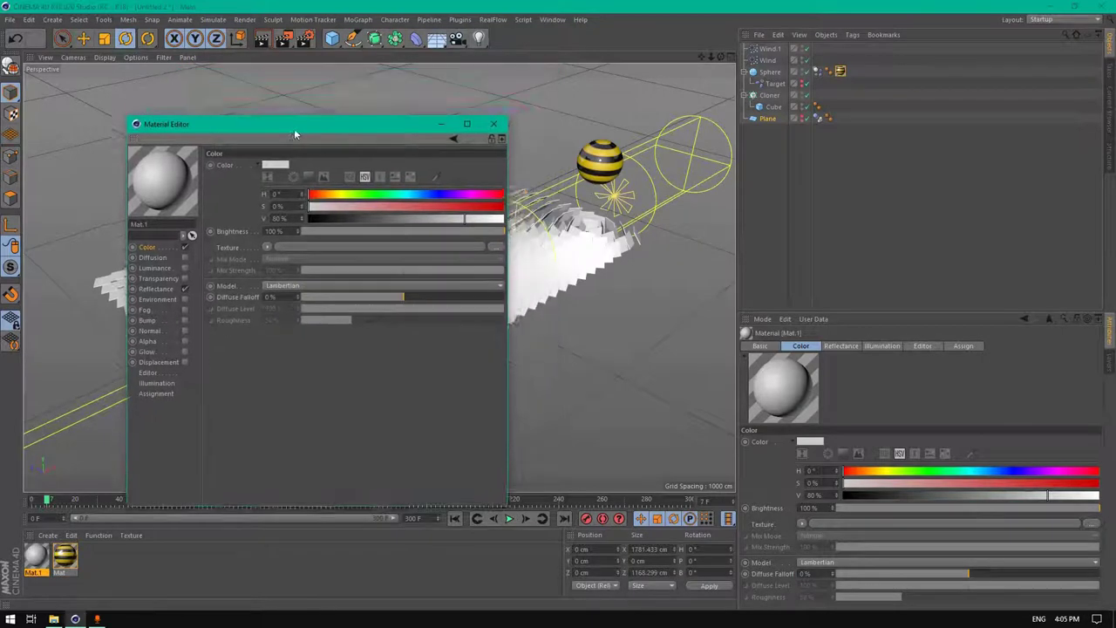
left_click_drag(295, 123, 293, 118)
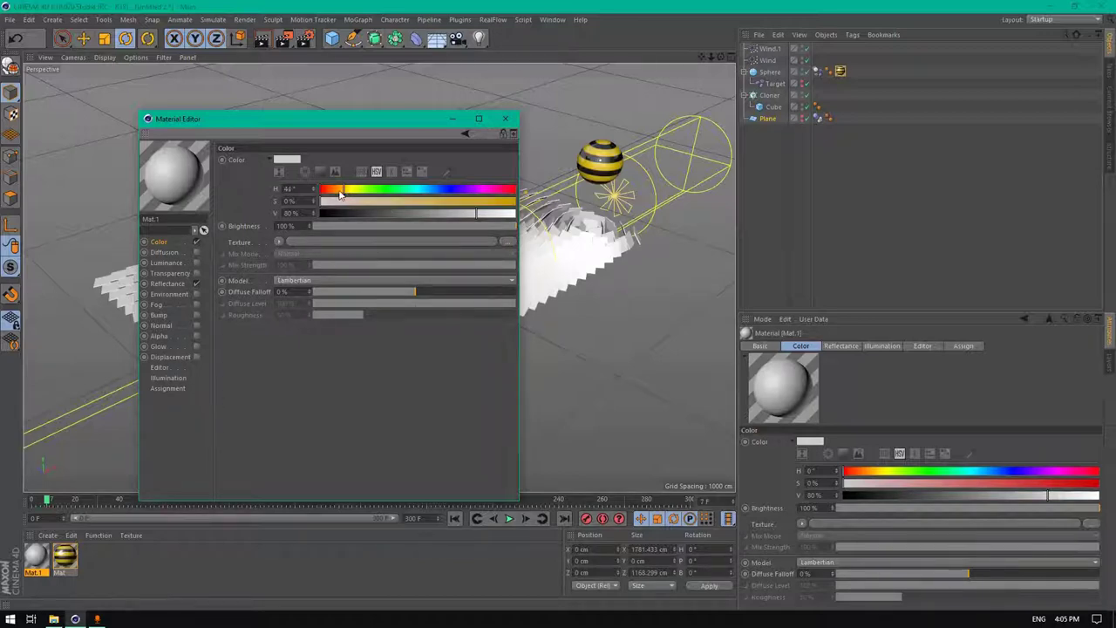
- Drag the new material's colour hue to red
left_click_drag(340, 212, 481, 216)
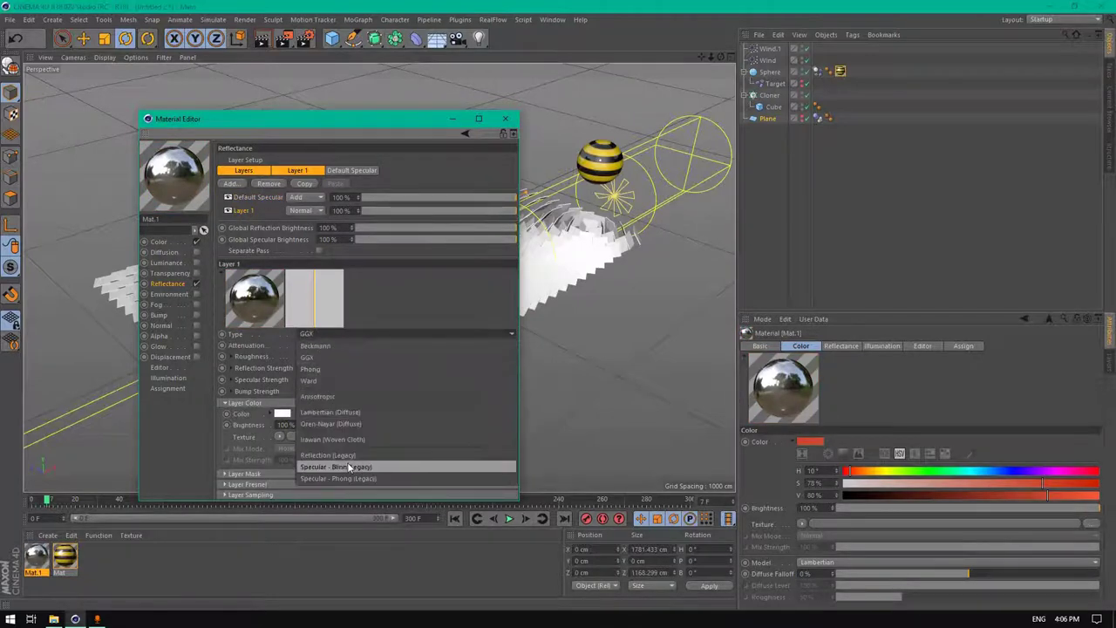
- Make the red material's layer a Reflection (Legacy) and tune its Default Specular strength
left_click(335, 467)
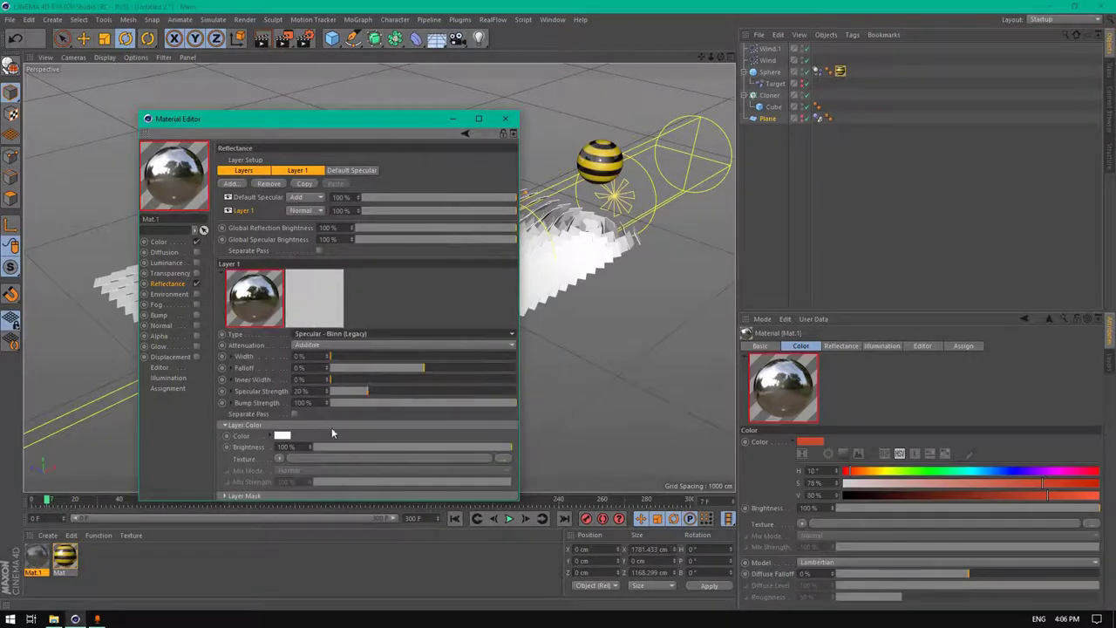
left_click(401, 333)
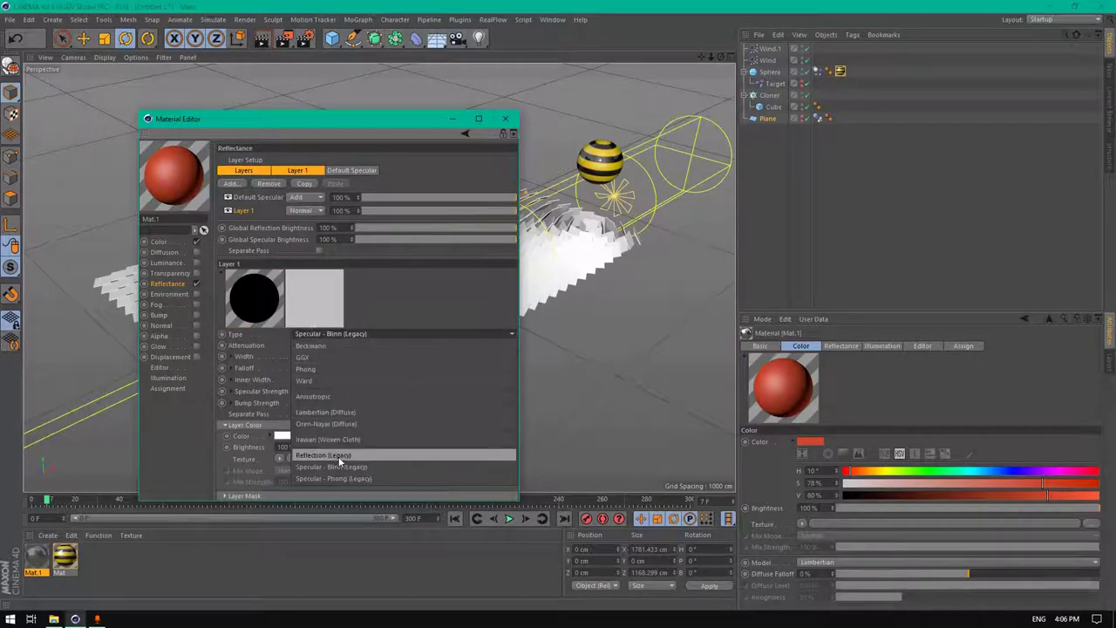
left_click(324, 453)
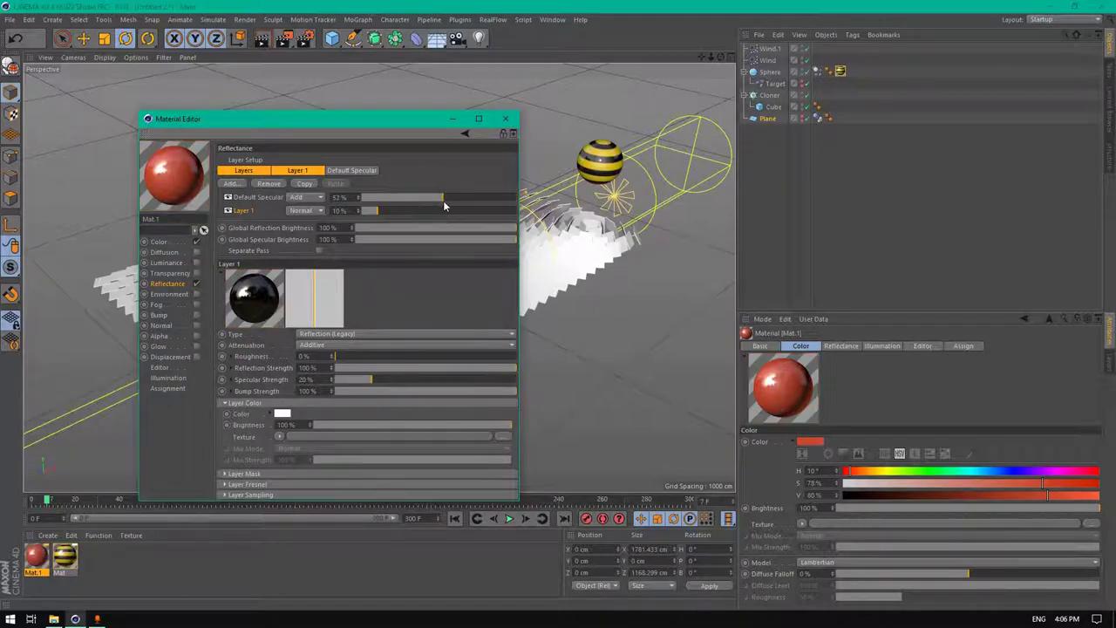
left_click(506, 118)
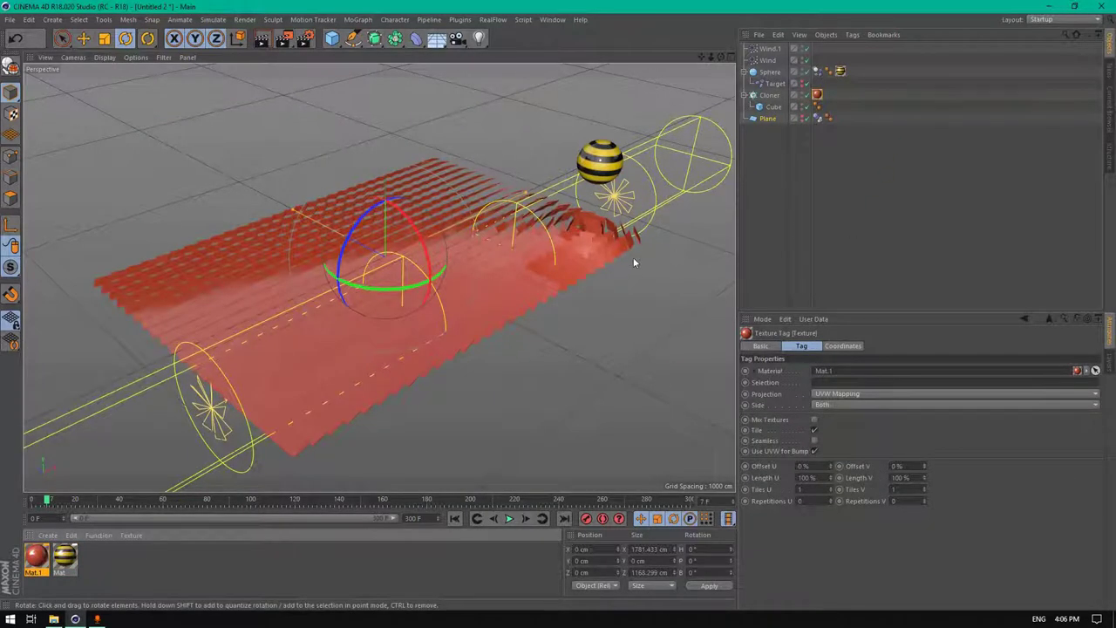
- Select the tile Cube, move the playhead later and play the sphere rolling over the red floor
left_click(774, 106)
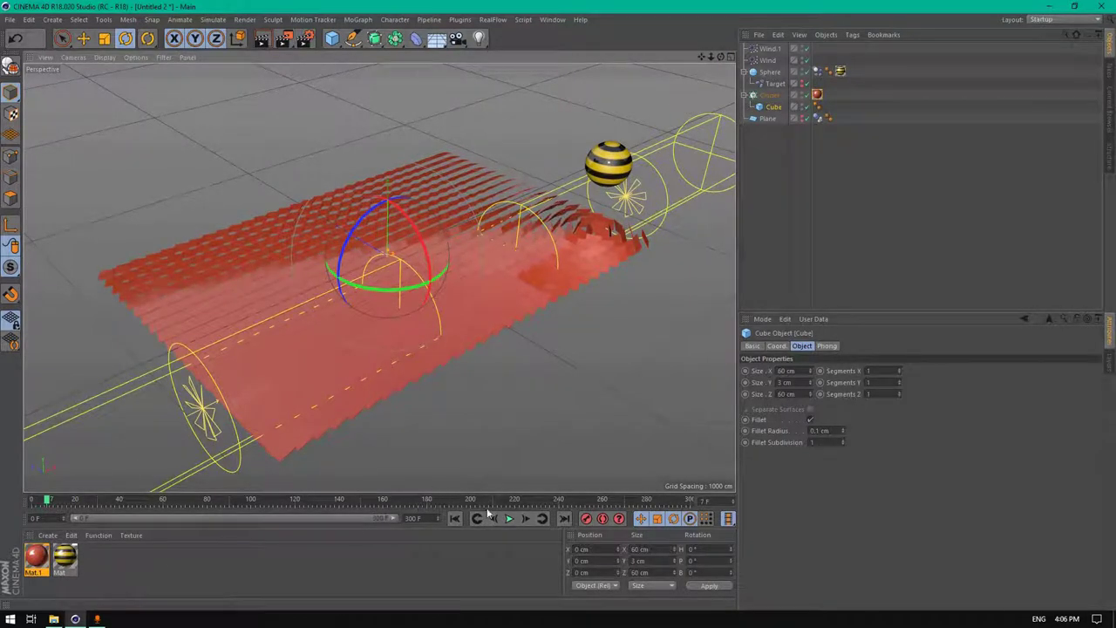
left_click(509, 518)
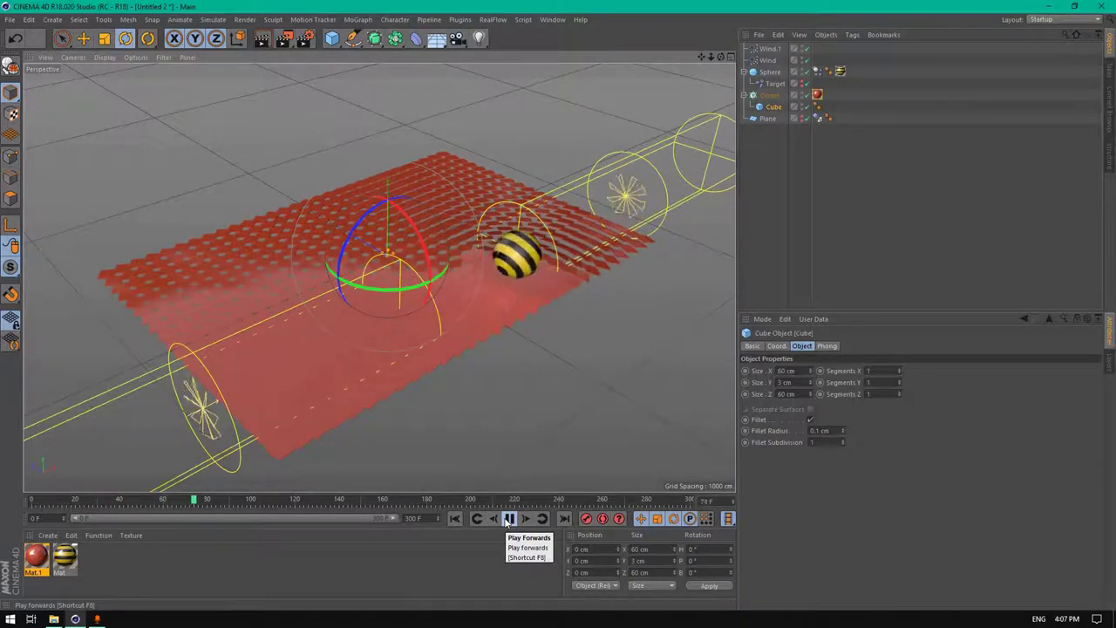
left_click(509, 518)
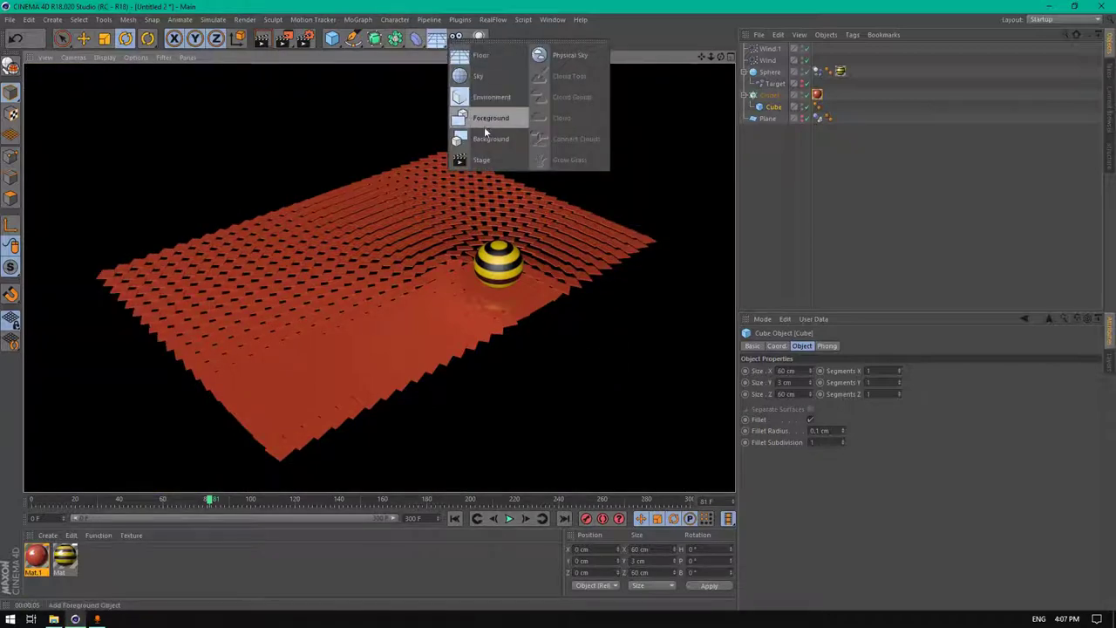
- Add a Background object and turn off Reflectance on its new material
left_click(490, 139)
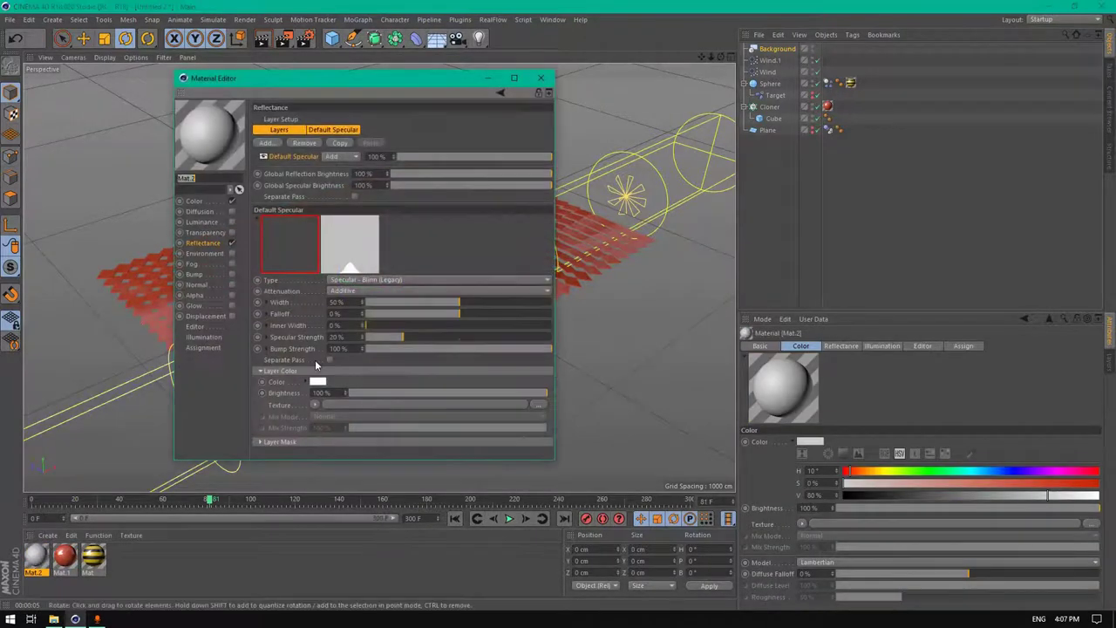
left_click(194, 200)
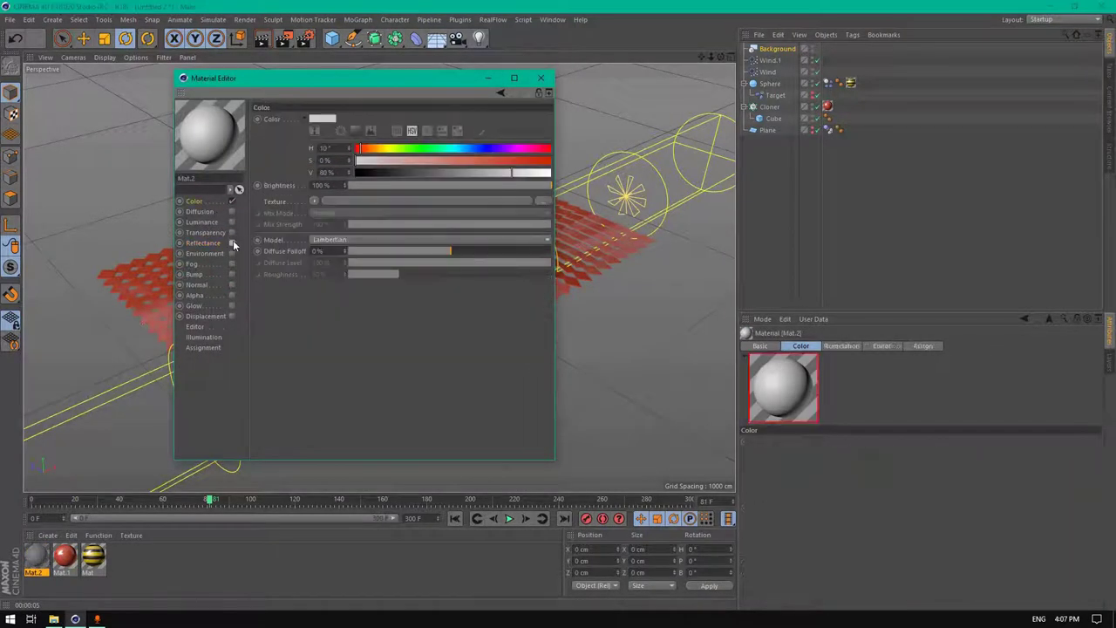
- Give the material a Gradient colour texture and recolour one of its gradient knots
left_click(314, 202)
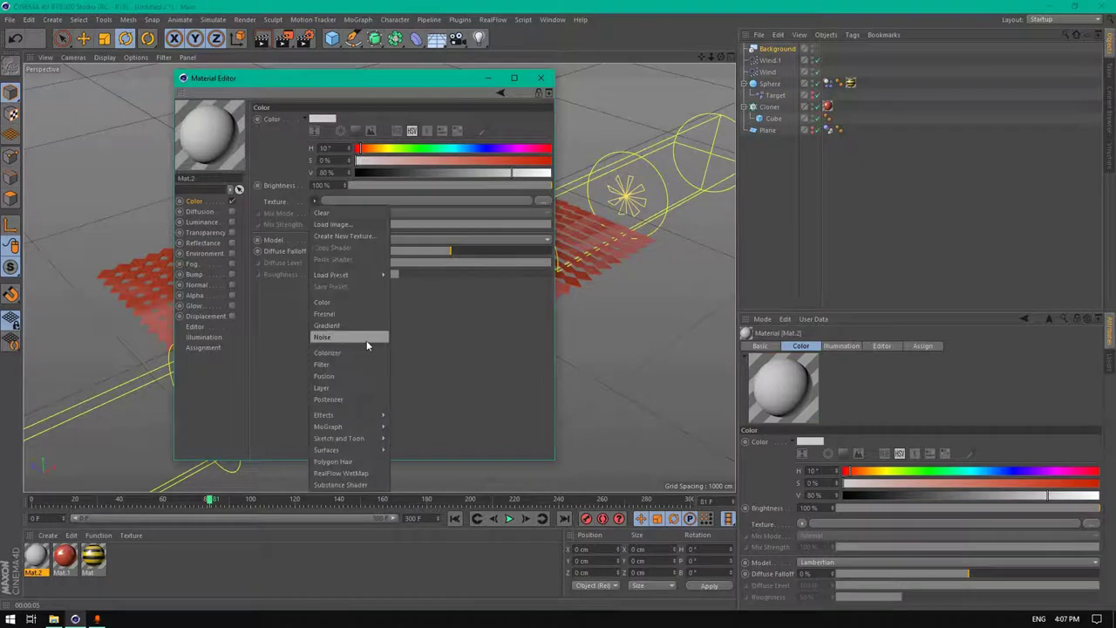
left_click(327, 326)
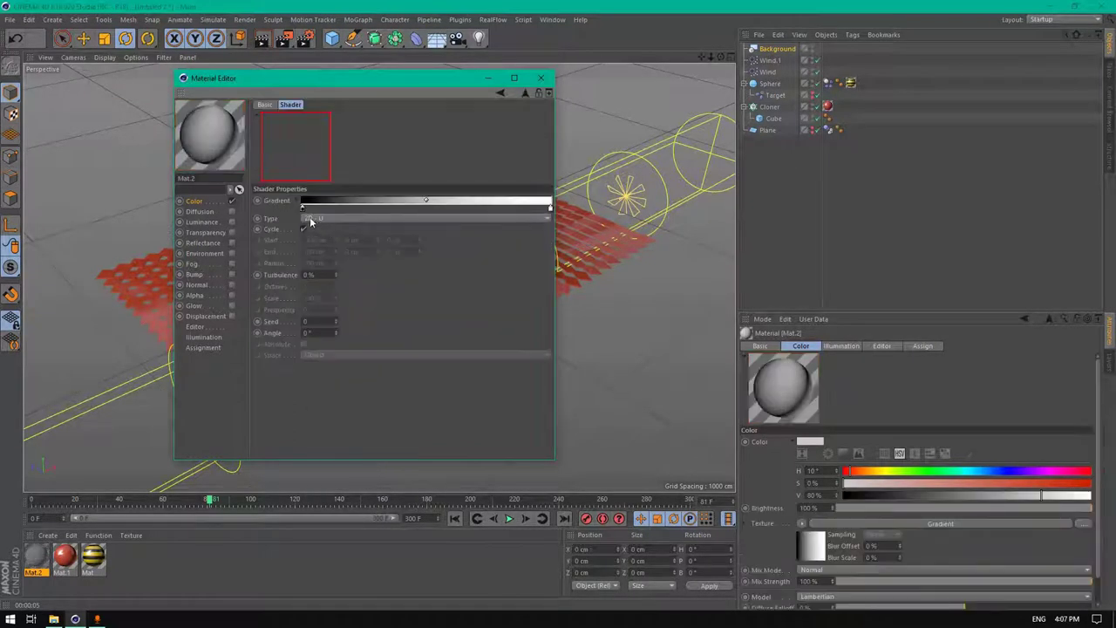
left_click(310, 218)
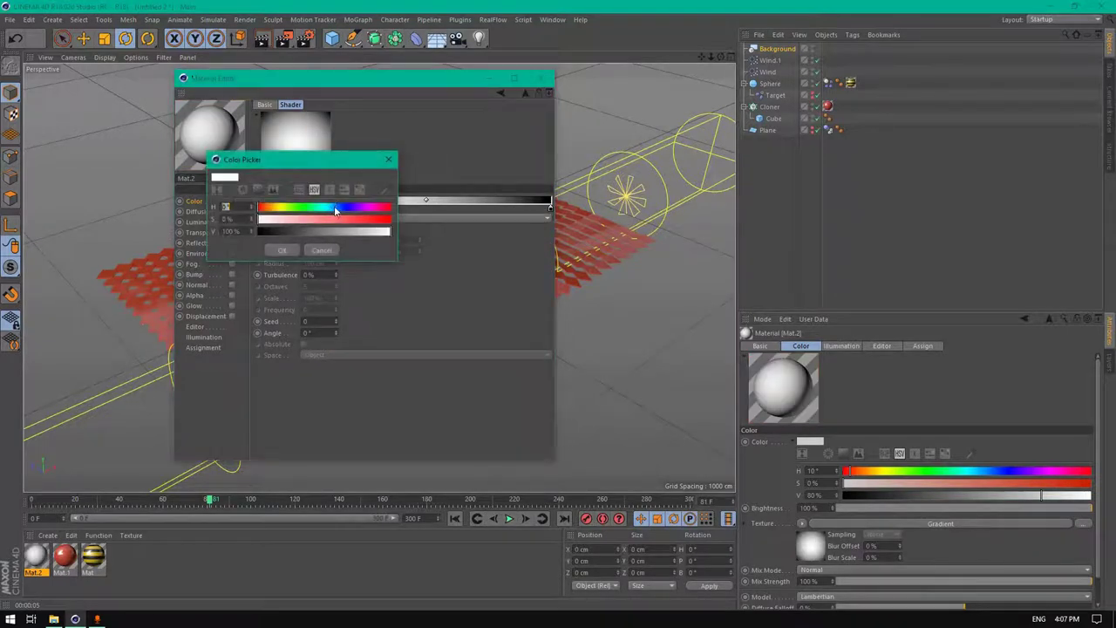
left_click(282, 251)
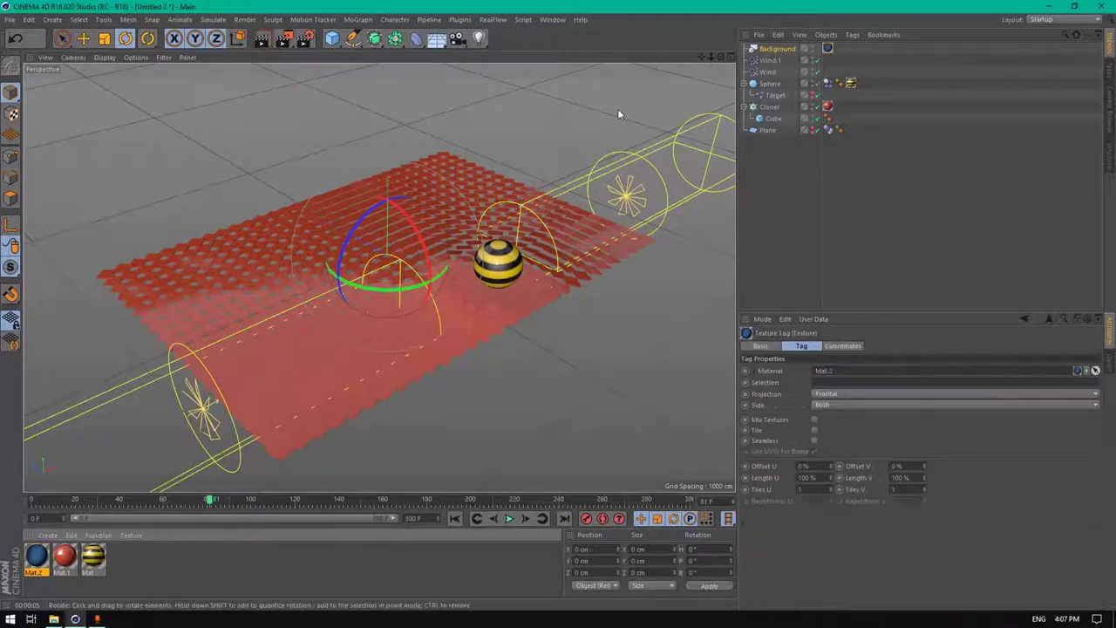
- Drop an HDR image from the HDRI folder onto the Sky object, confirming the copy prompt
left_click(436, 38)
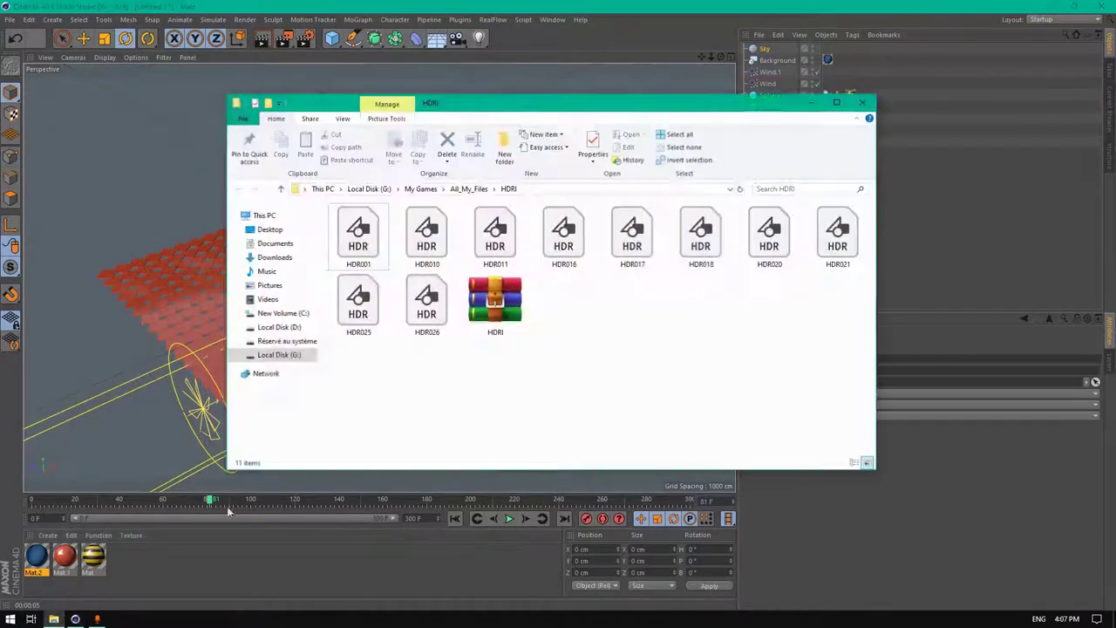
left_click(771, 236)
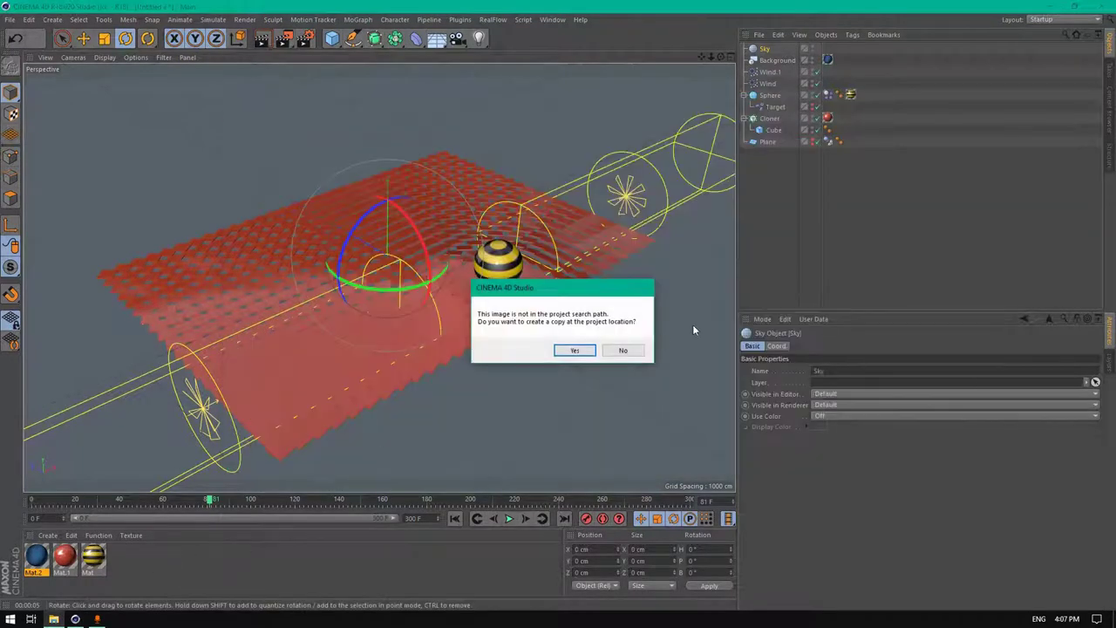
left_click(573, 349)
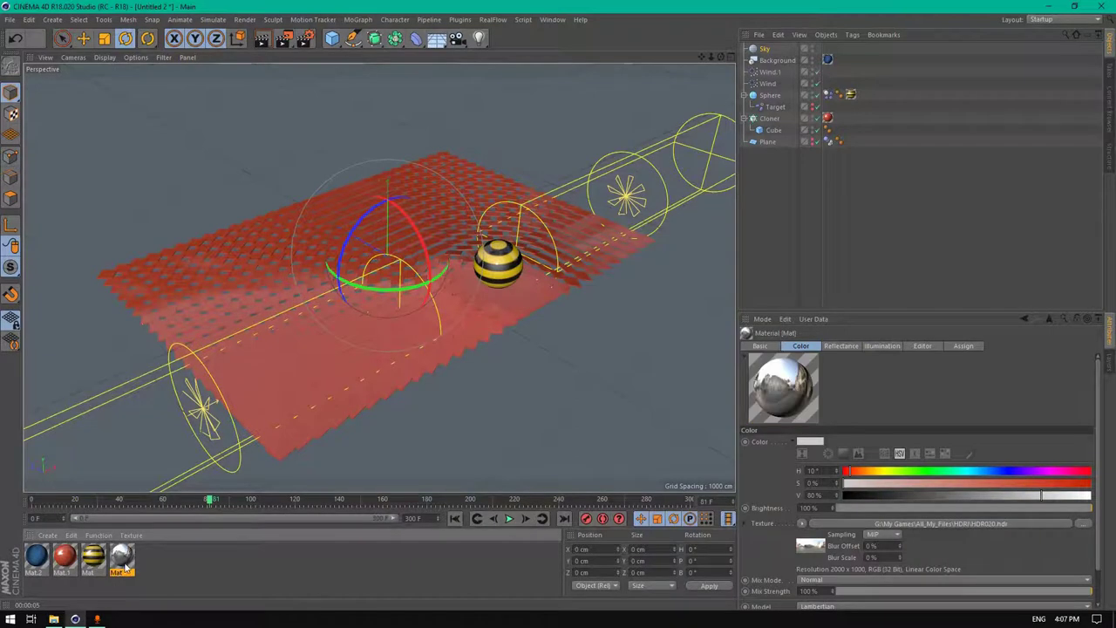
- In the sky material, disable Color, enable Luminance and load the HDR as its texture
double_click(120, 556)
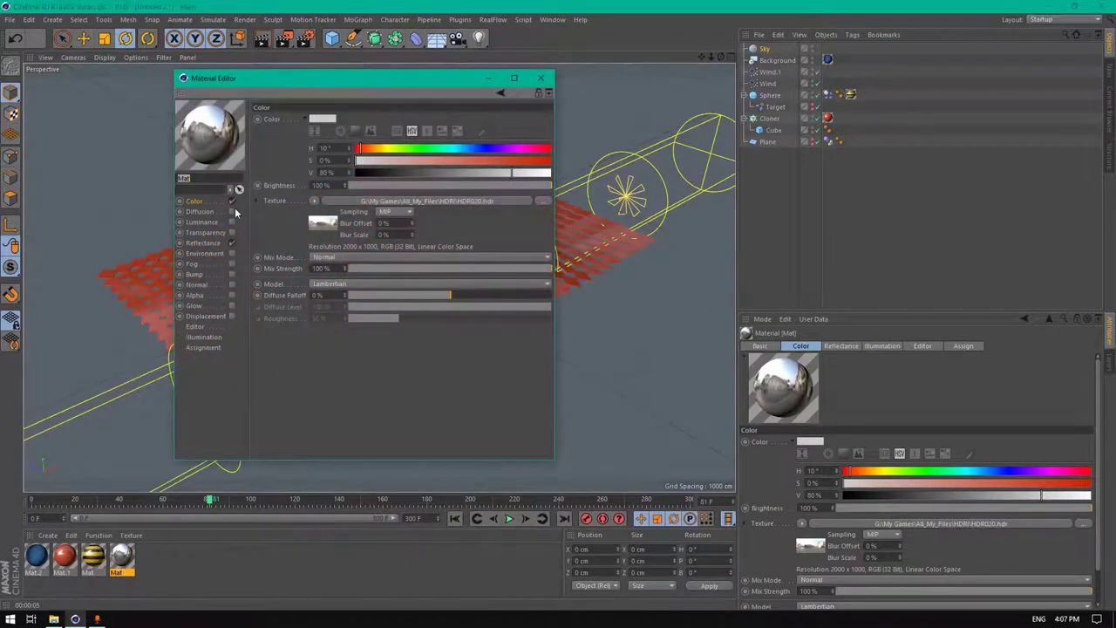
left_click(314, 200)
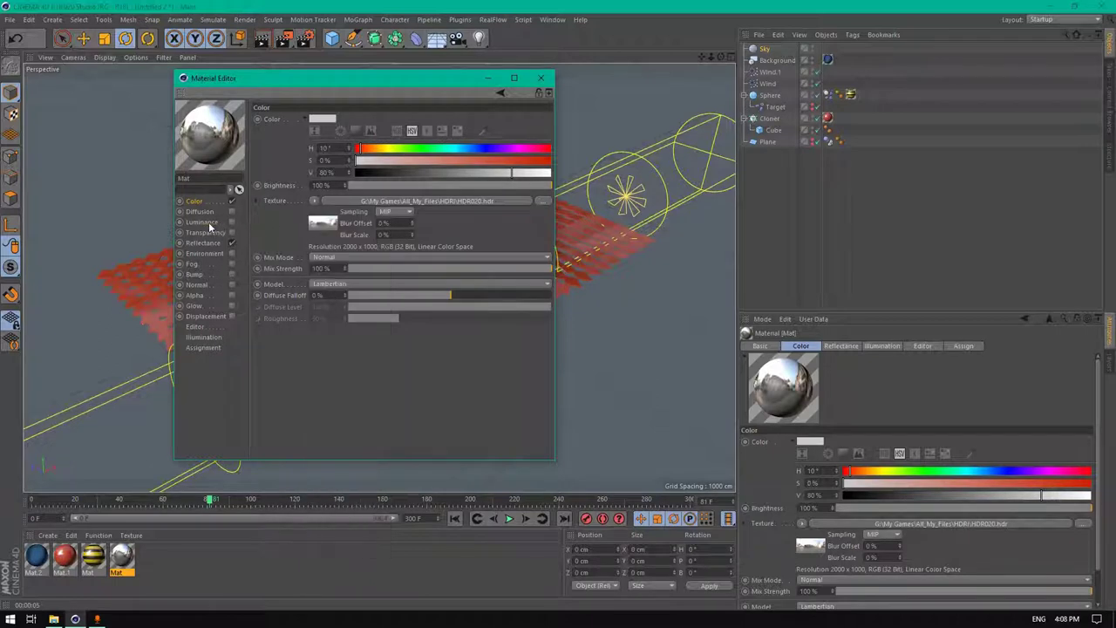
left_click(202, 222)
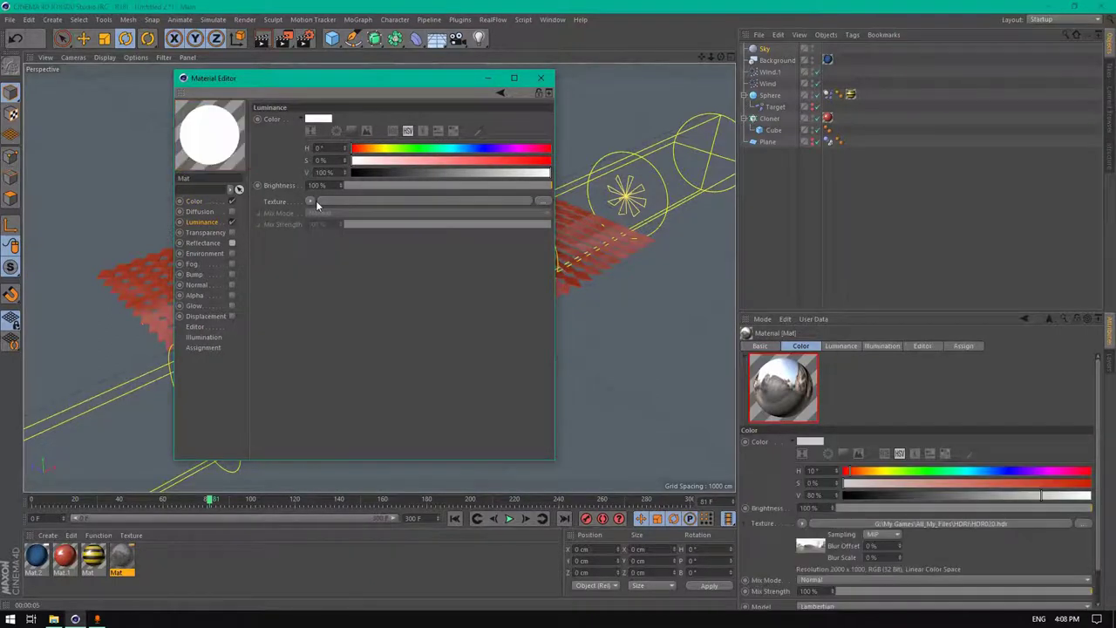
left_click(311, 202)
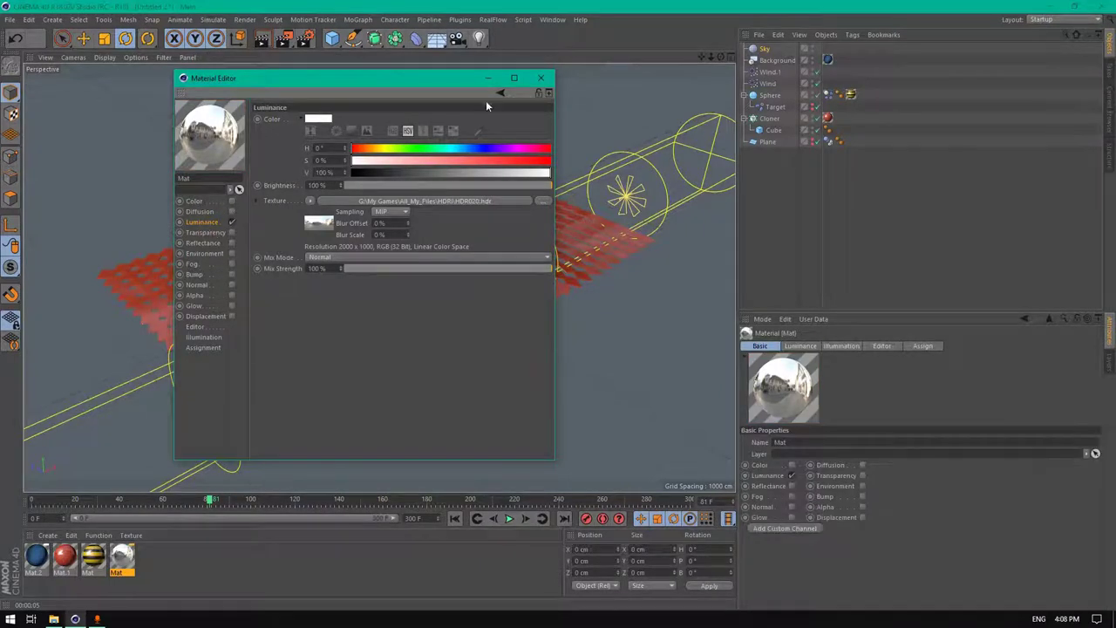
left_click(541, 76)
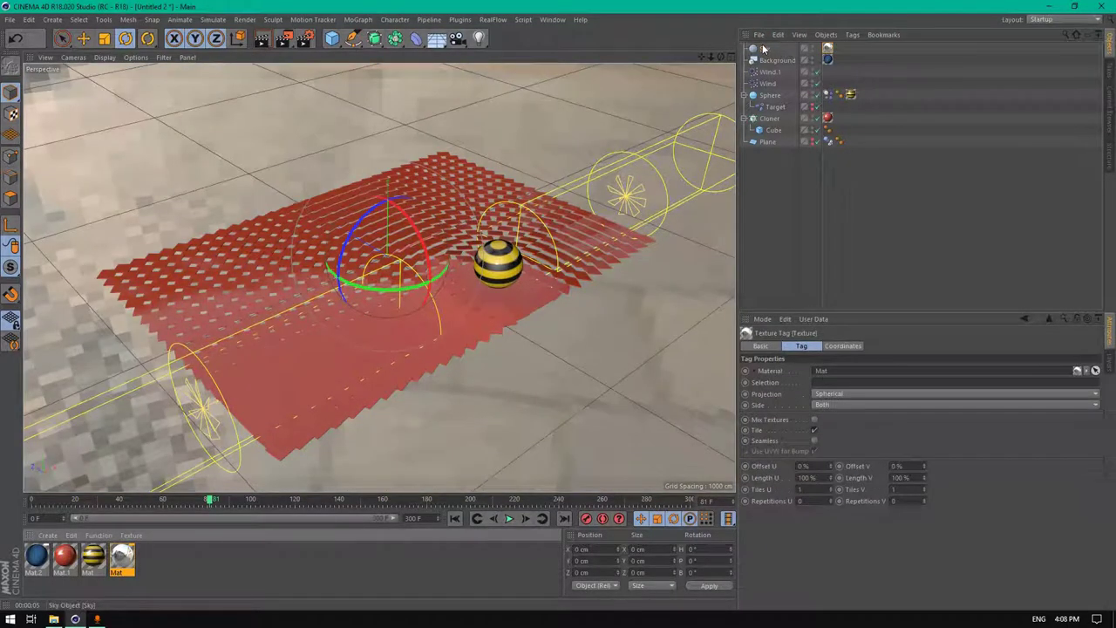
- Add a Compositing tag to the Sky so it no longer shows to the camera
left_click(850, 34)
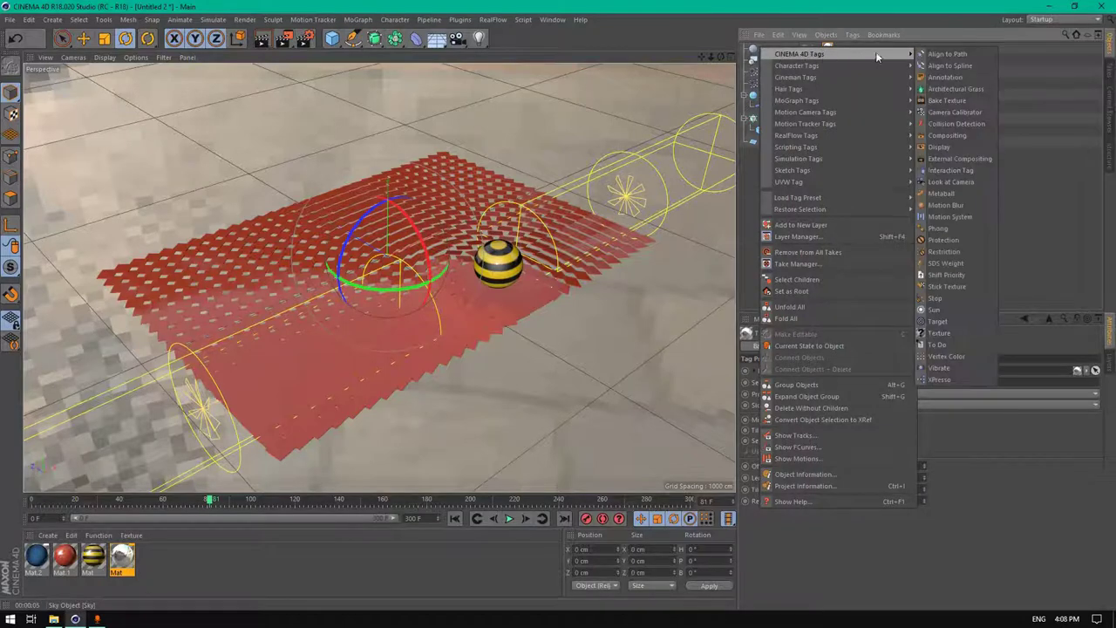
left_click(948, 136)
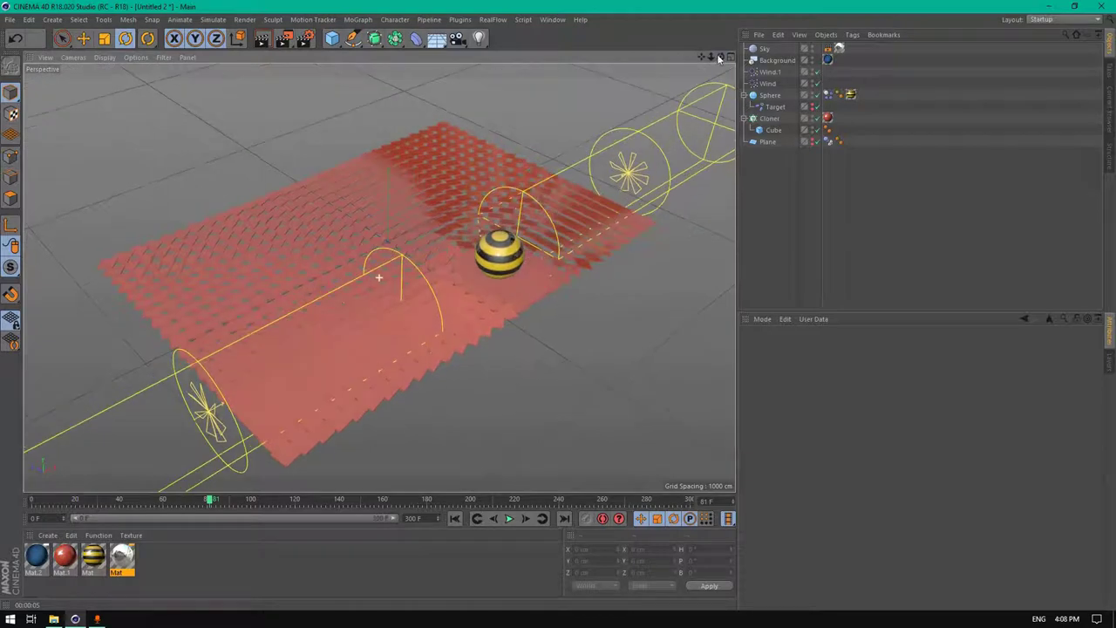
- Play and stop the preview of the sphere rolling across the tiles
left_click(509, 518)
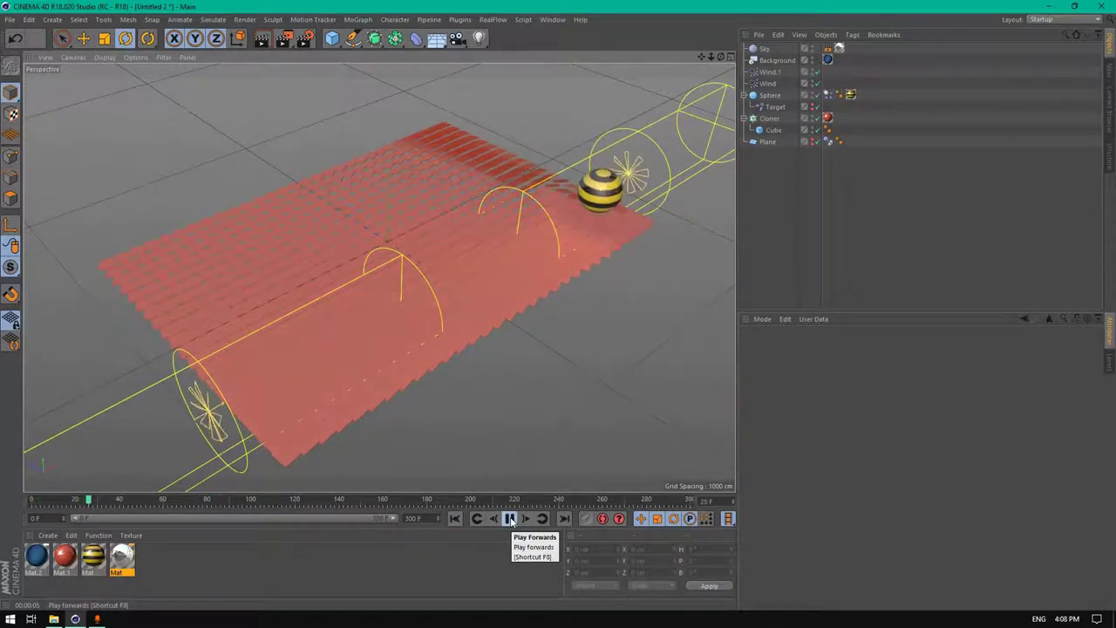
left_click(509, 518)
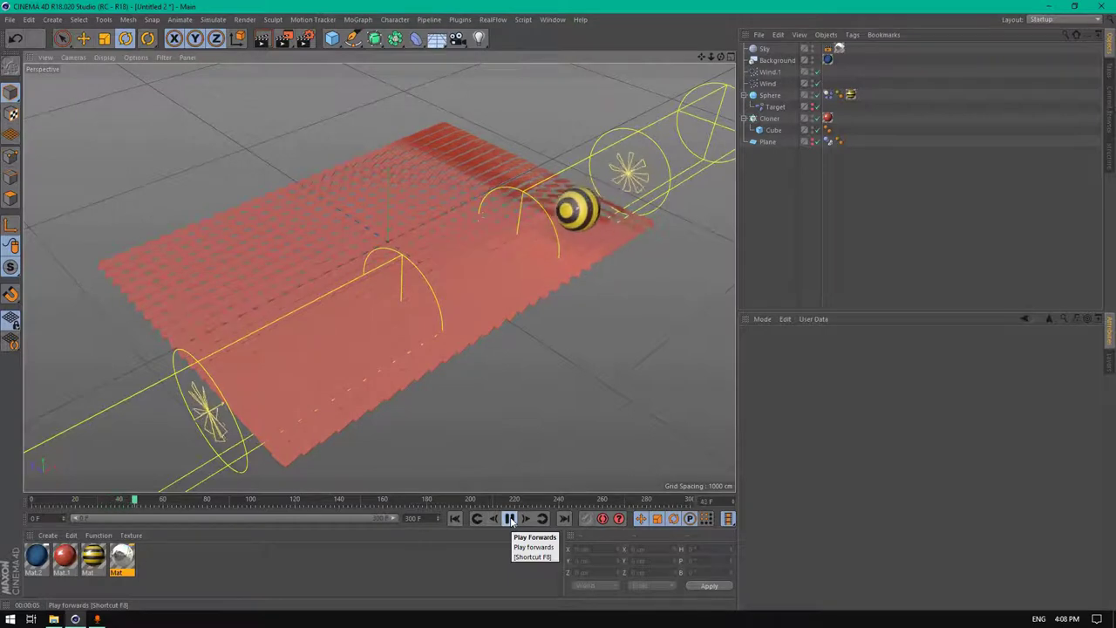
left_click(509, 518)
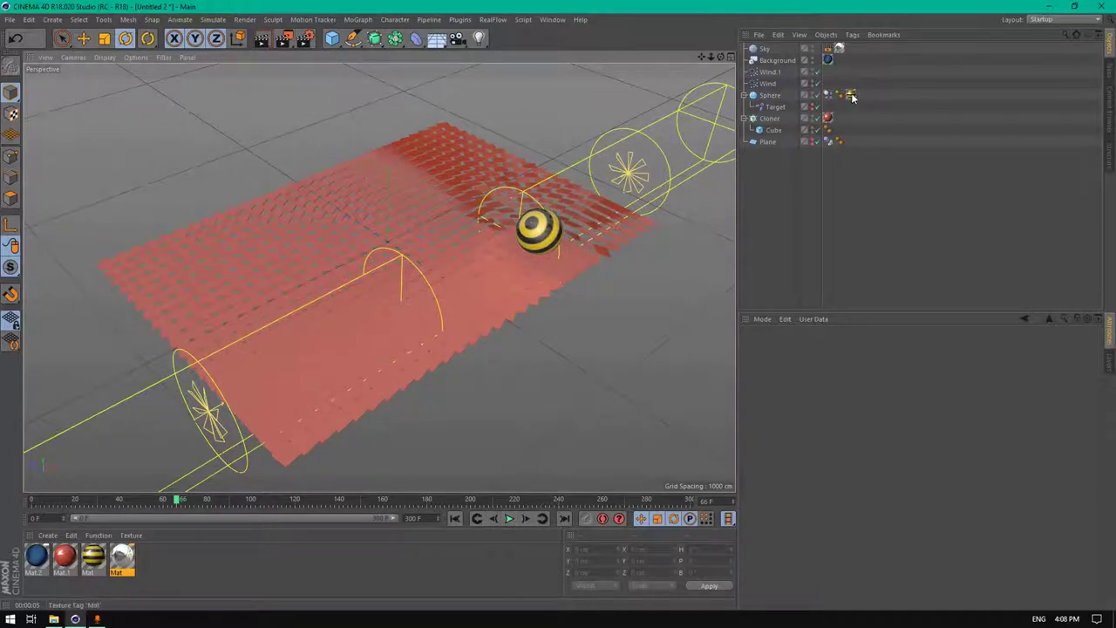
- Set the sphere's Texture tag projection to UVW Mapping and replay the roll to check the stripes
left_click(851, 94)
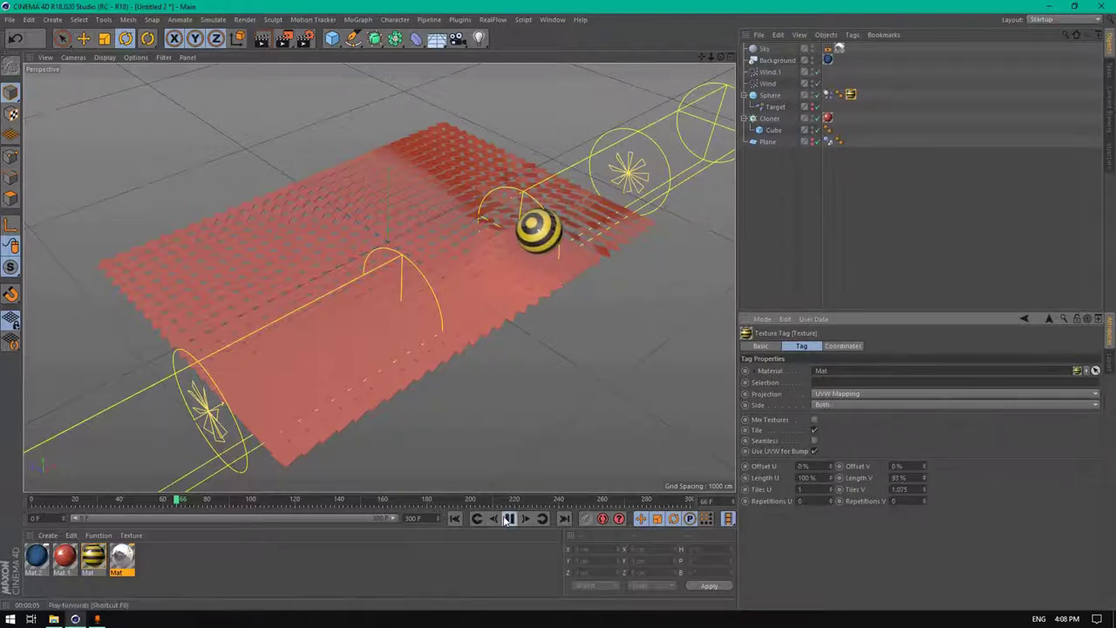
left_click(509, 518)
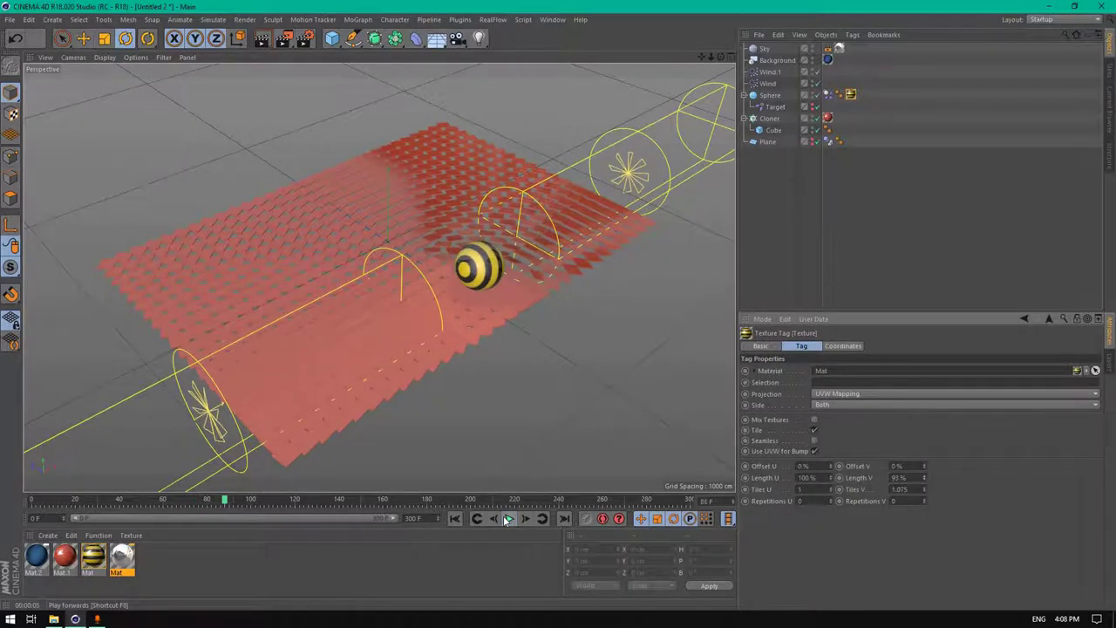
left_click(509, 518)
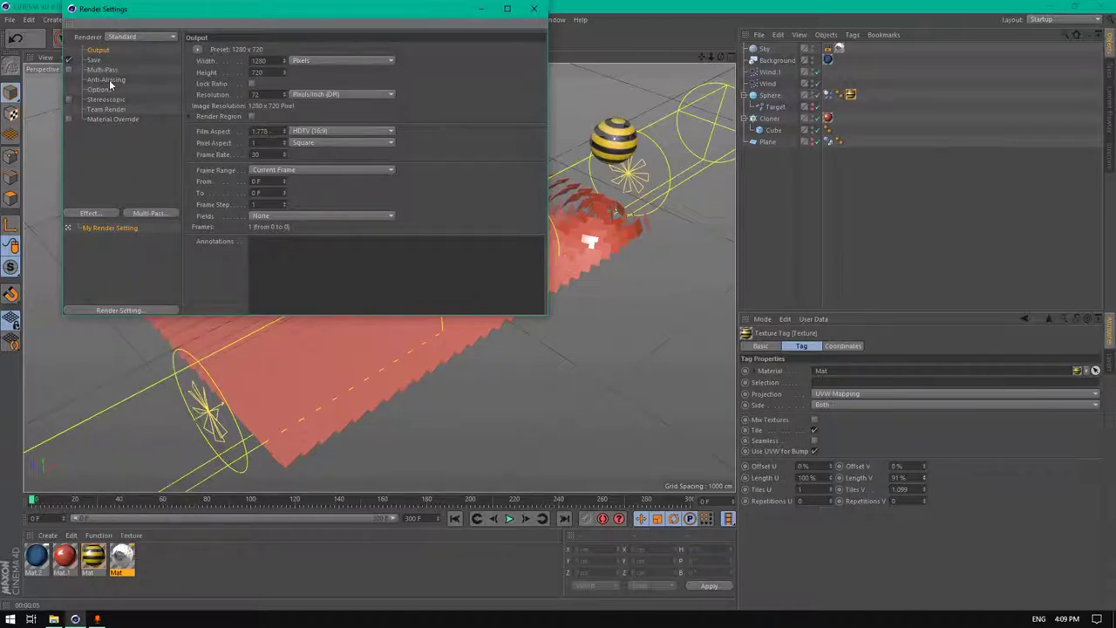
- Set Anti-Aliasing to Best and add Global Illumination and Ambient Occlusion effects
left_click(105, 80)
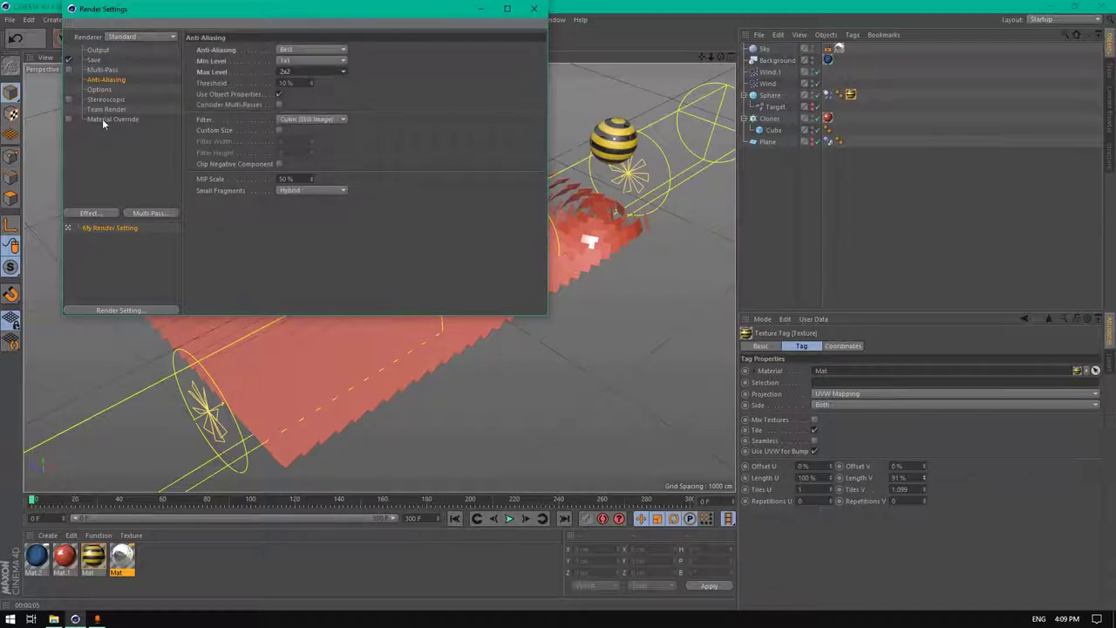
left_click(91, 213)
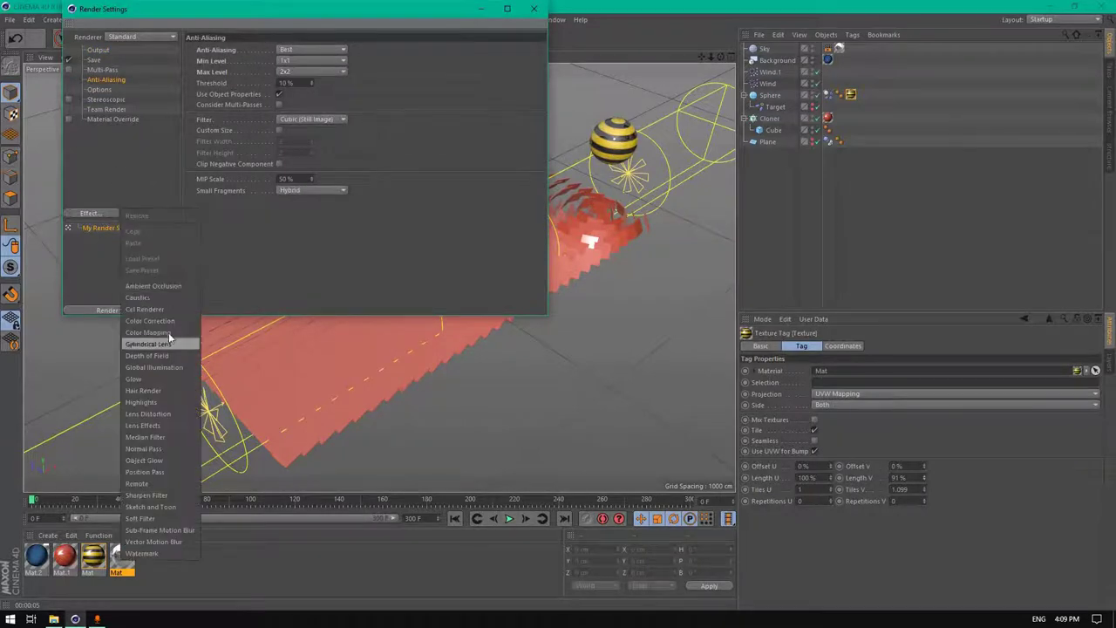
left_click(153, 366)
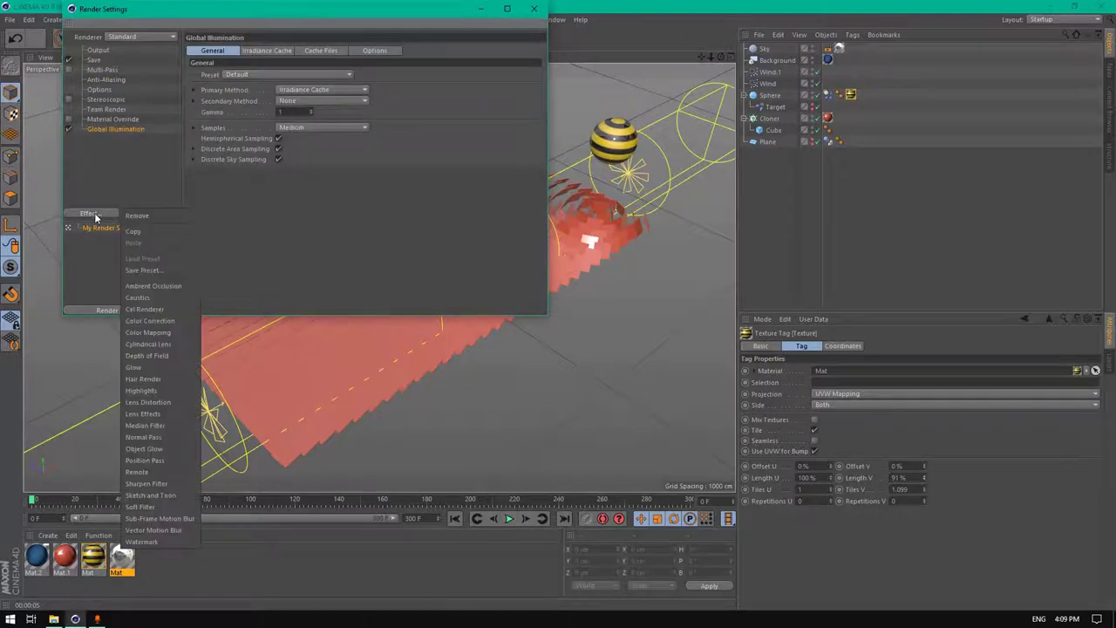
left_click(154, 286)
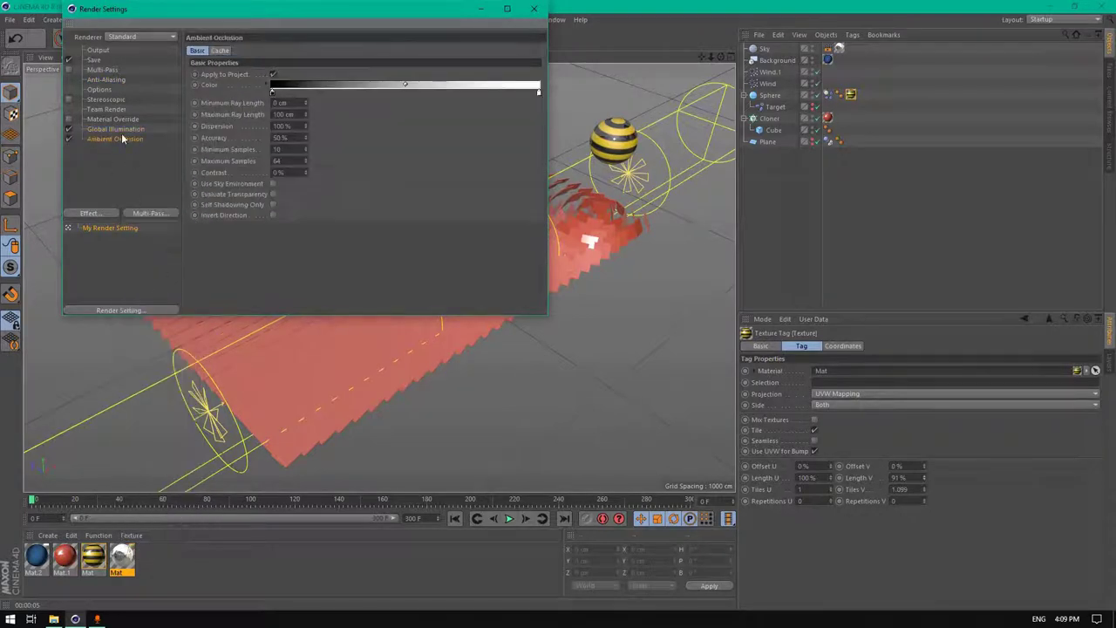
- Lower the GI sampling quality and irradiance cache record density, then leave Render Settings
left_click(115, 129)
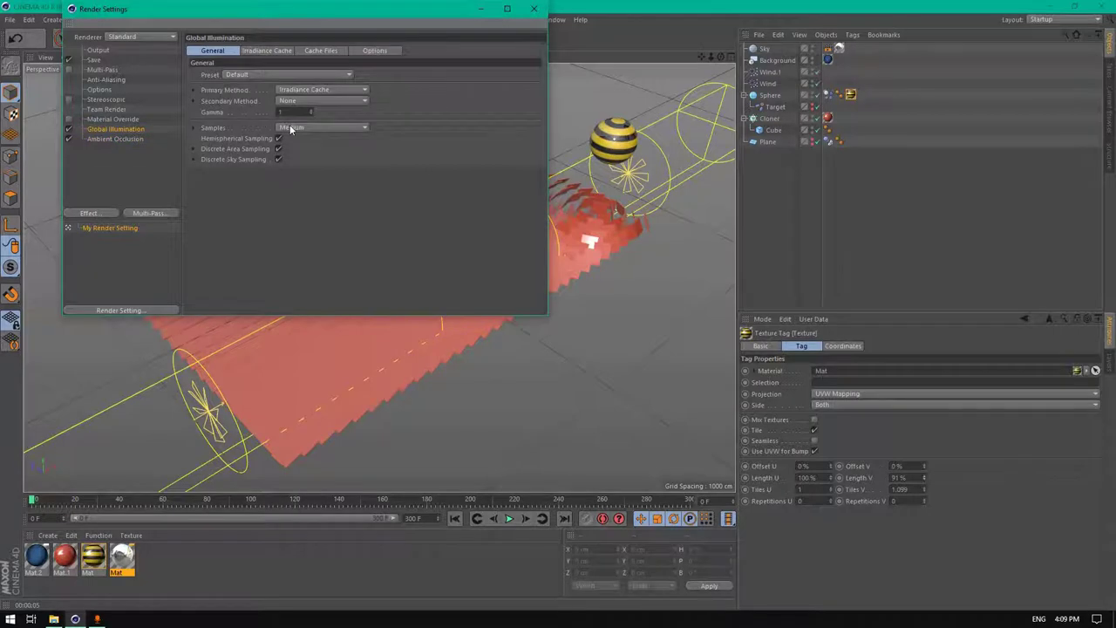
left_click(323, 128)
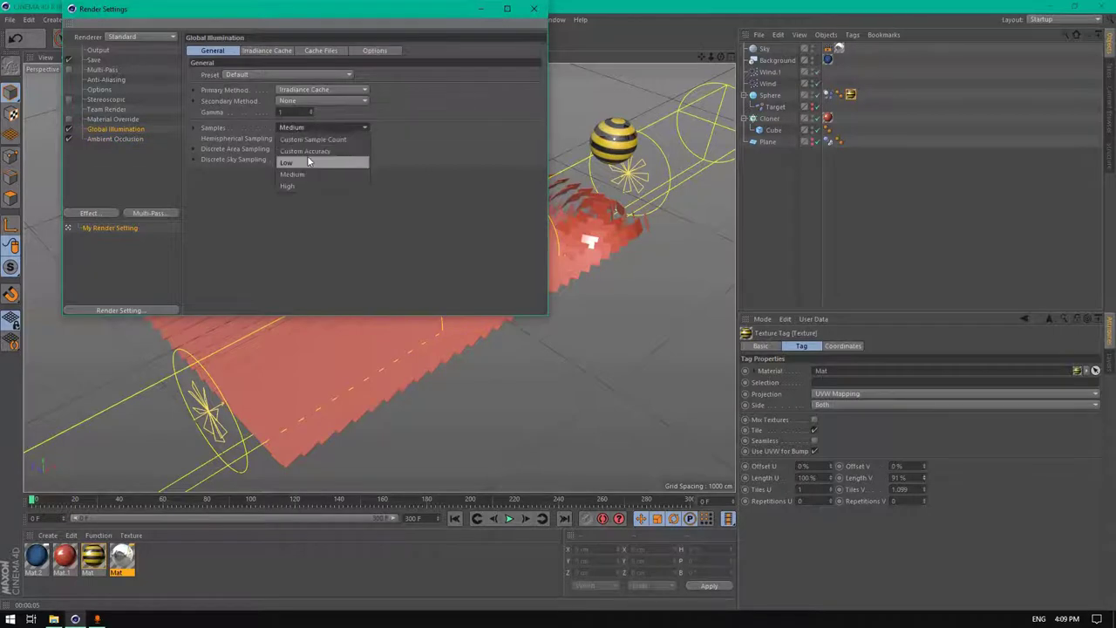
left_click(267, 49)
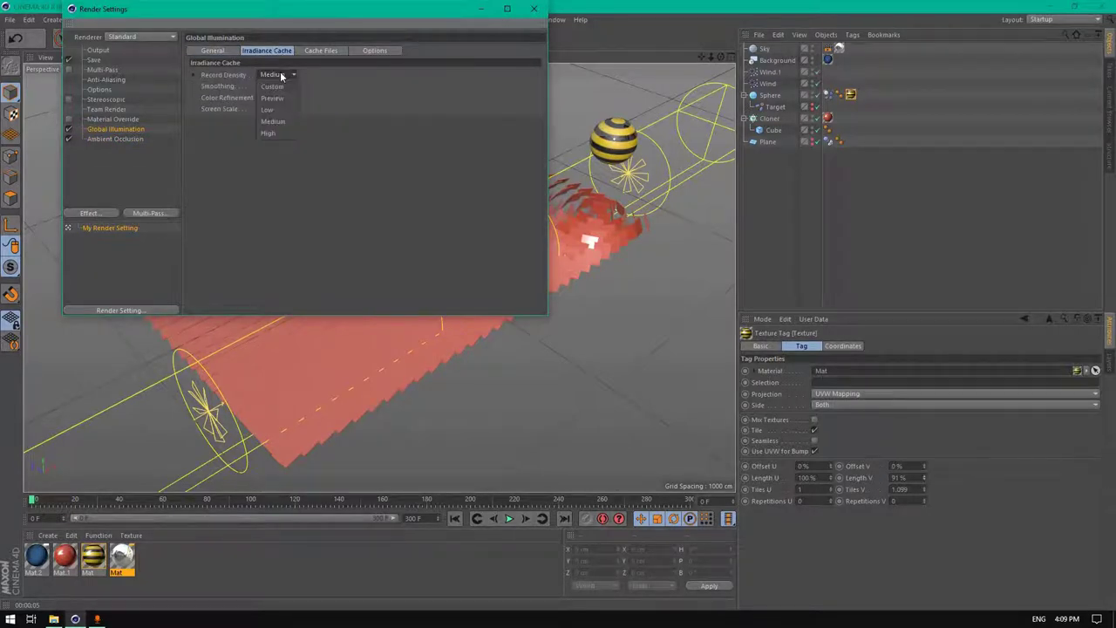
left_click(267, 108)
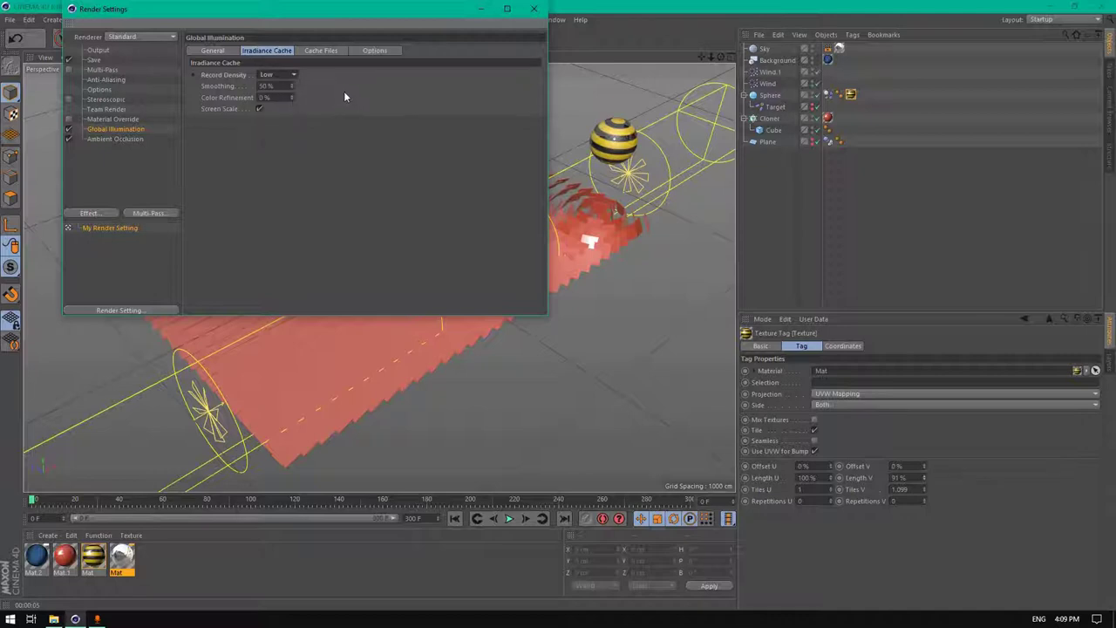
left_click(213, 49)
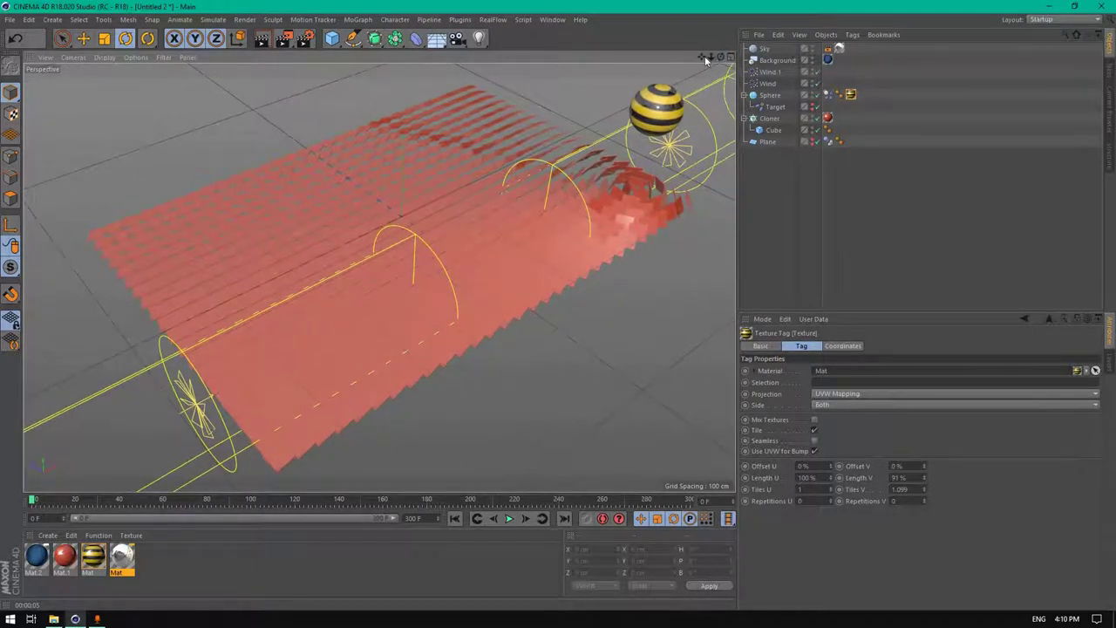
left_click(509, 518)
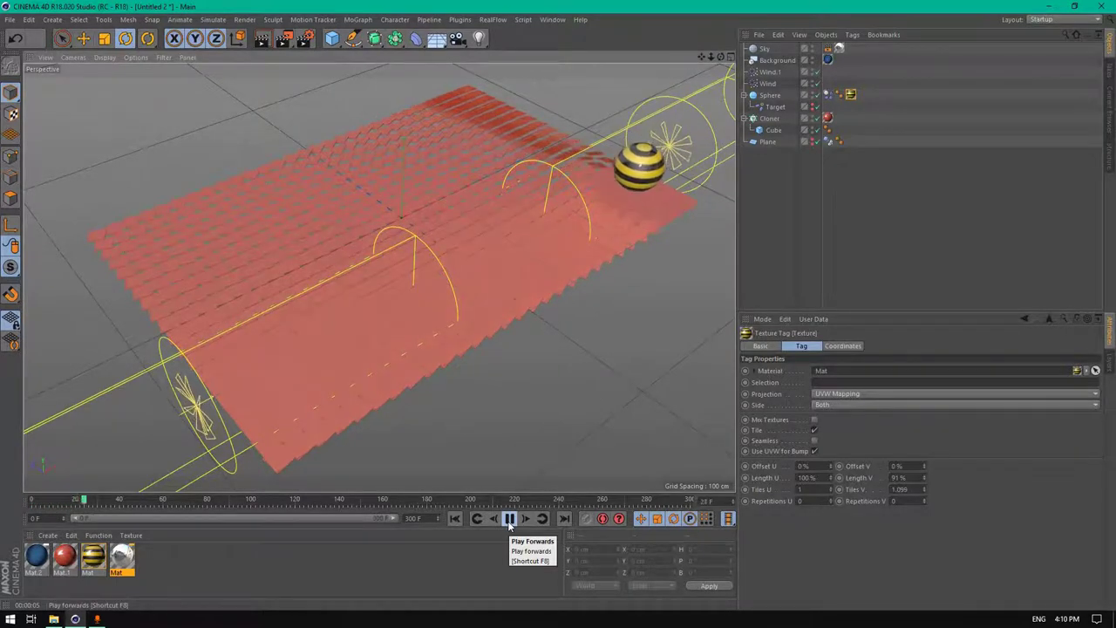
left_click(509, 518)
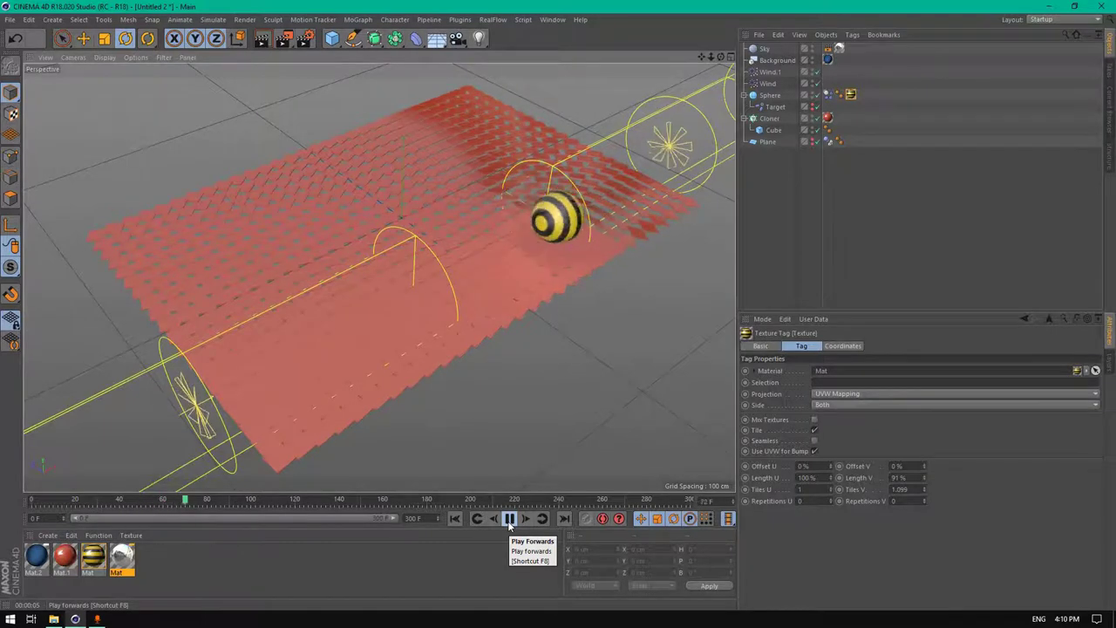
left_click(509, 518)
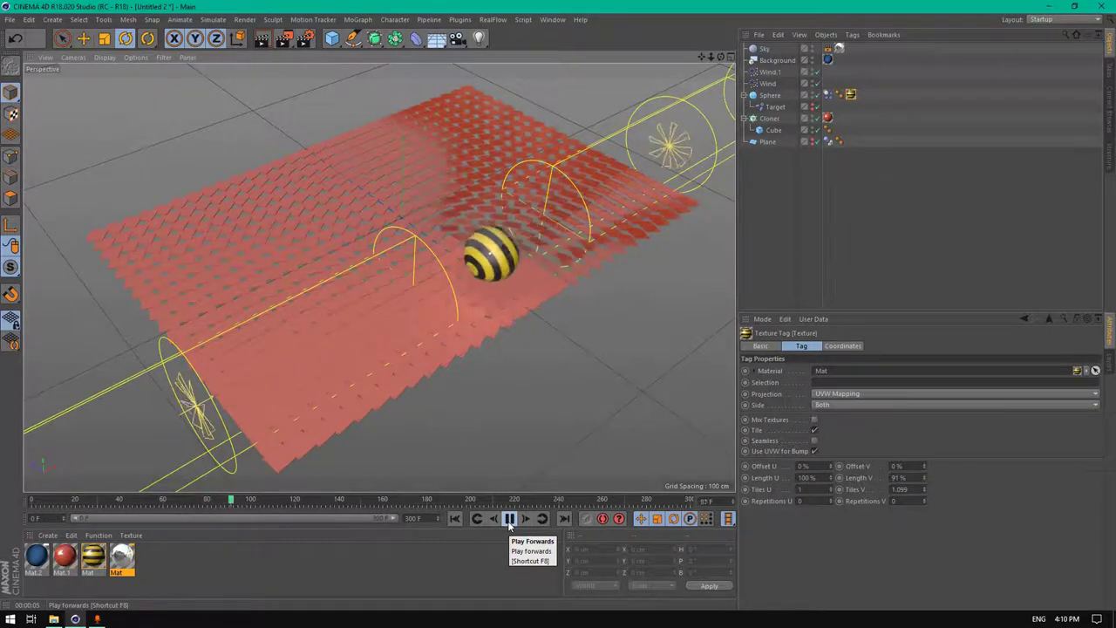
left_click(509, 518)
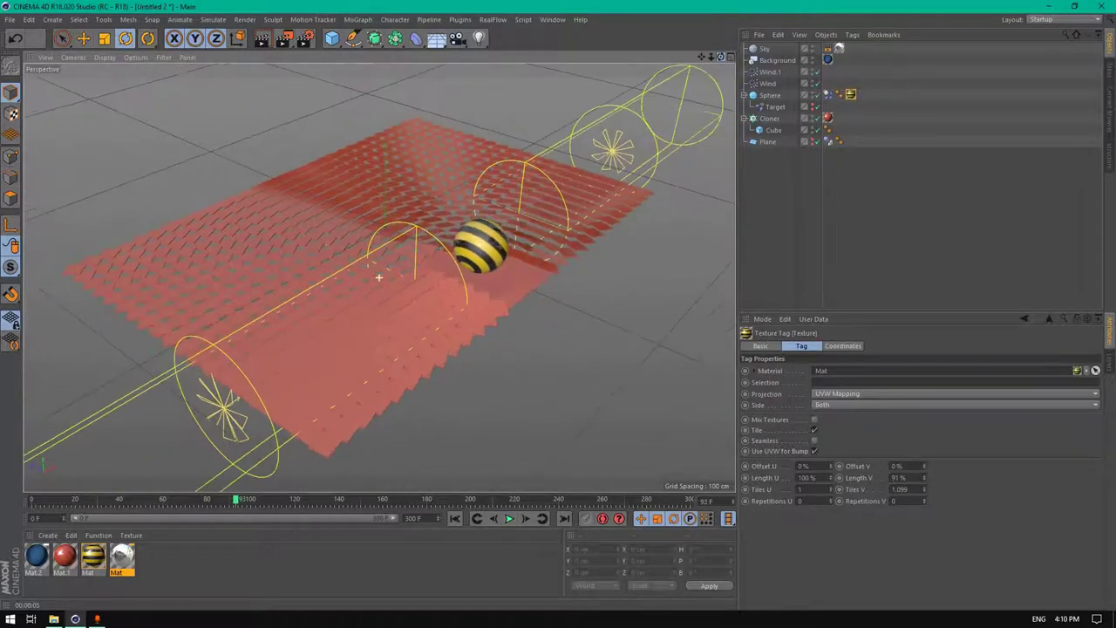
left_click_drag(380, 277, 397, 317)
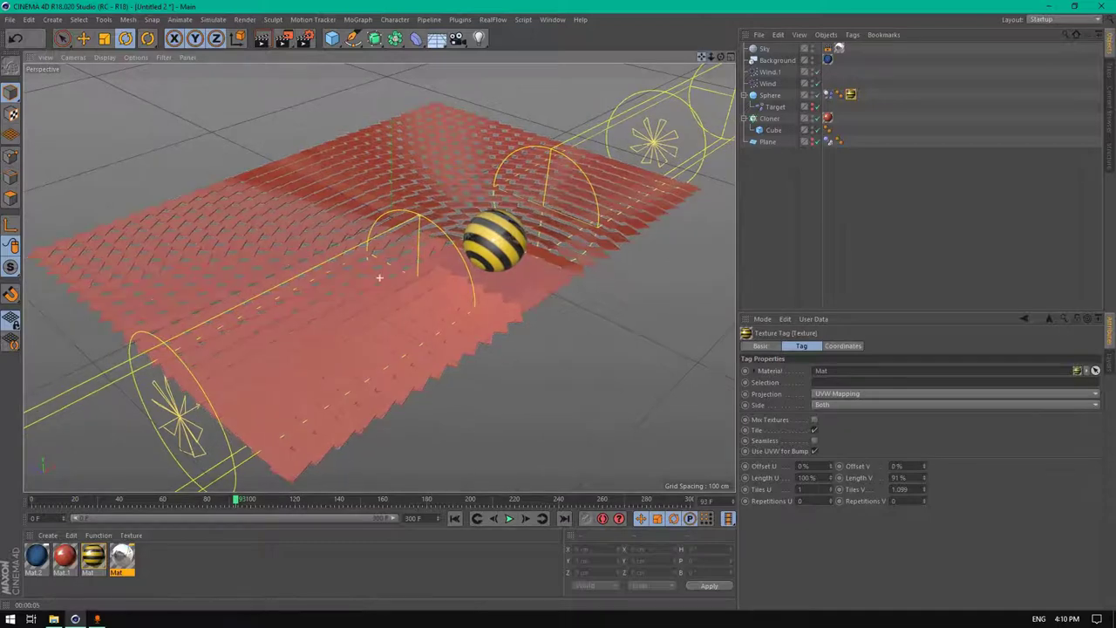
mouse_move(282, 39)
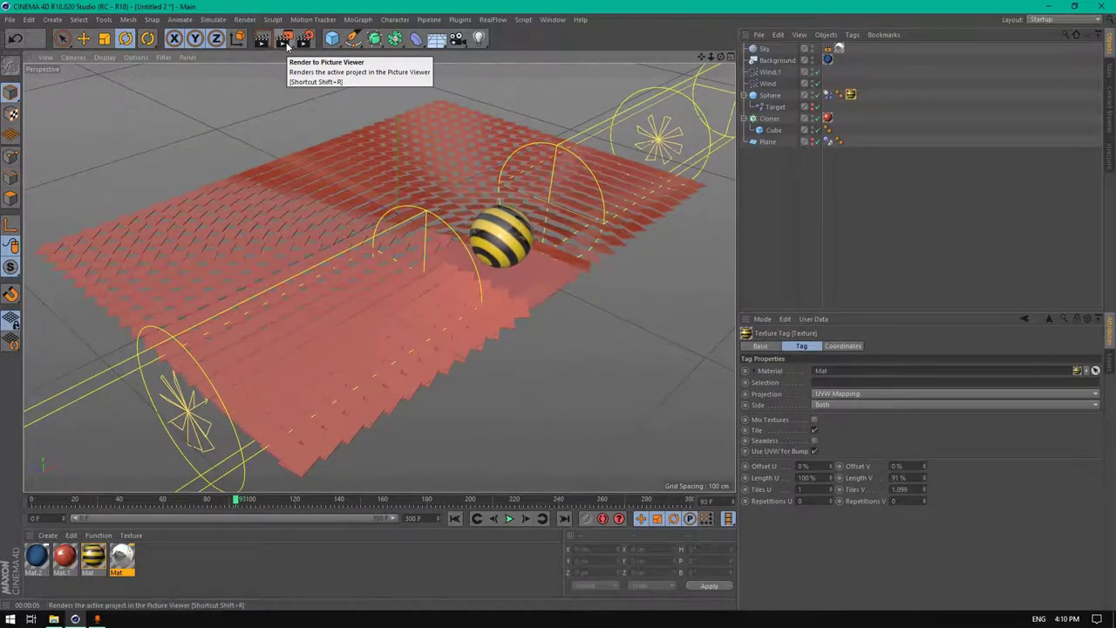
- Stop the running render and close the Picture Viewer
left_click(282, 38)
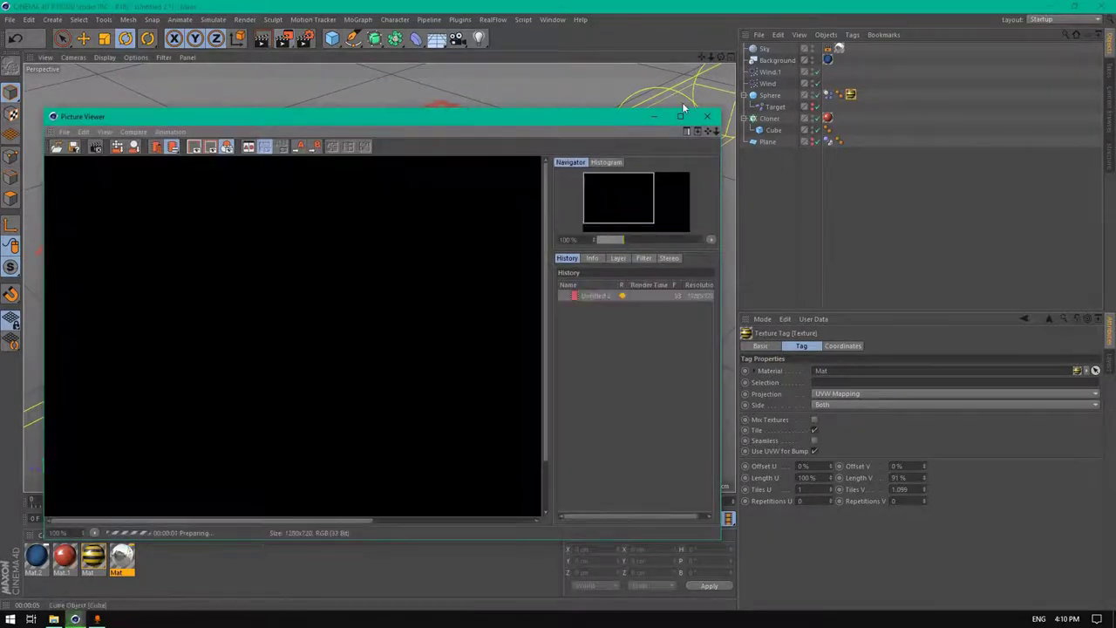
left_click(706, 115)
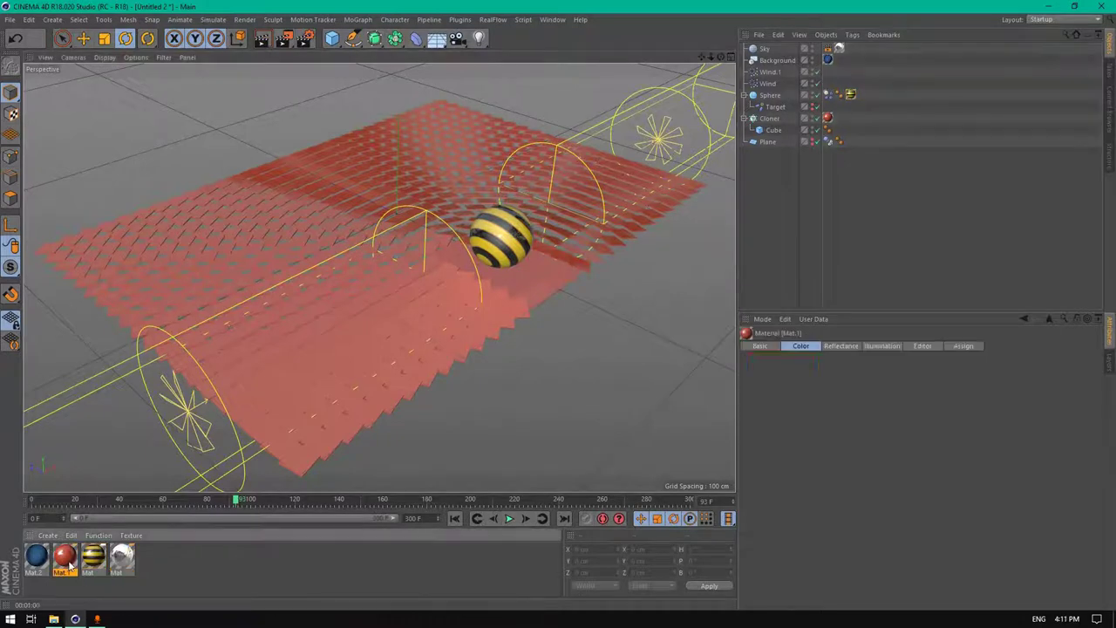
- Raise the red floor material's Default Specular and Layer 1 reflection strength for a glossy finish
double_click(94, 556)
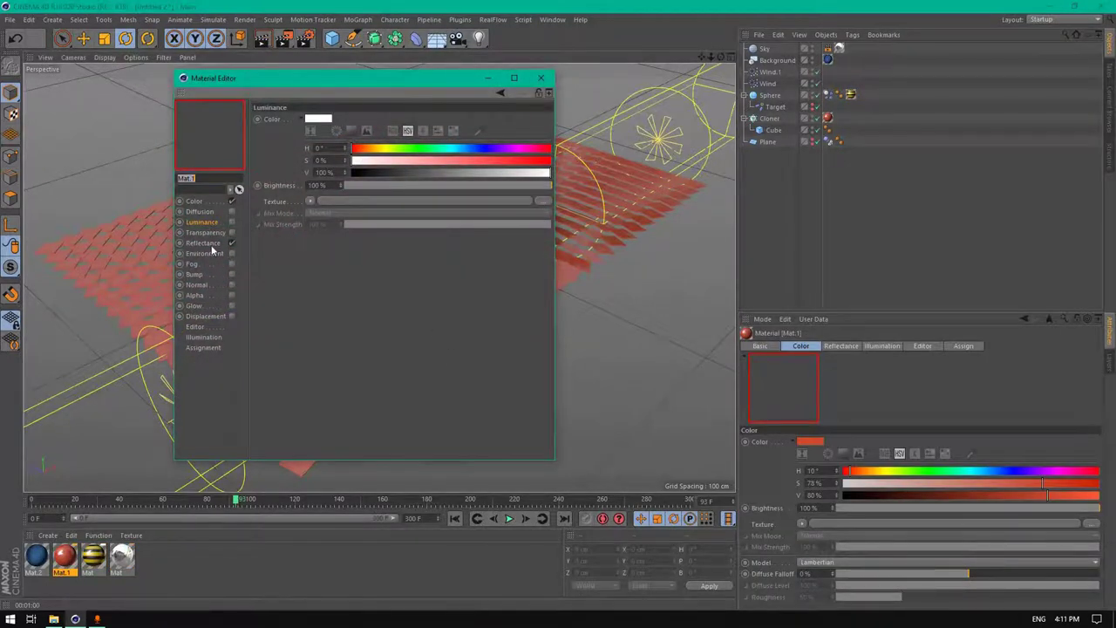
left_click(203, 243)
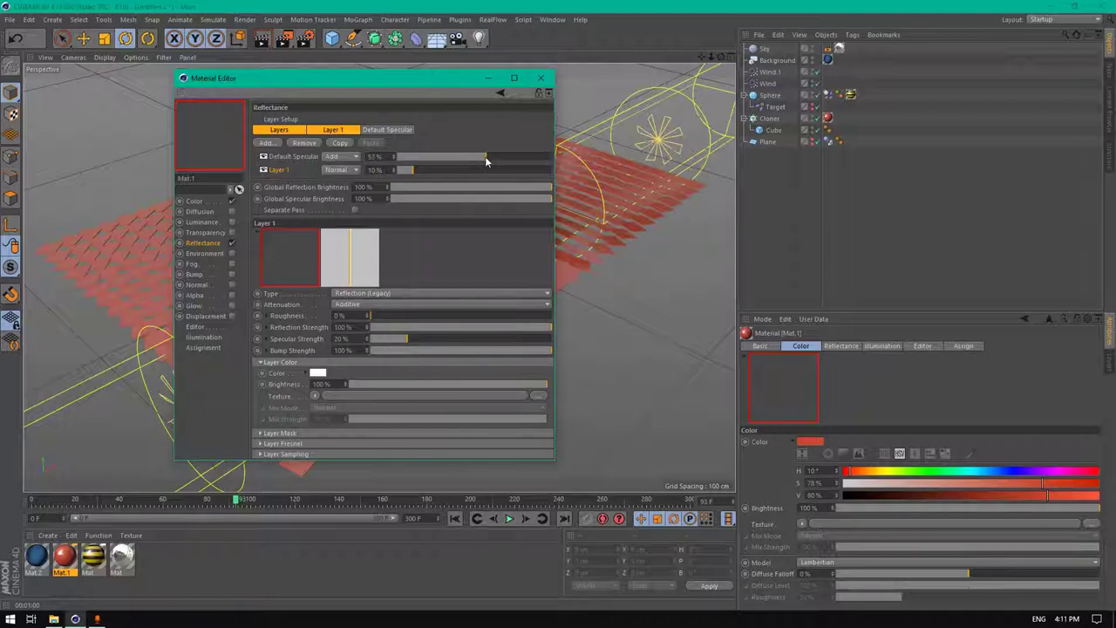
left_click_drag(485, 157, 405, 169)
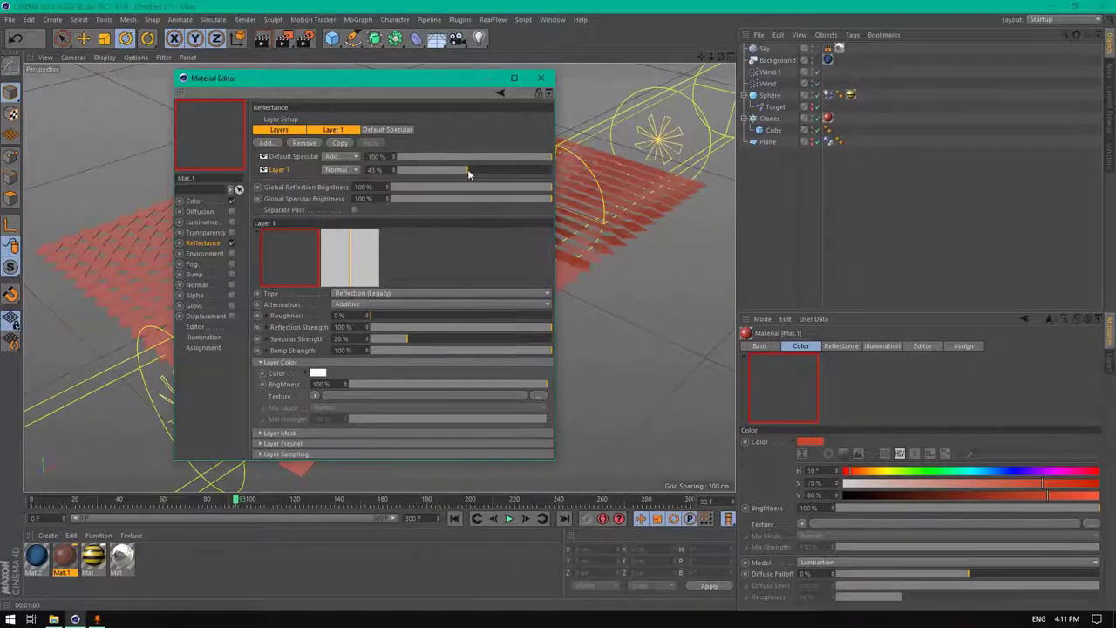
left_click_drag(468, 171, 422, 171)
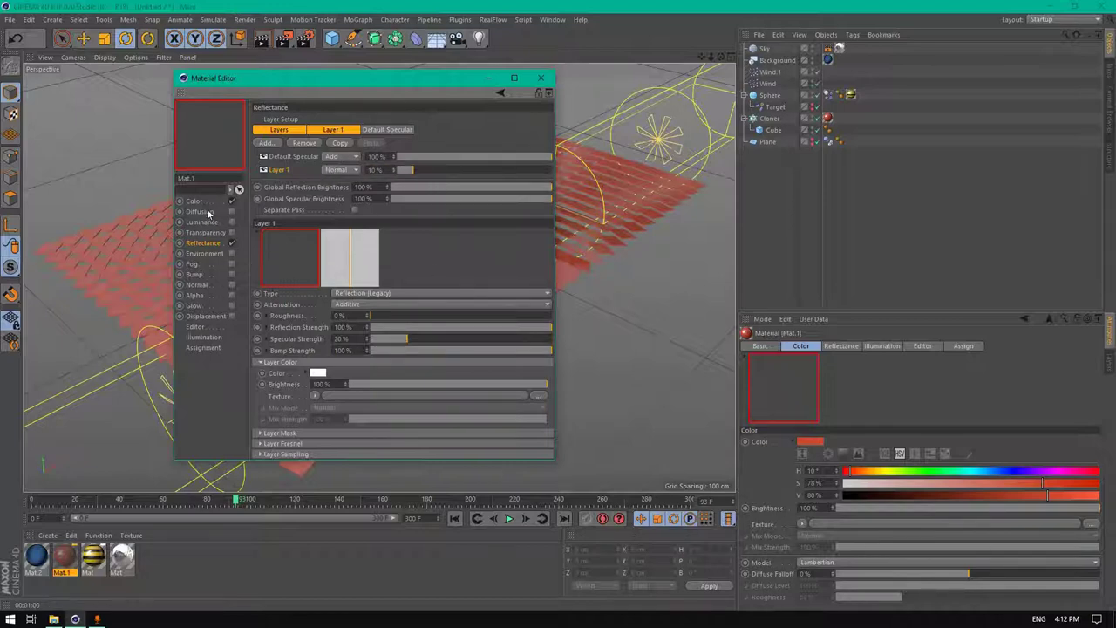
left_click(196, 200)
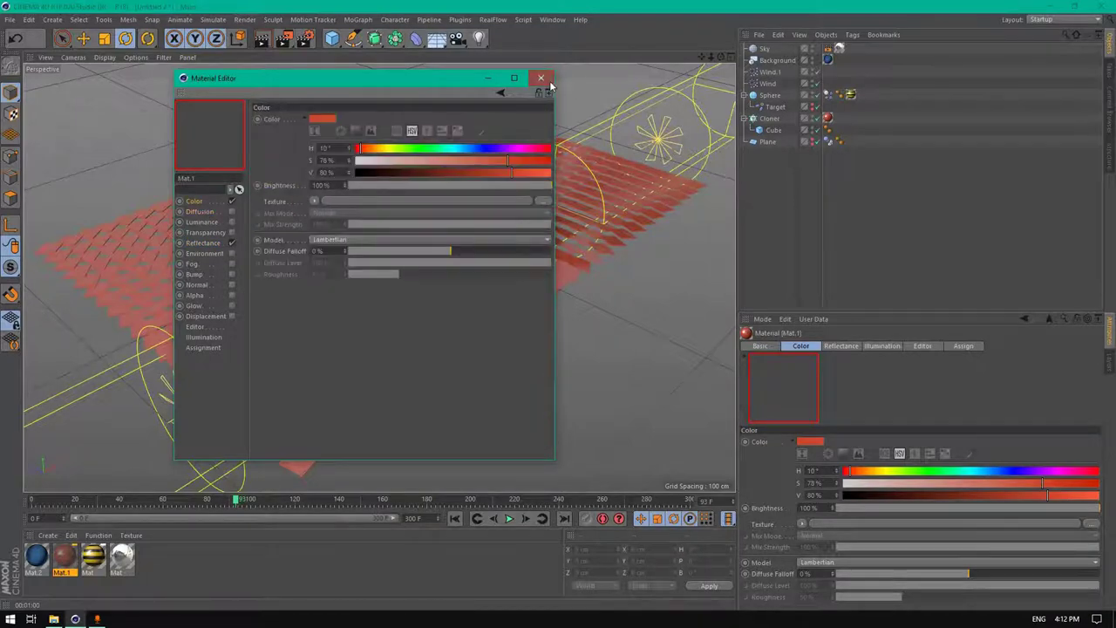
left_click(540, 77)
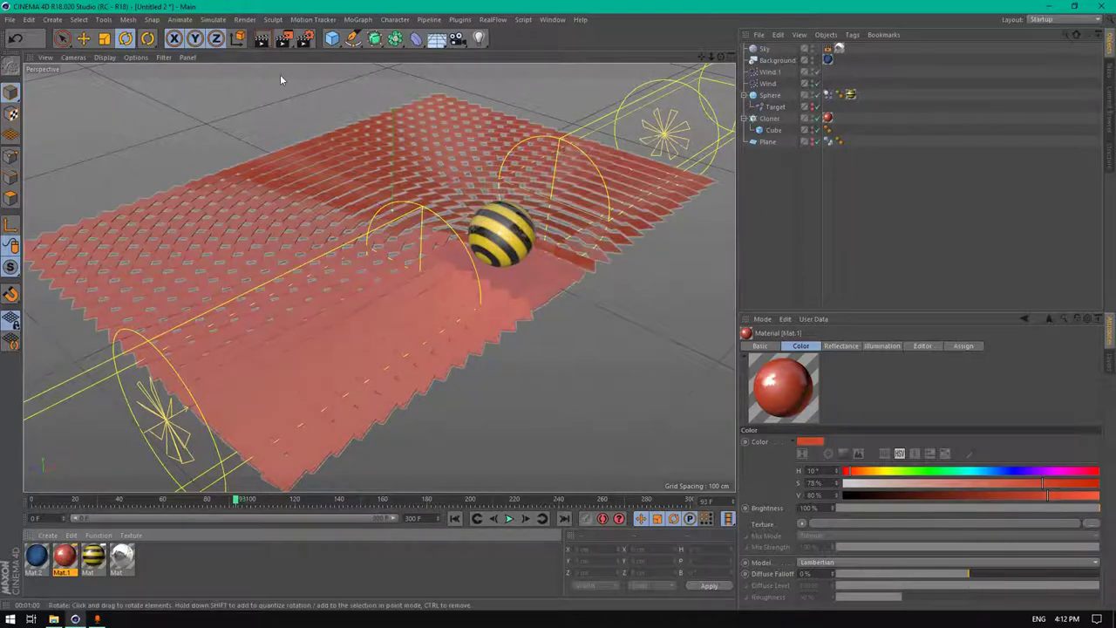
- Select the tile Cube under the Cloner to show its size, segment and fillet settings
left_click_drag(281, 80, 378, 277)
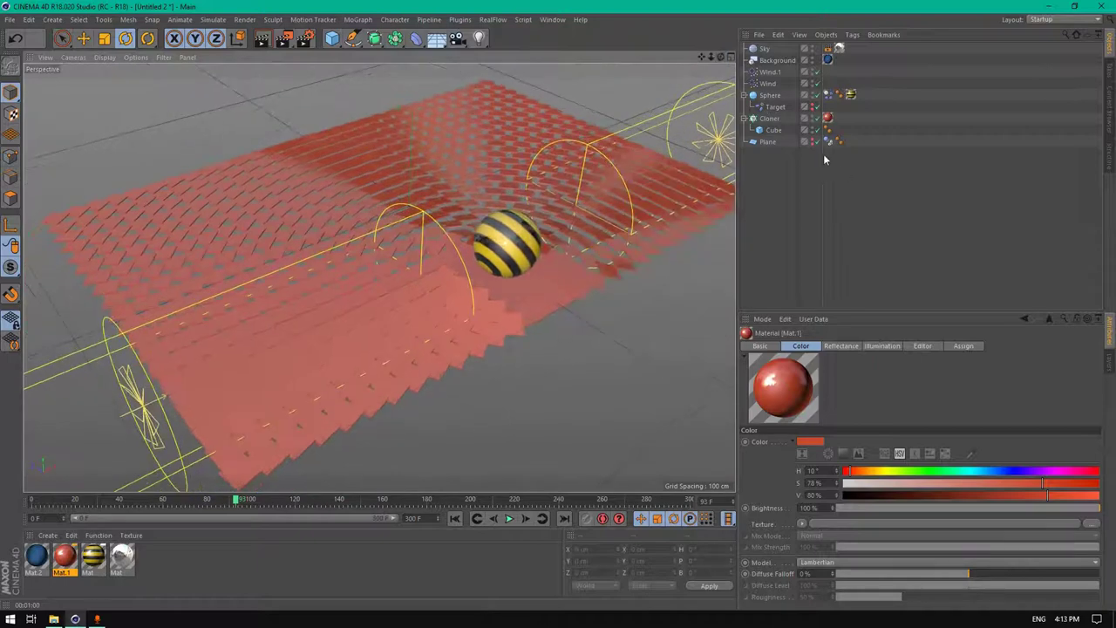
left_click(774, 119)
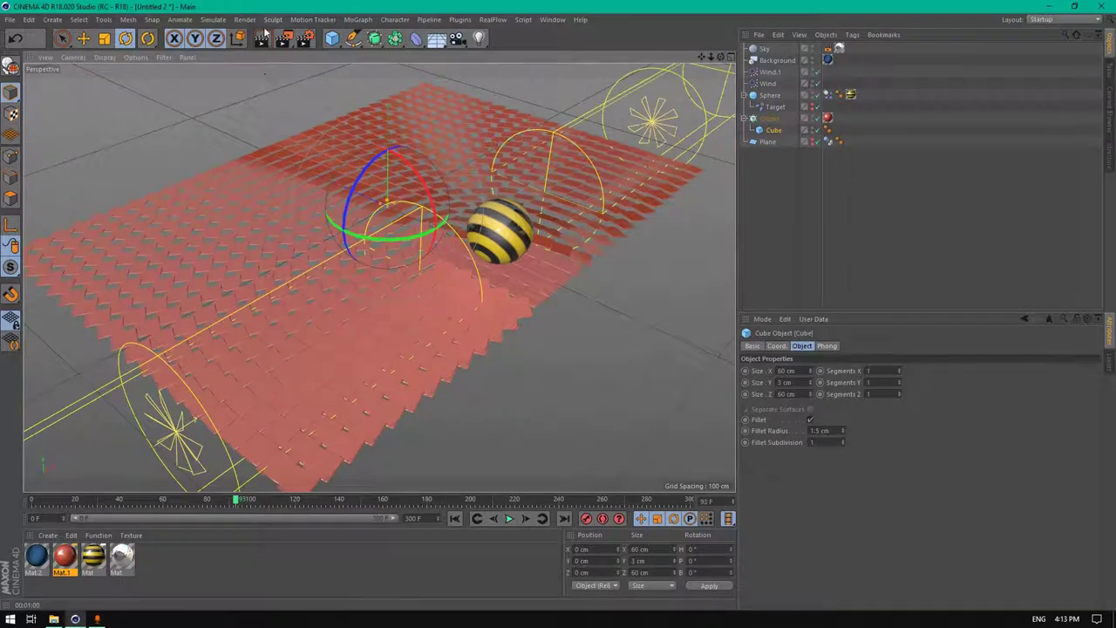
mouse_move(262, 38)
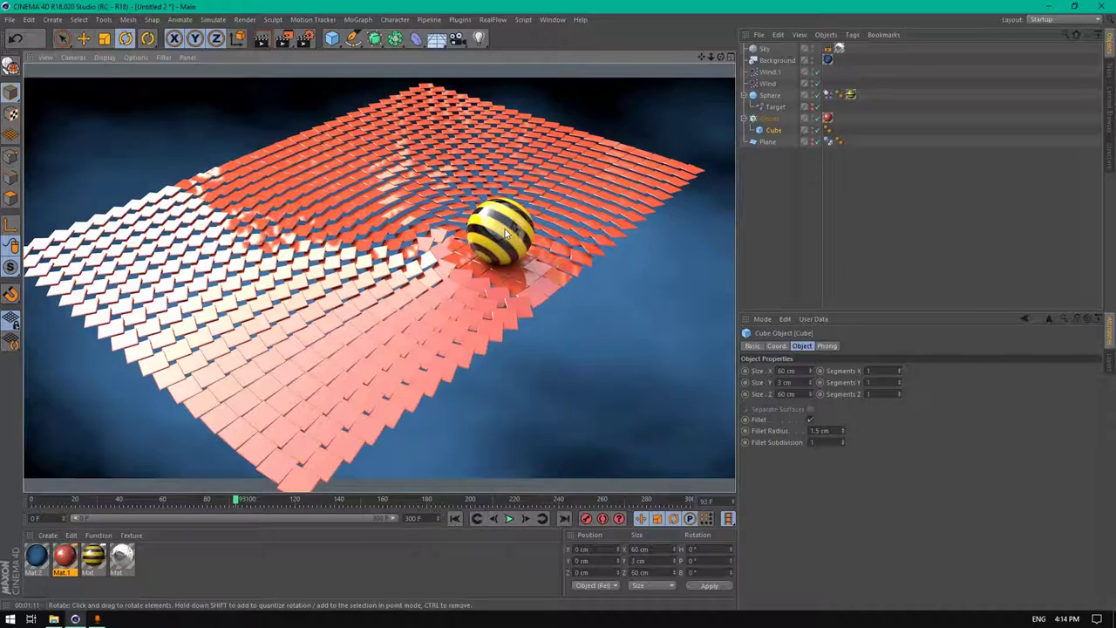
mouse_move(497, 275)
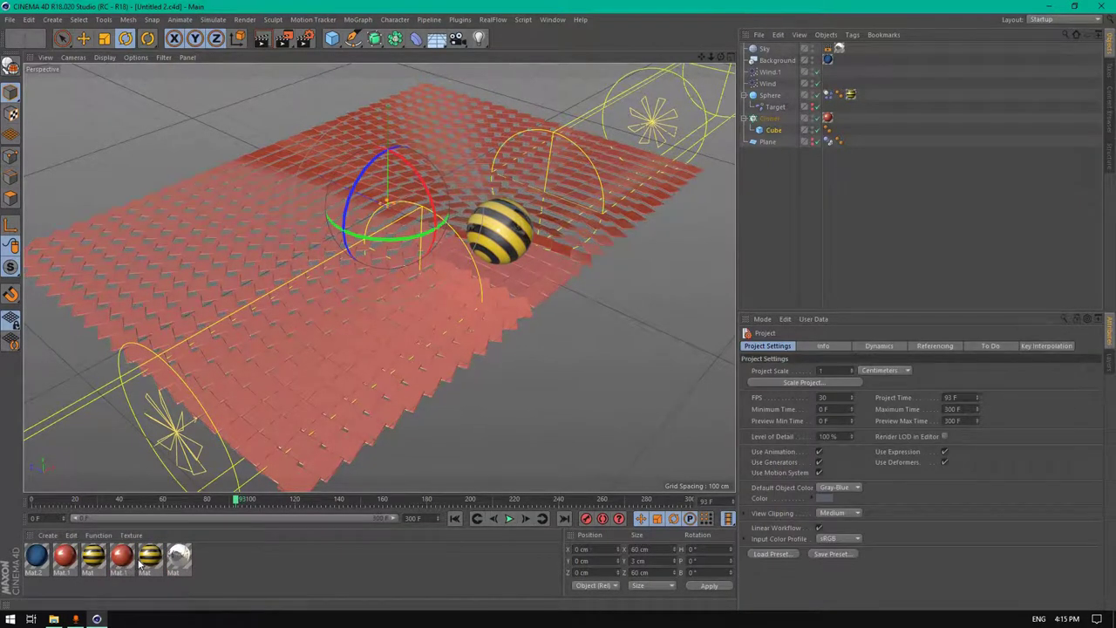
- Give the copied striped material blue stripes and turn the copied red material green
double_click(150, 556)
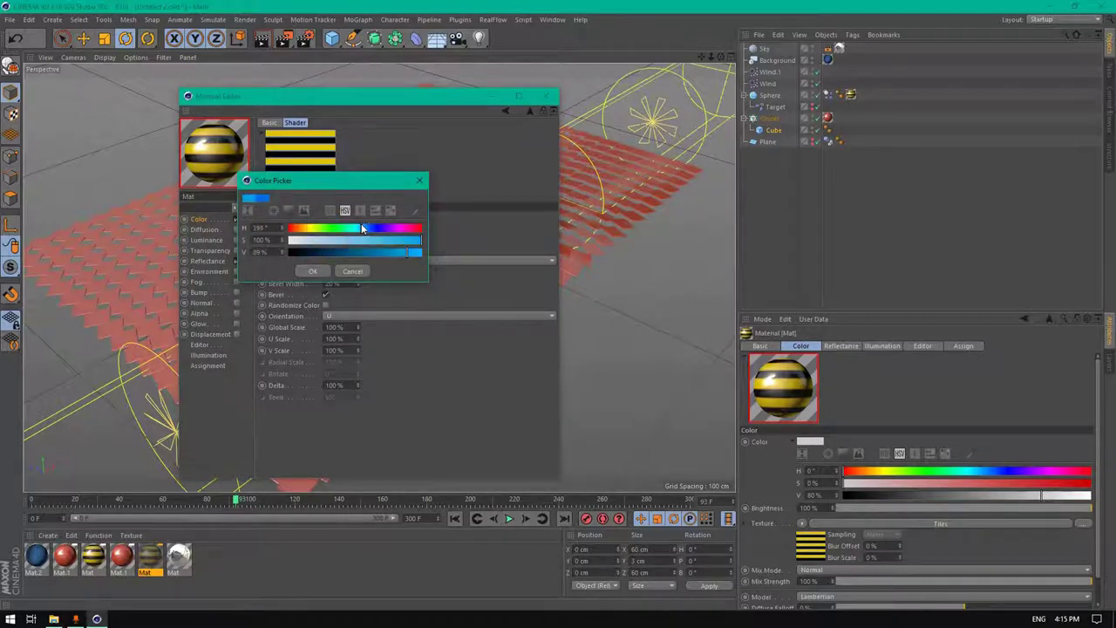
left_click(312, 270)
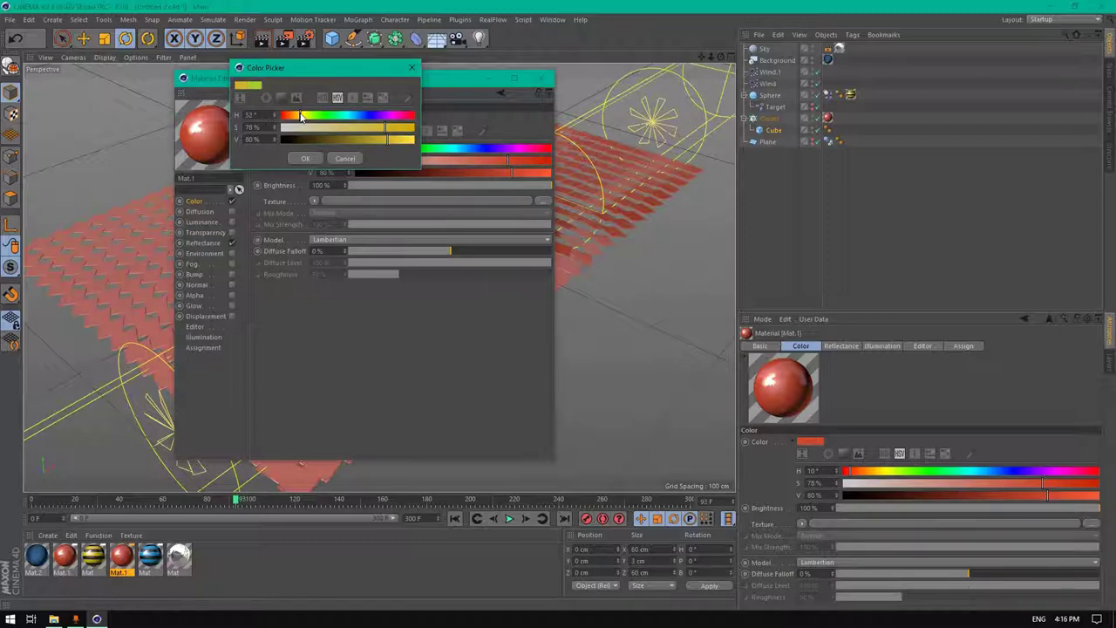
left_click_drag(303, 115, 317, 115)
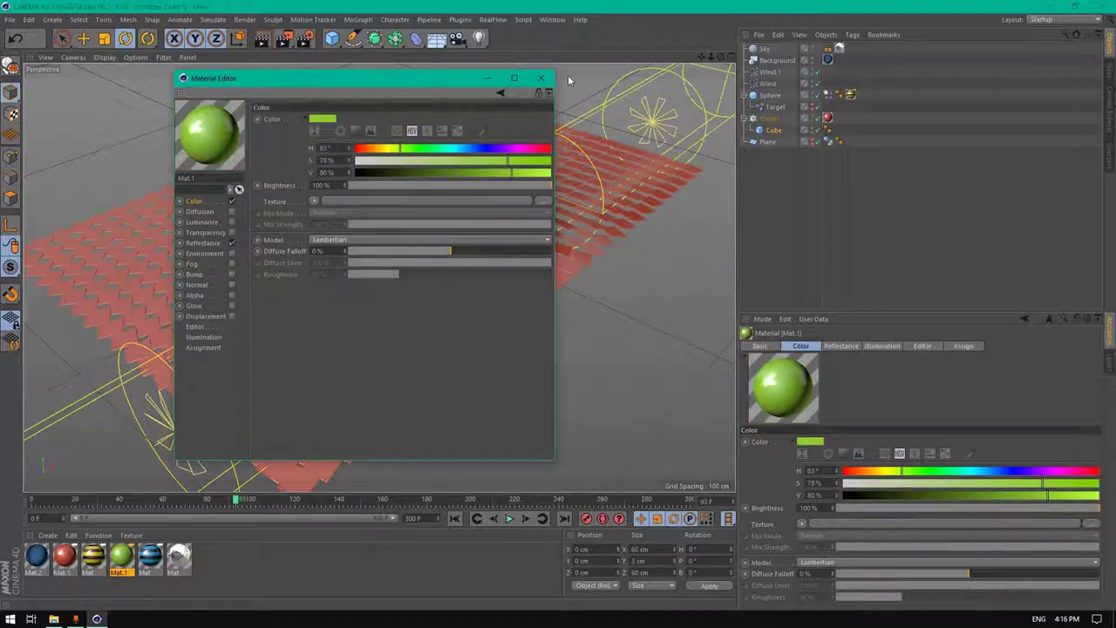
left_click(541, 77)
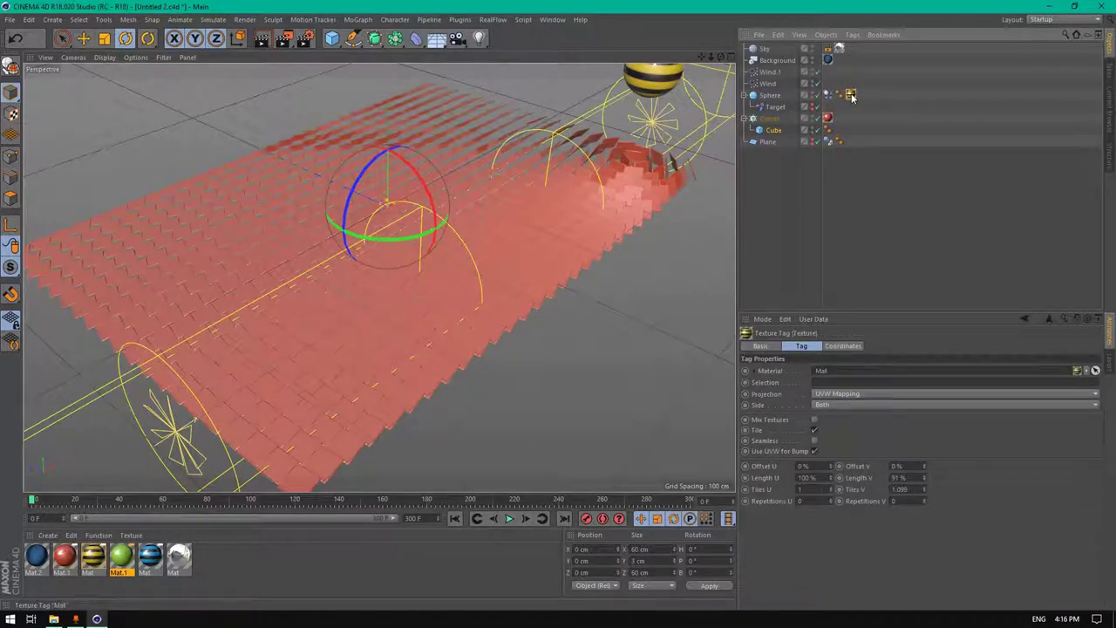
mouse_move(851, 94)
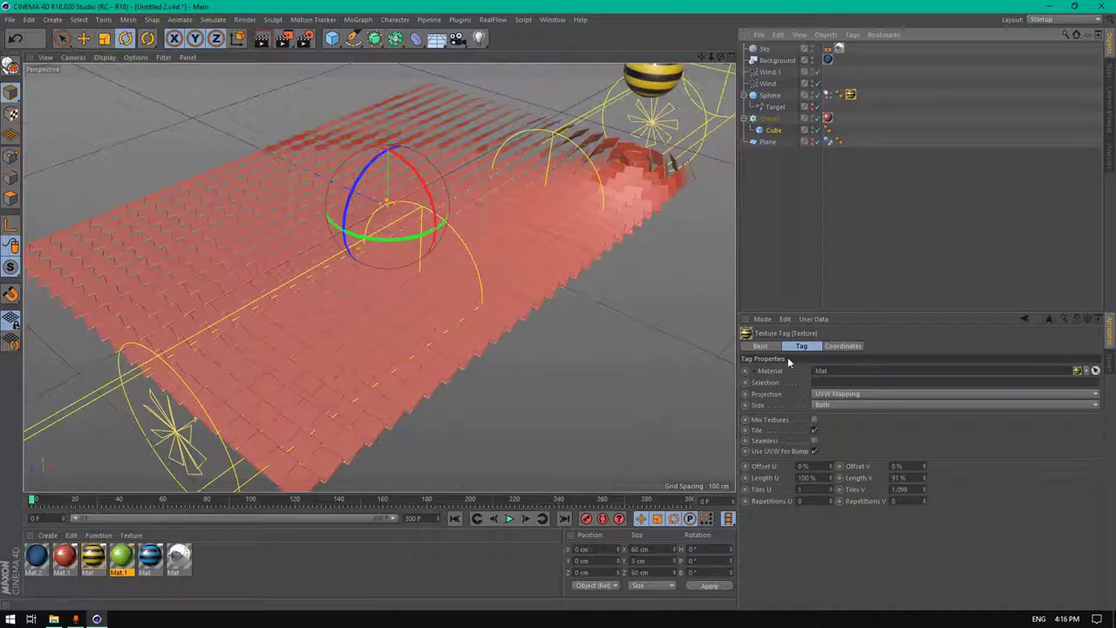
mouse_move(776, 373)
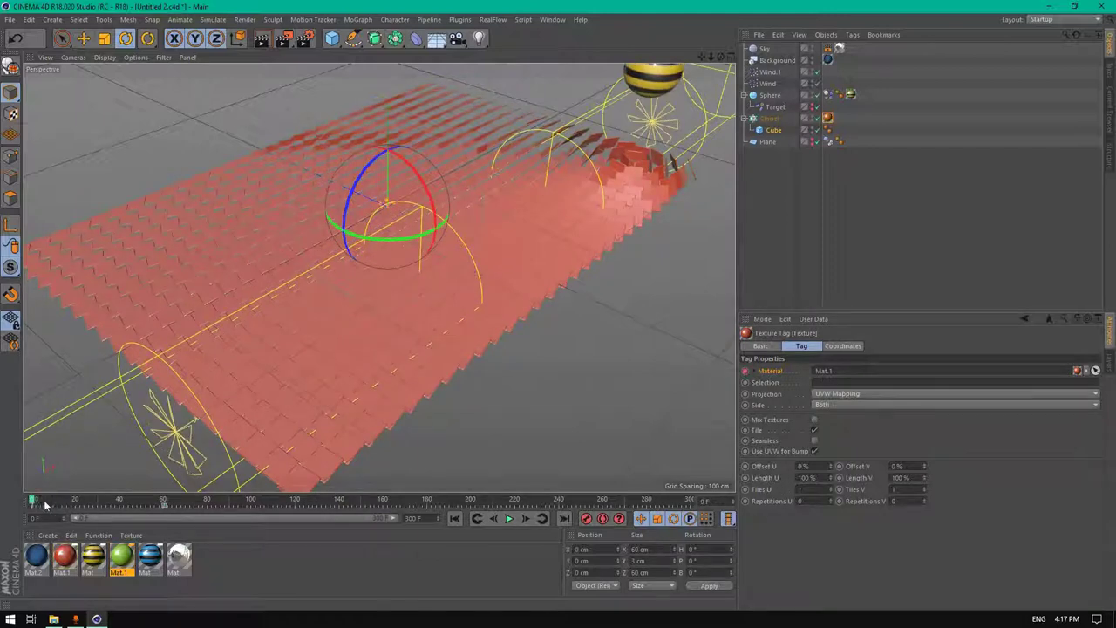
- Play the roll animation and stop at a later frame where the materials swap to green and blue
left_click(509, 518)
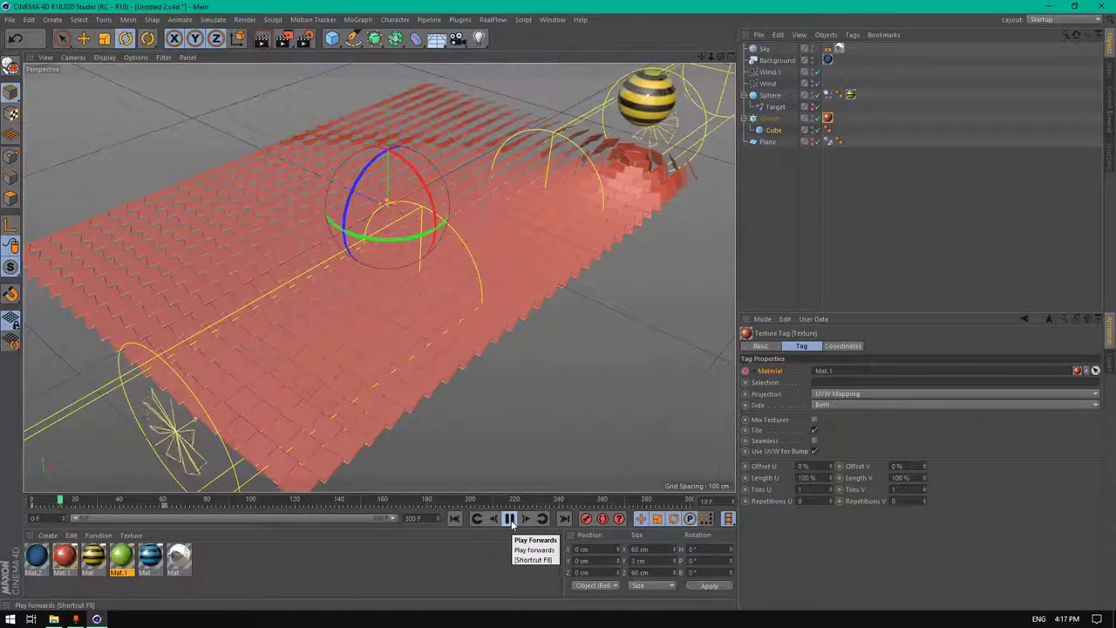
left_click(509, 518)
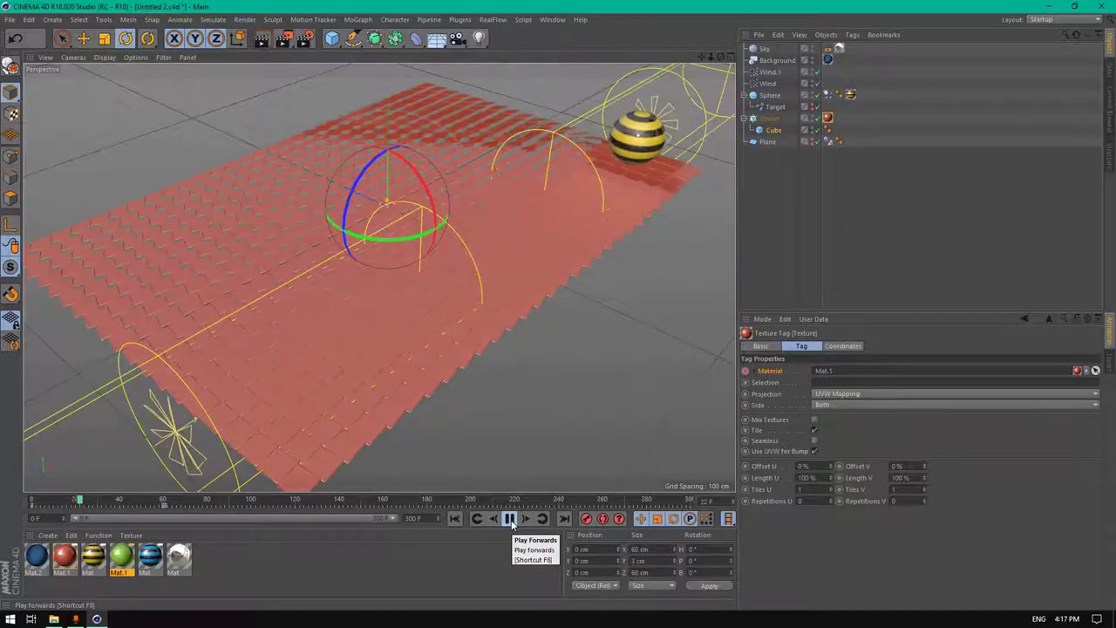
left_click(509, 518)
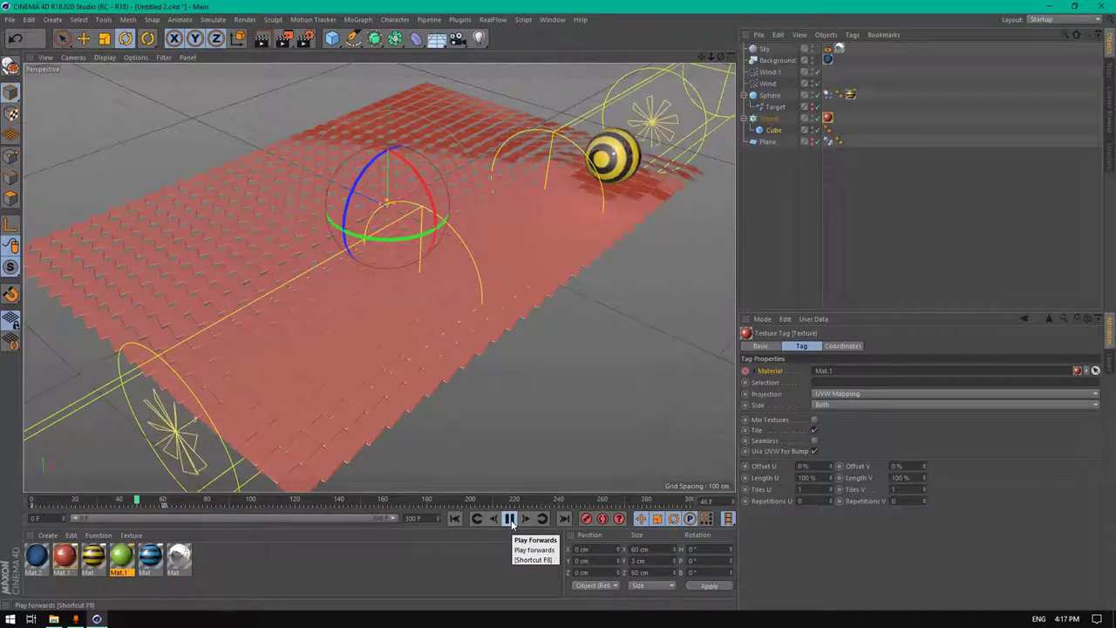
left_click(509, 518)
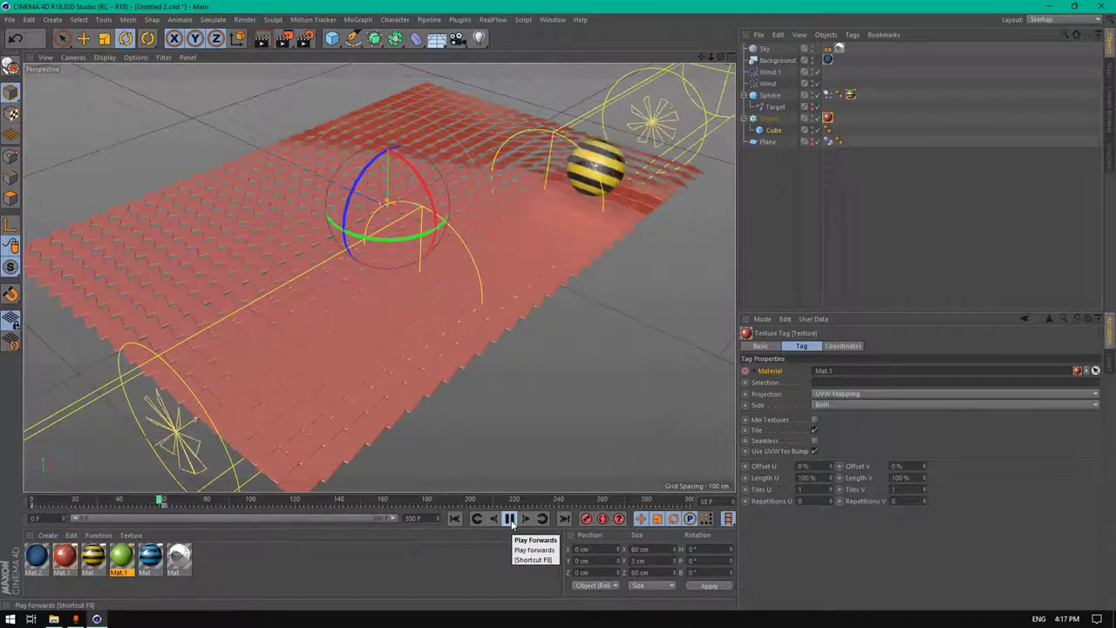
left_click(509, 518)
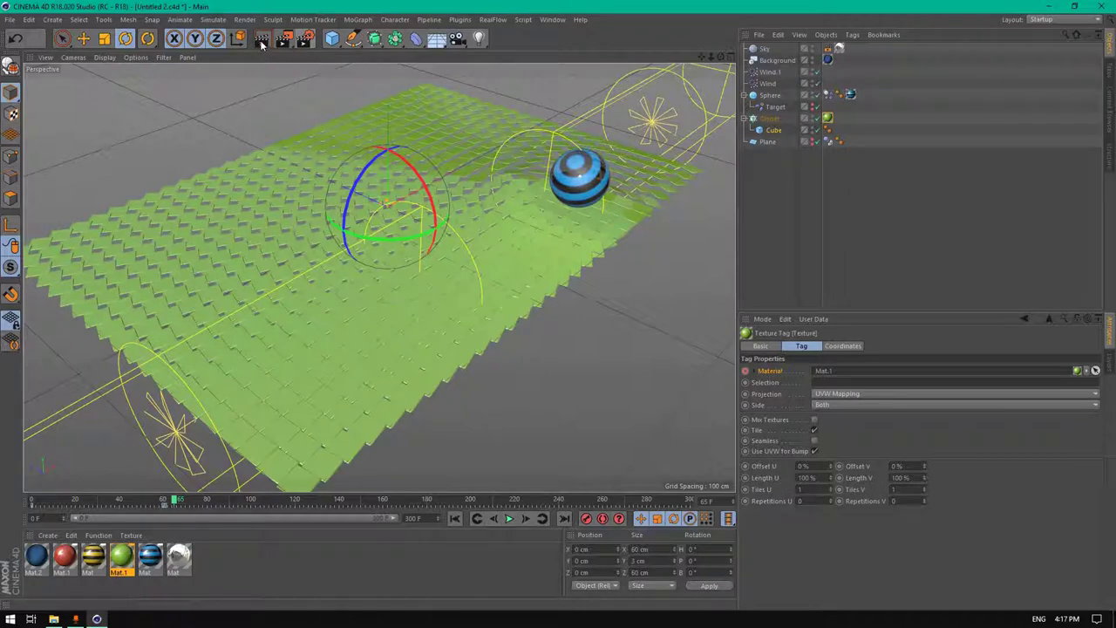
- Render a viewport preview of the green floor and blue-striped ball against the cloudy sky
left_click(261, 39)
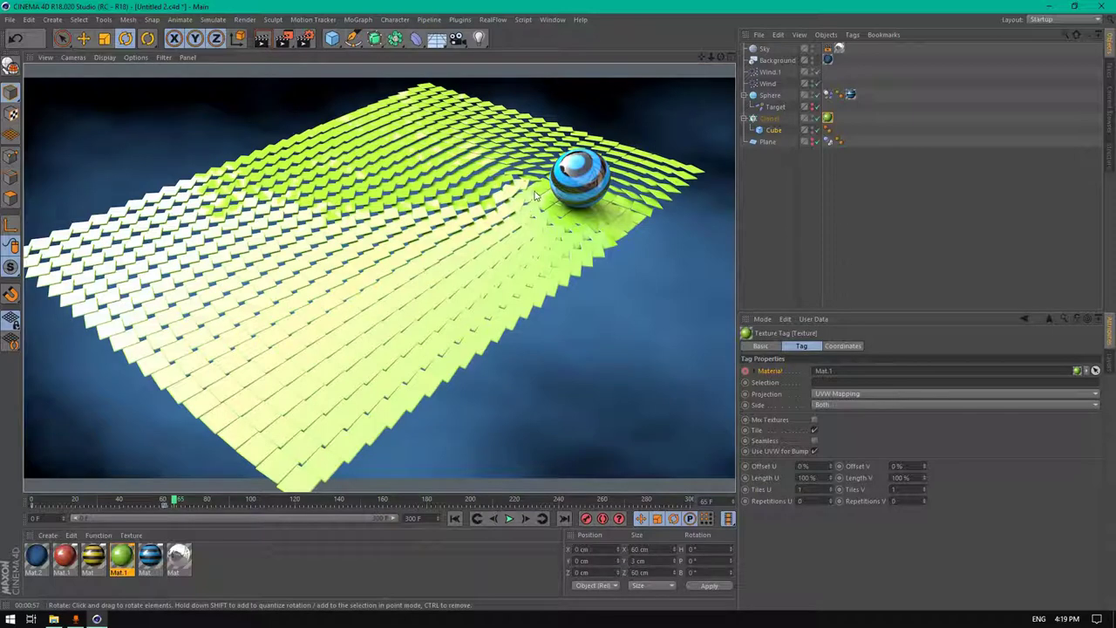
mouse_move(360, 335)
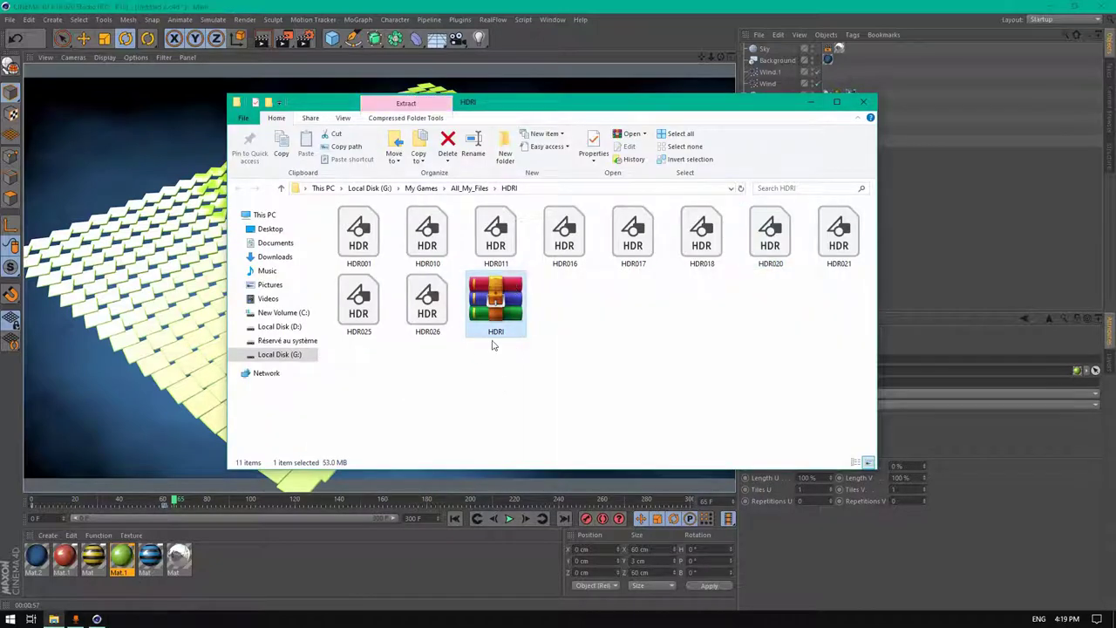
mouse_move(701, 235)
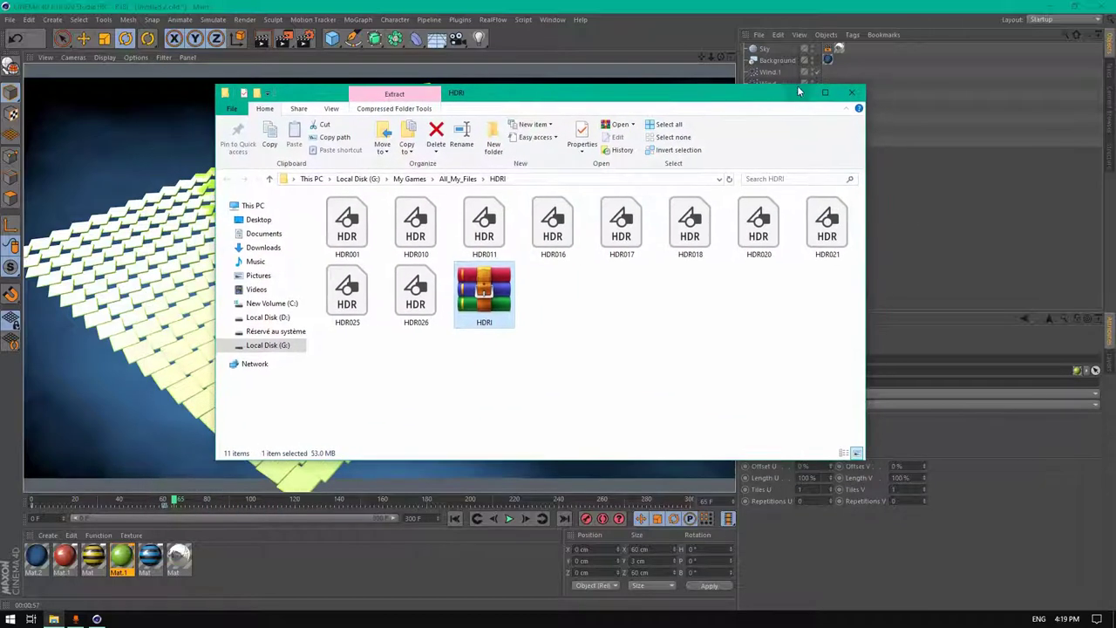
left_click(851, 92)
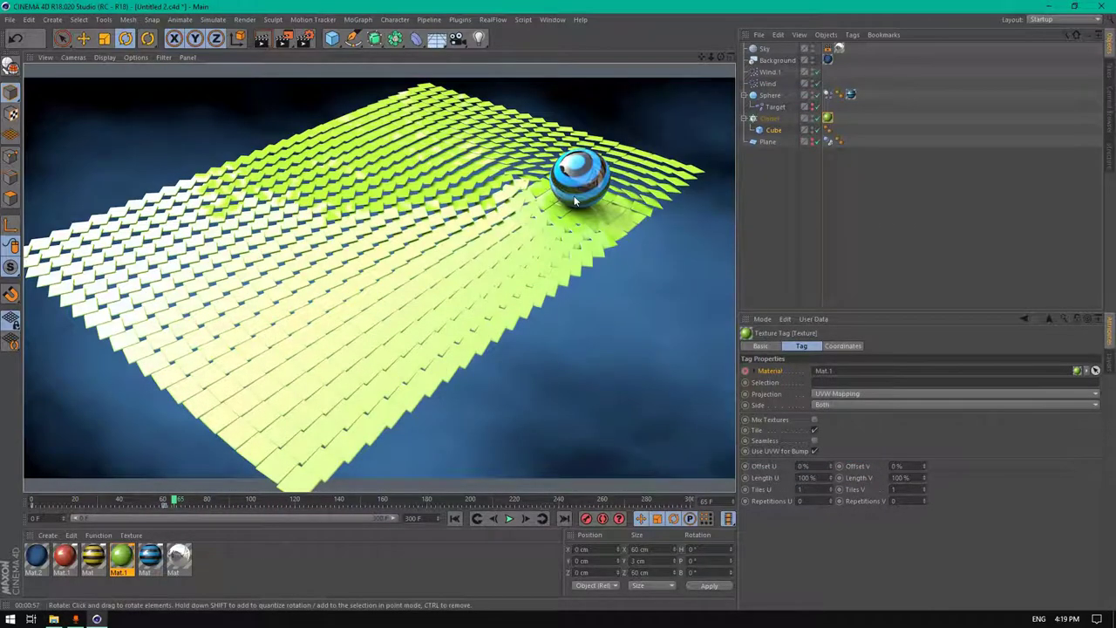